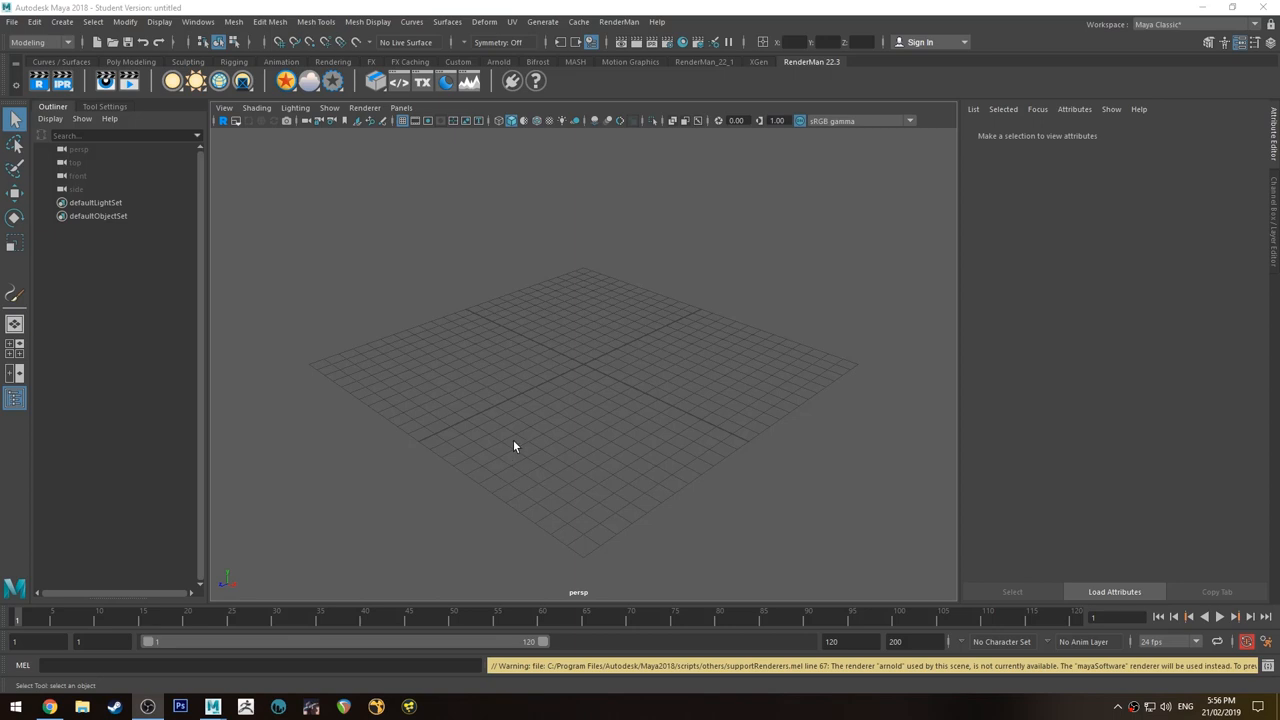
{"action": "mouse_move", "coordinate": [518, 396]}
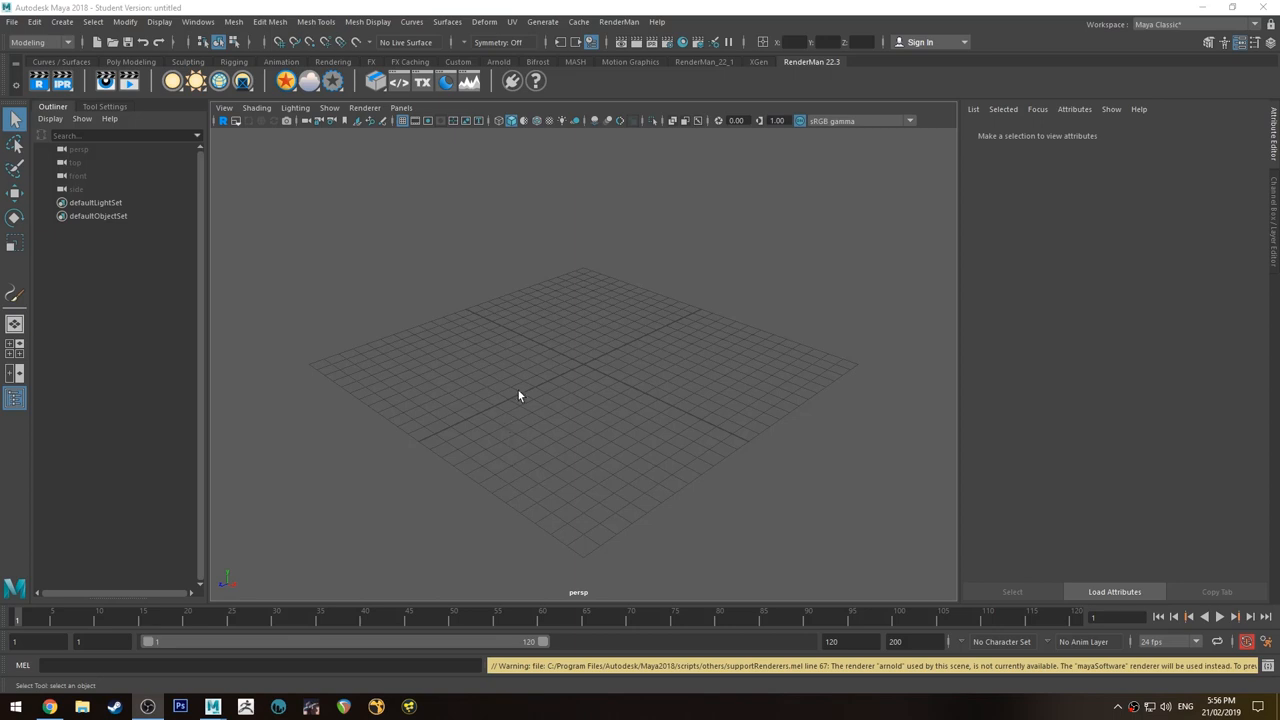
Step: Add a flat polygon plane as a ground surface in the empty scene
{"action": "left_click_drag", "start_coordinate": [518, 396], "coordinate": [568, 352]}
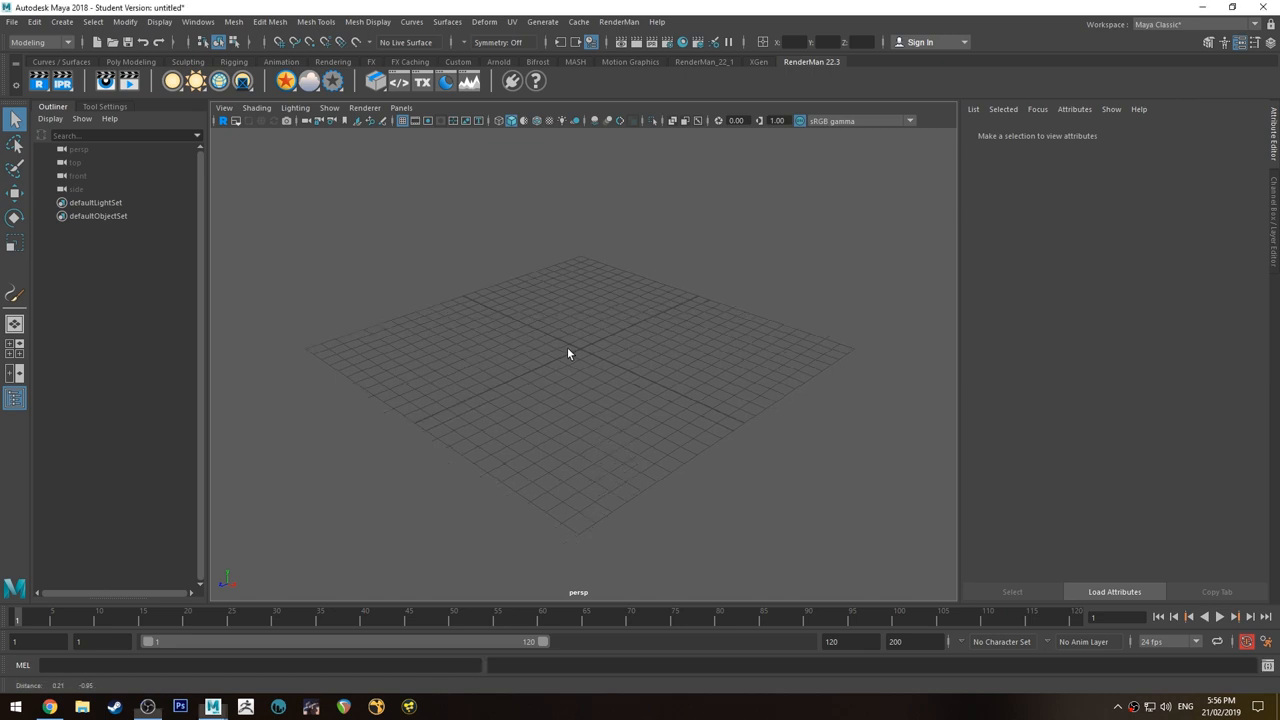
{"action": "left_click", "coordinate": [132, 60]}
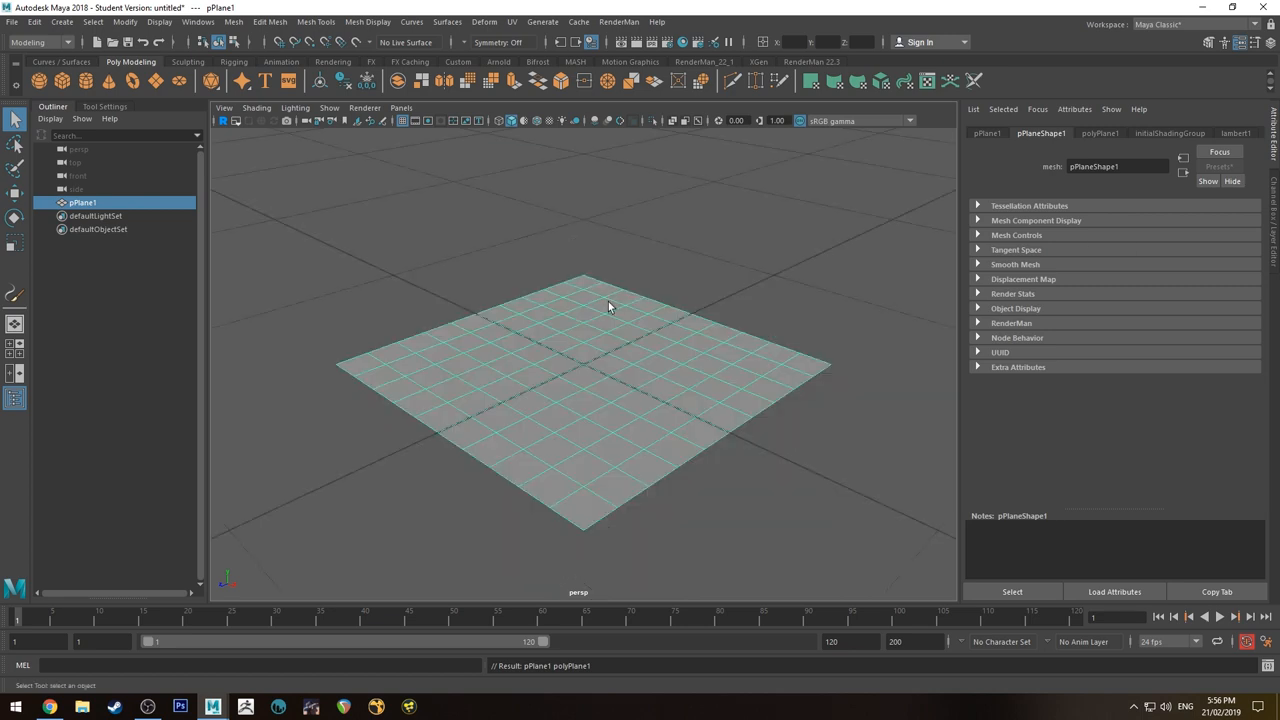
{"action": "mouse_move", "coordinate": [350, 164]}
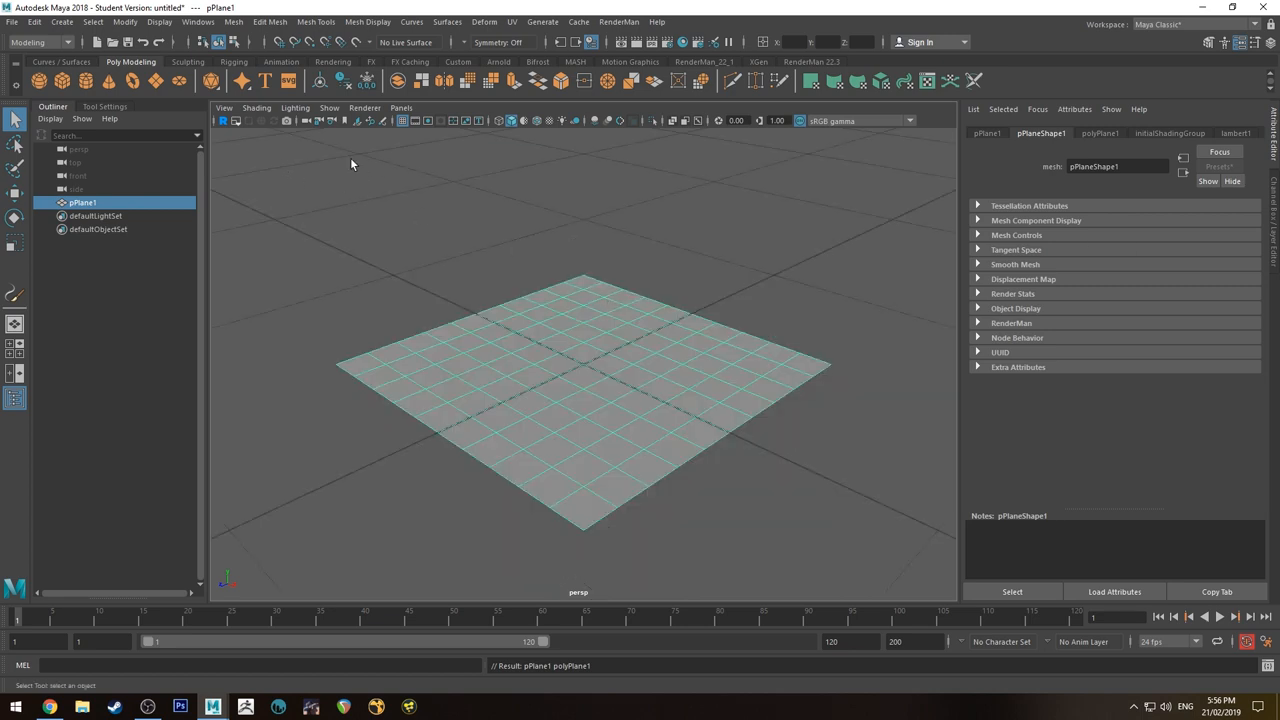
Step: Make the plane paintable for Paint Effects strokes via Generate > Make Paintable
{"action": "left_click", "coordinate": [544, 20]}
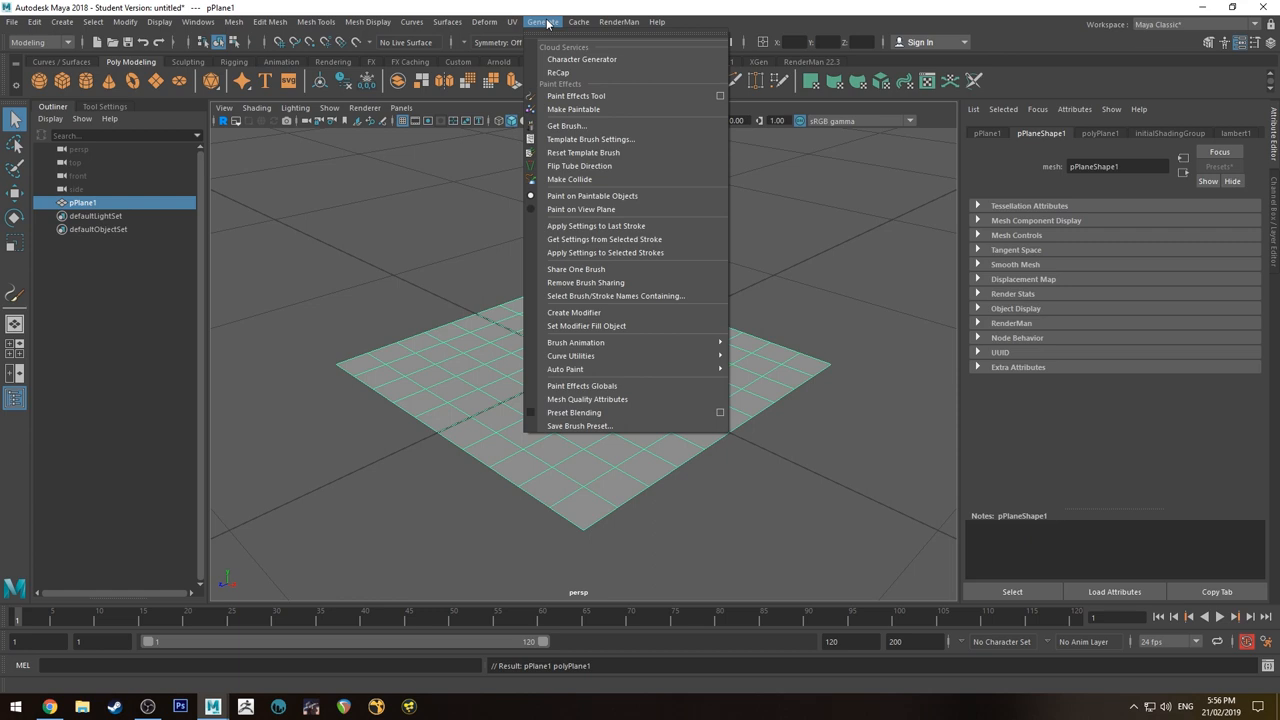
{"action": "mouse_move", "coordinate": [608, 108]}
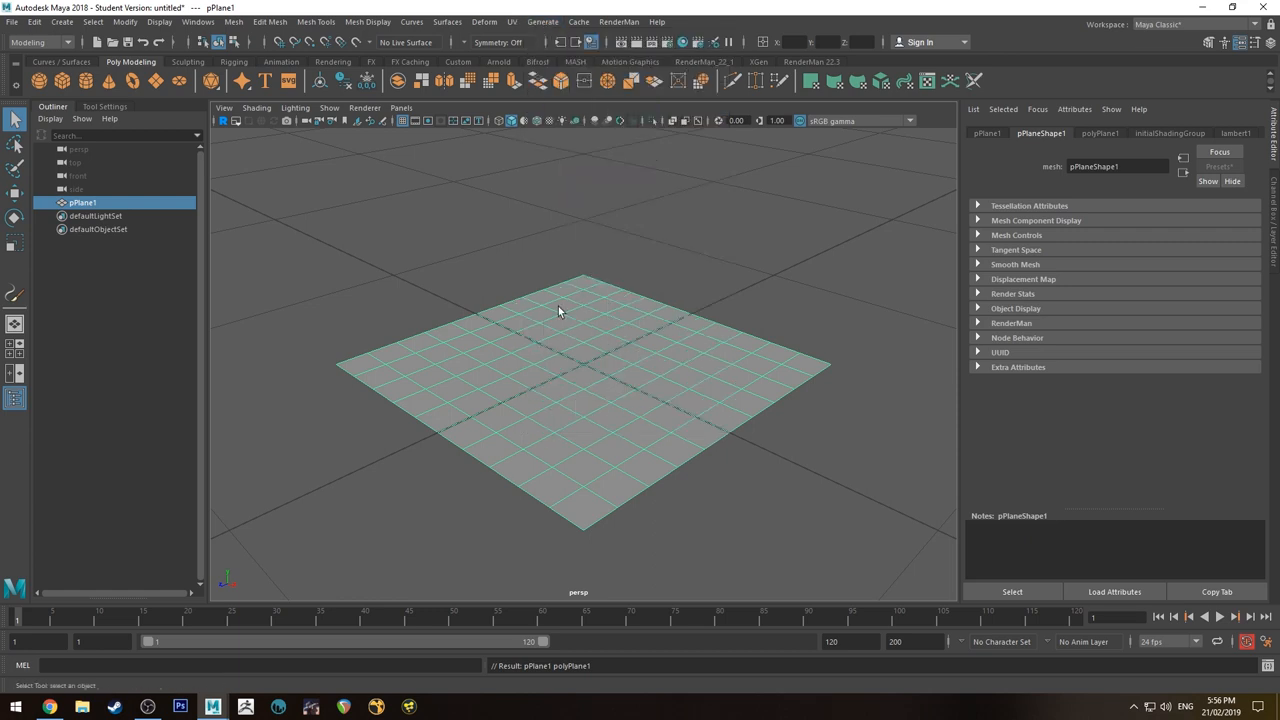
{"action": "left_click", "coordinate": [544, 20]}
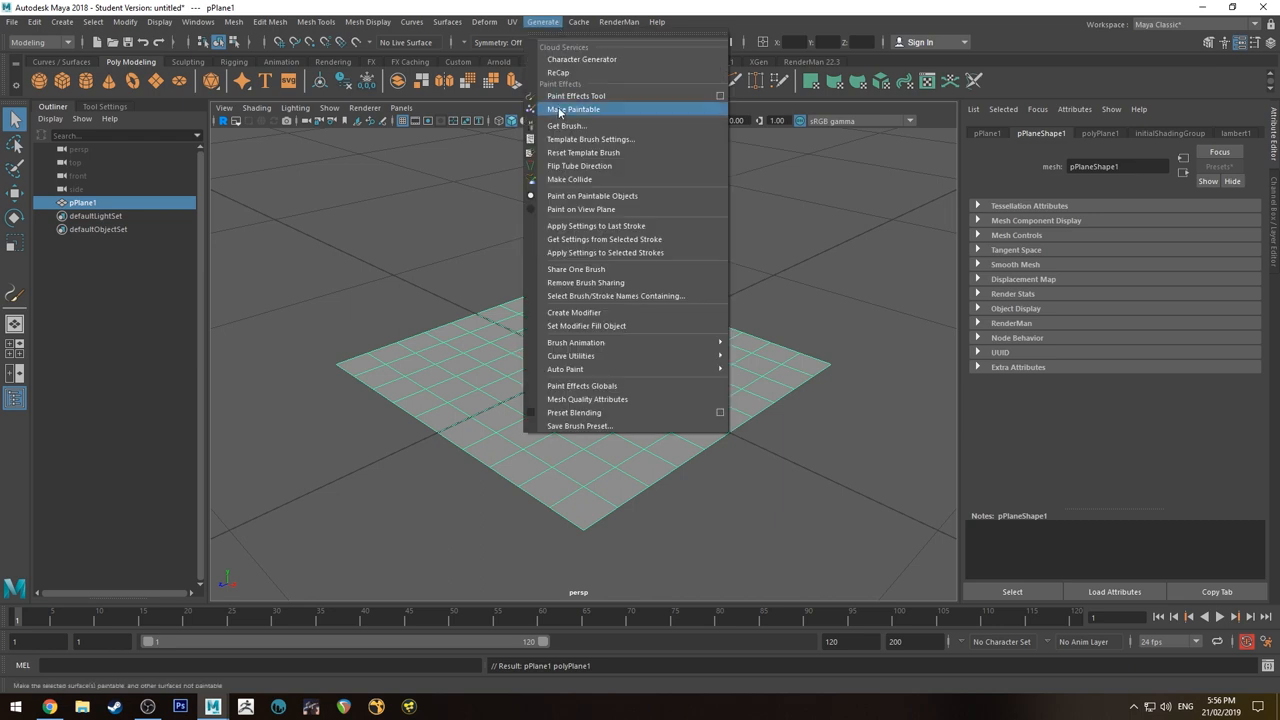
{"action": "left_click", "coordinate": [572, 108]}
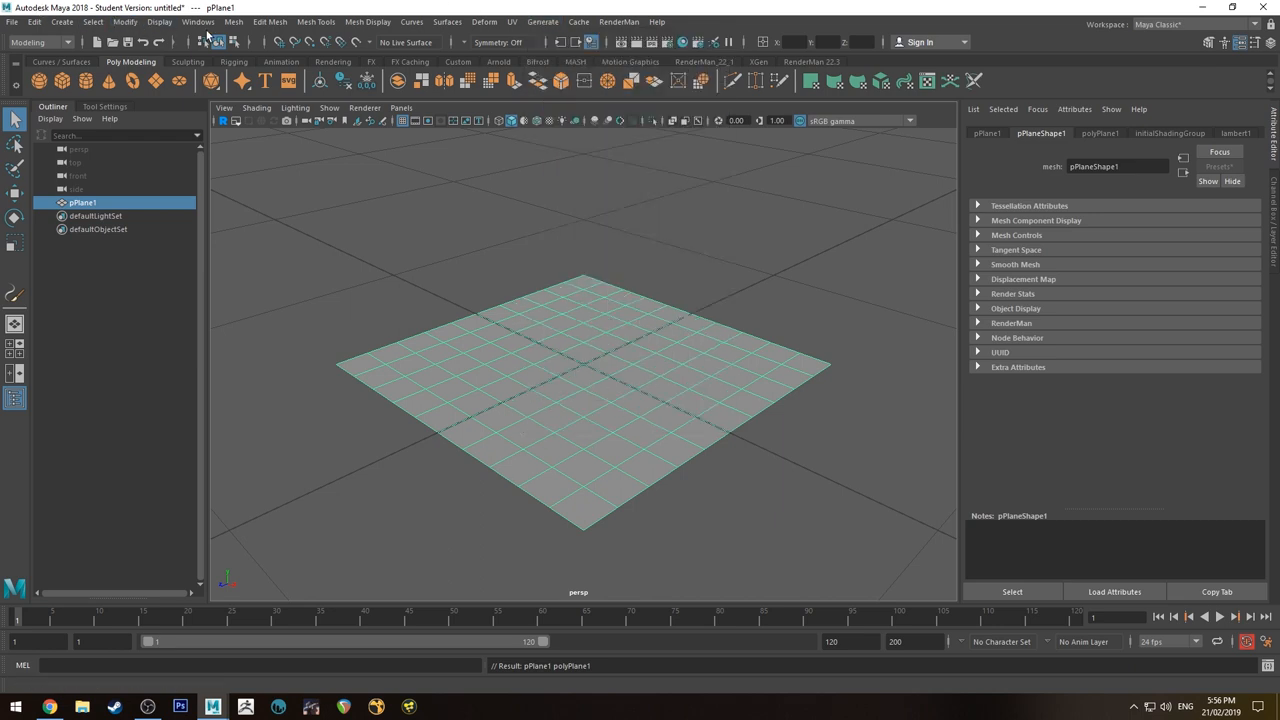
Step: Load the grassWindWide.mel brush from the Paint Effects Grasses examples in the Content Browser
{"action": "left_click", "coordinate": [198, 20]}
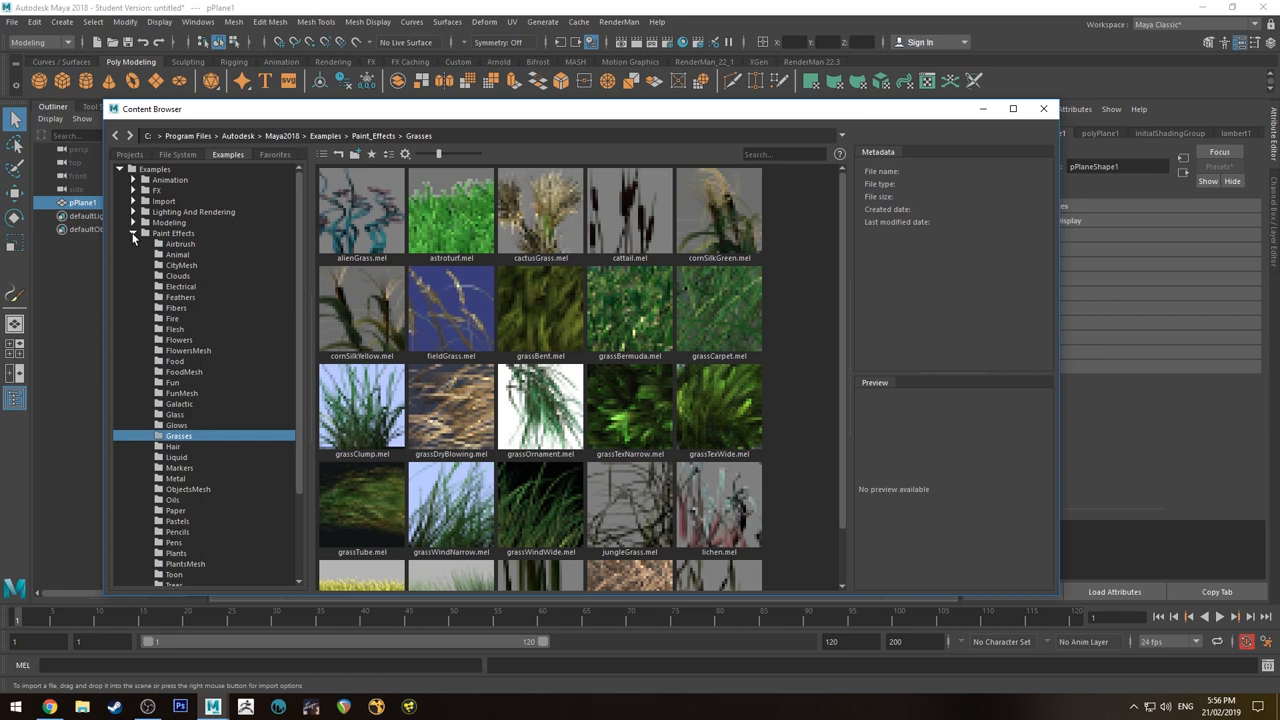
{"action": "left_click", "coordinate": [132, 232]}
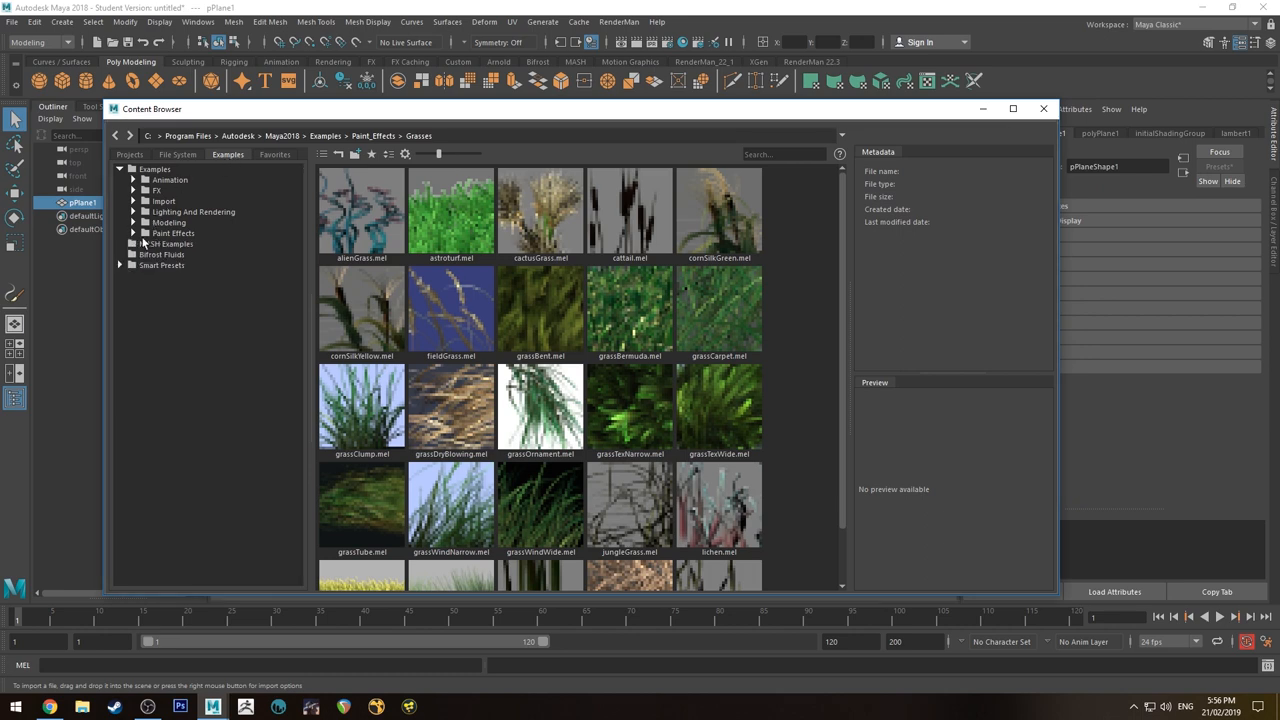
{"action": "left_click", "coordinate": [172, 232]}
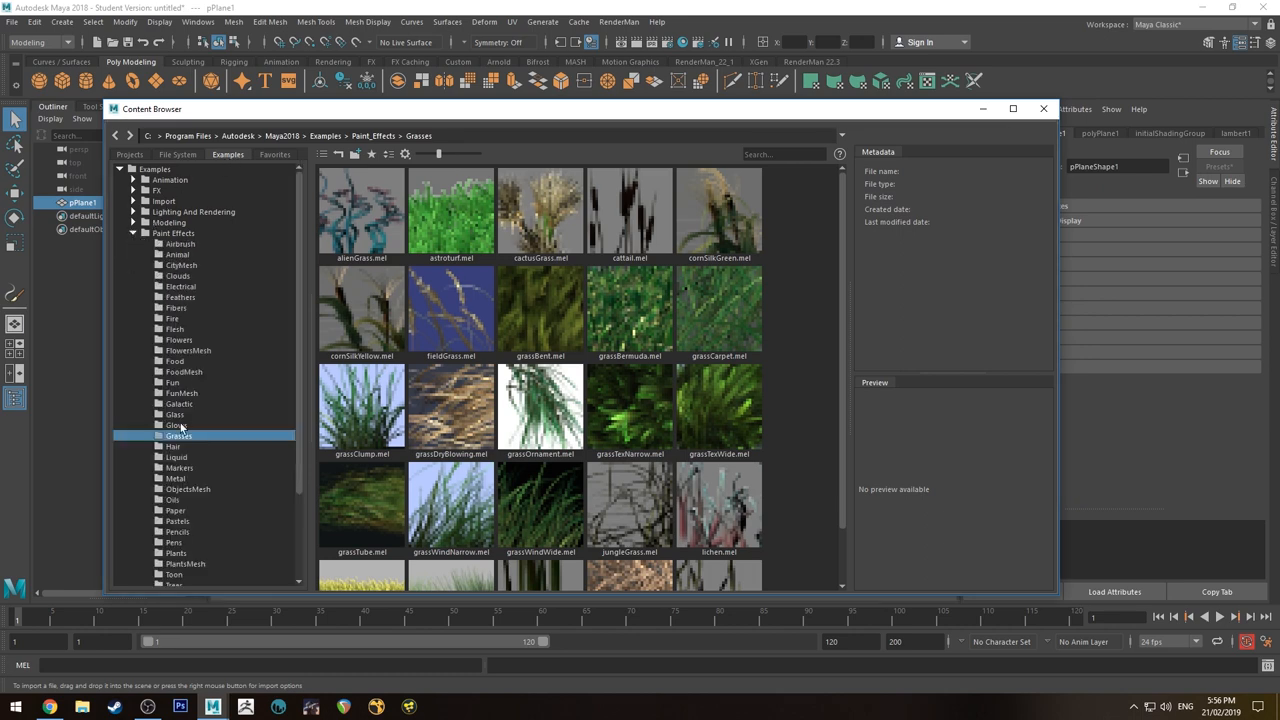
{"action": "scroll", "scroll_direction": "down", "scroll_amount": 3}
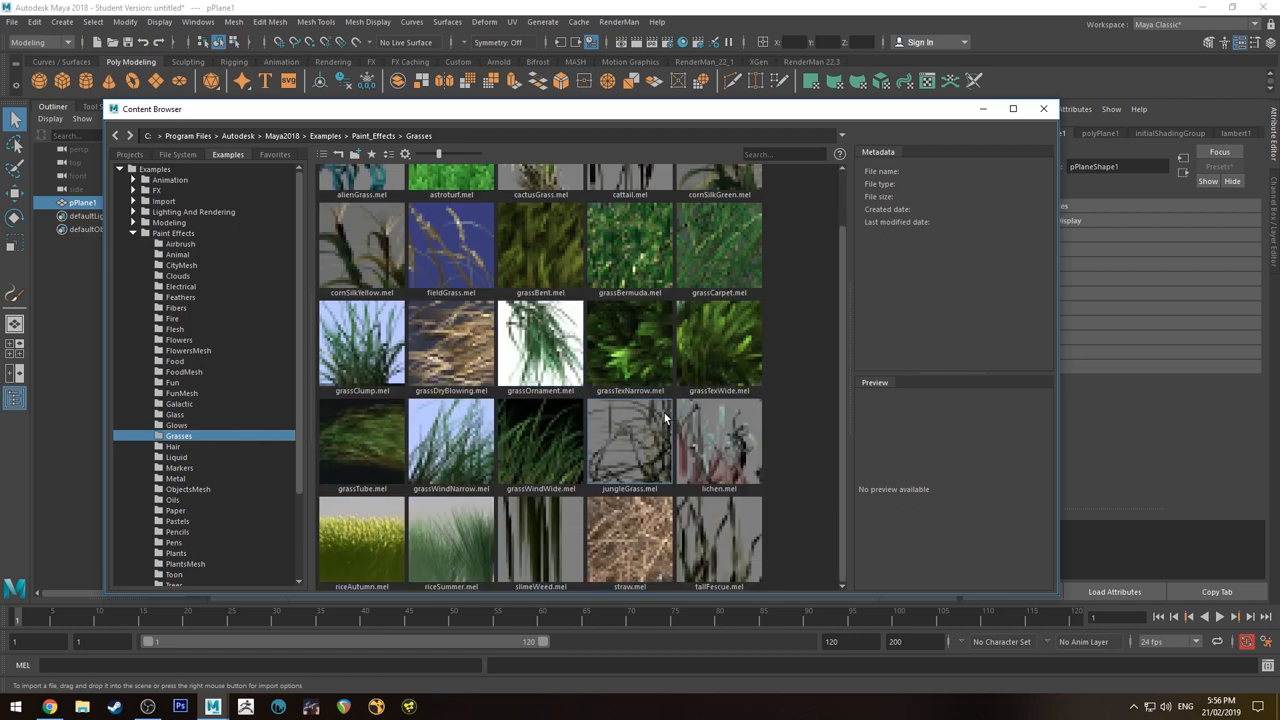
{"action": "left_click", "coordinate": [540, 440]}
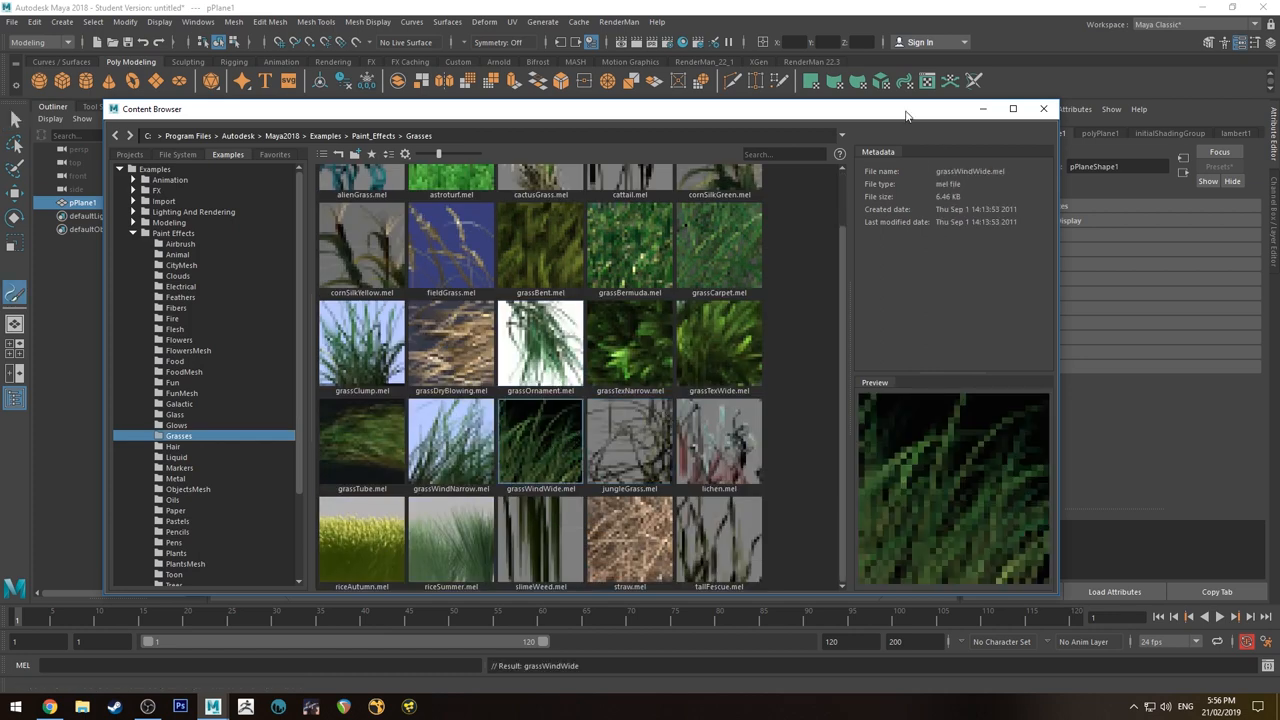
{"action": "left_click", "coordinate": [1044, 108]}
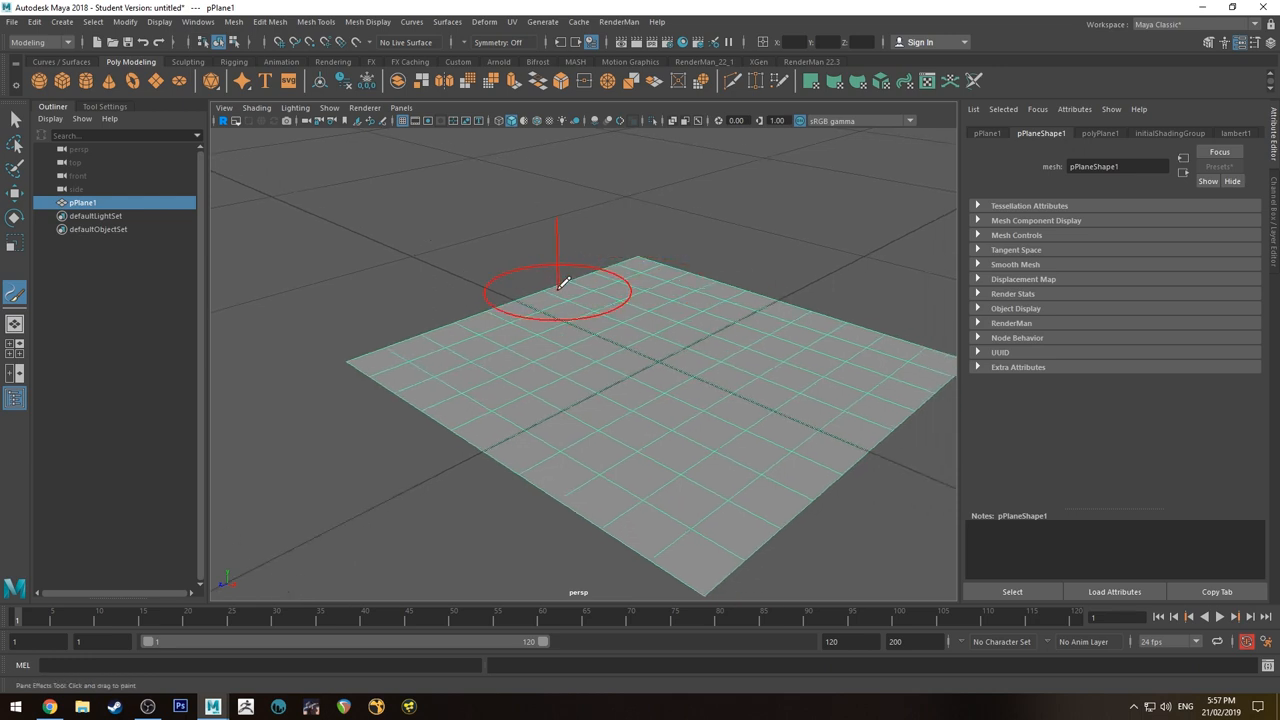
Step: Paint dense wind-blown grass strokes across the plane and orbit to view them
{"action": "left_click_drag", "start_coordinate": [560, 290], "coordinate": [596, 336]}
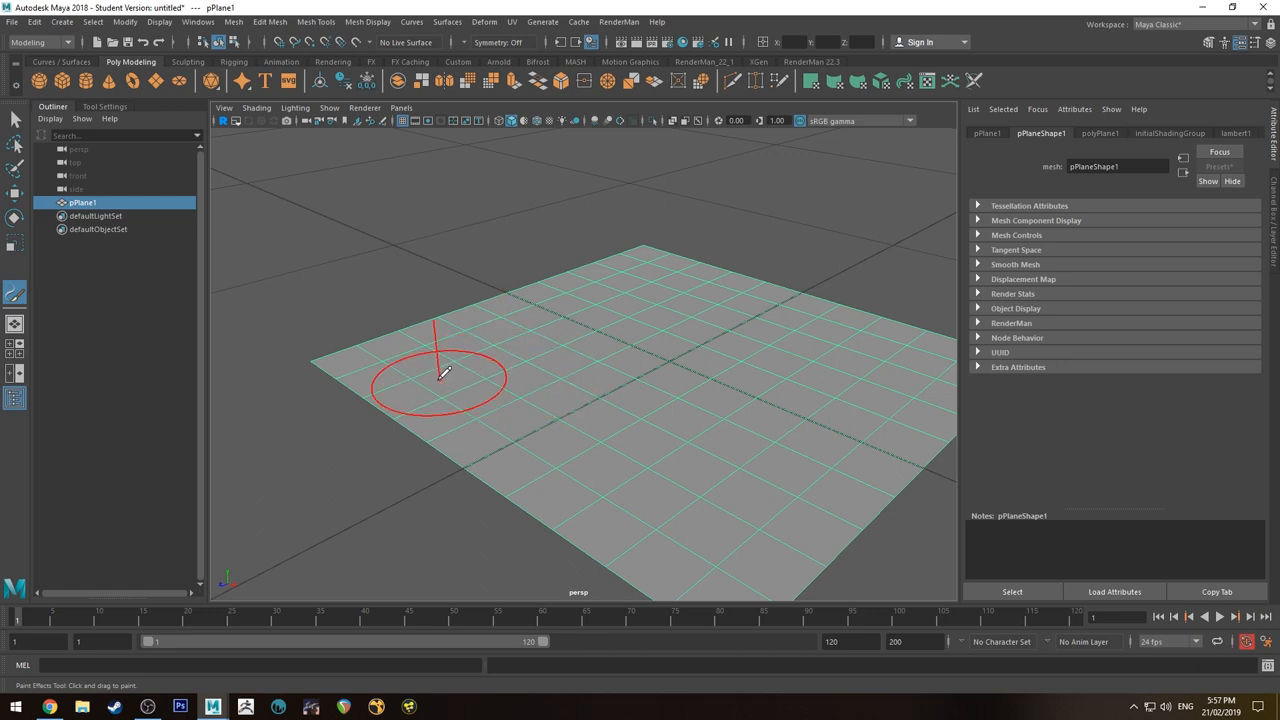
{"action": "mouse_move", "coordinate": [410, 364]}
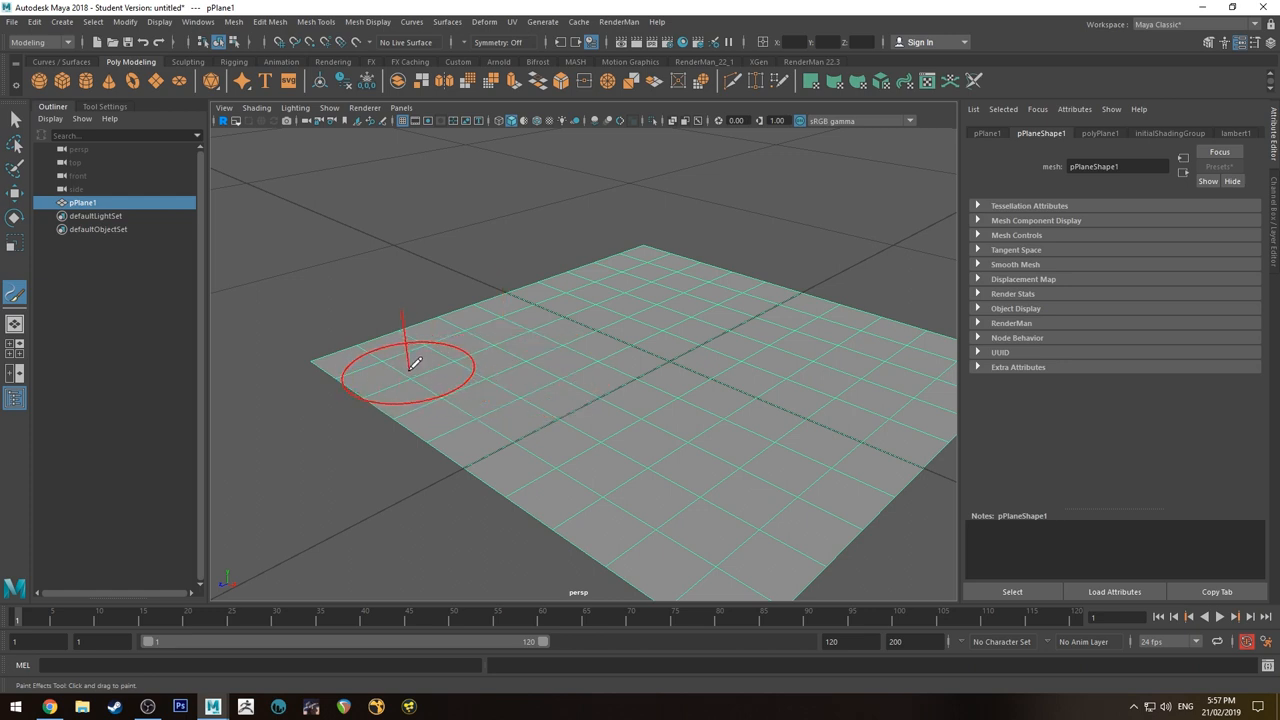
{"action": "left_click_drag", "start_coordinate": [410, 364], "coordinate": [670, 380]}
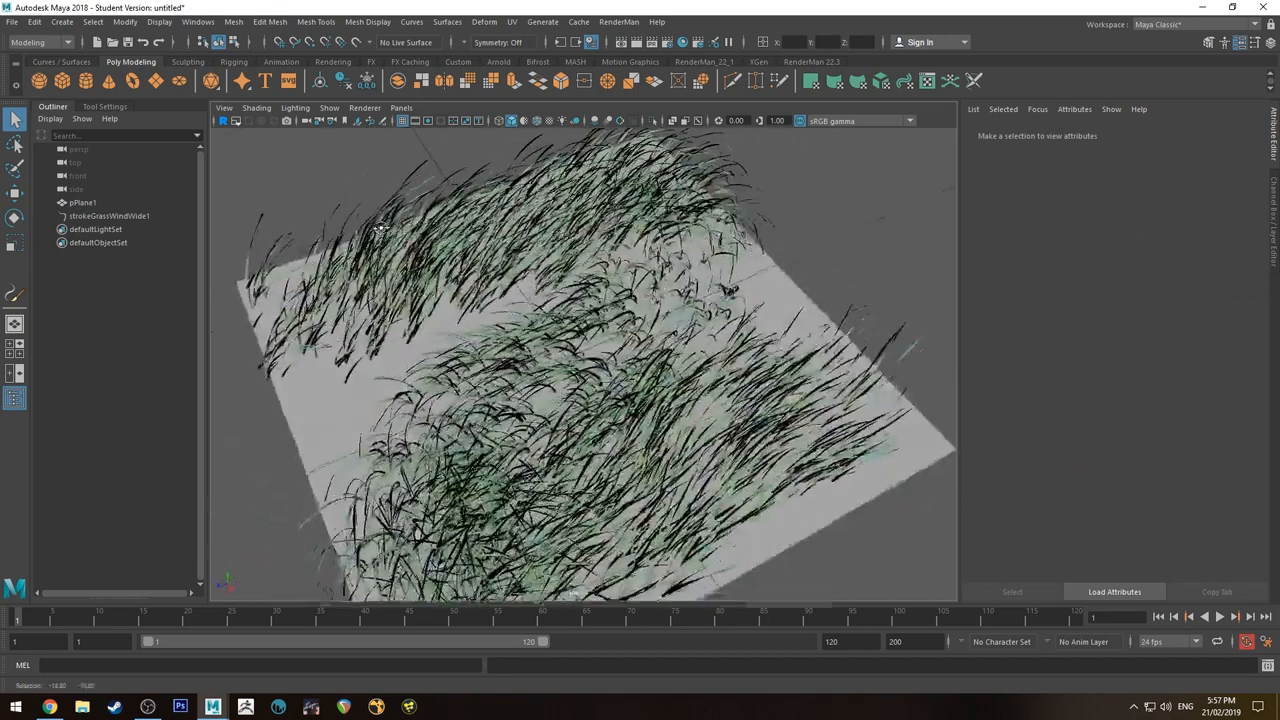
{"action": "left_click_drag", "start_coordinate": [580, 350], "coordinate": [464, 206]}
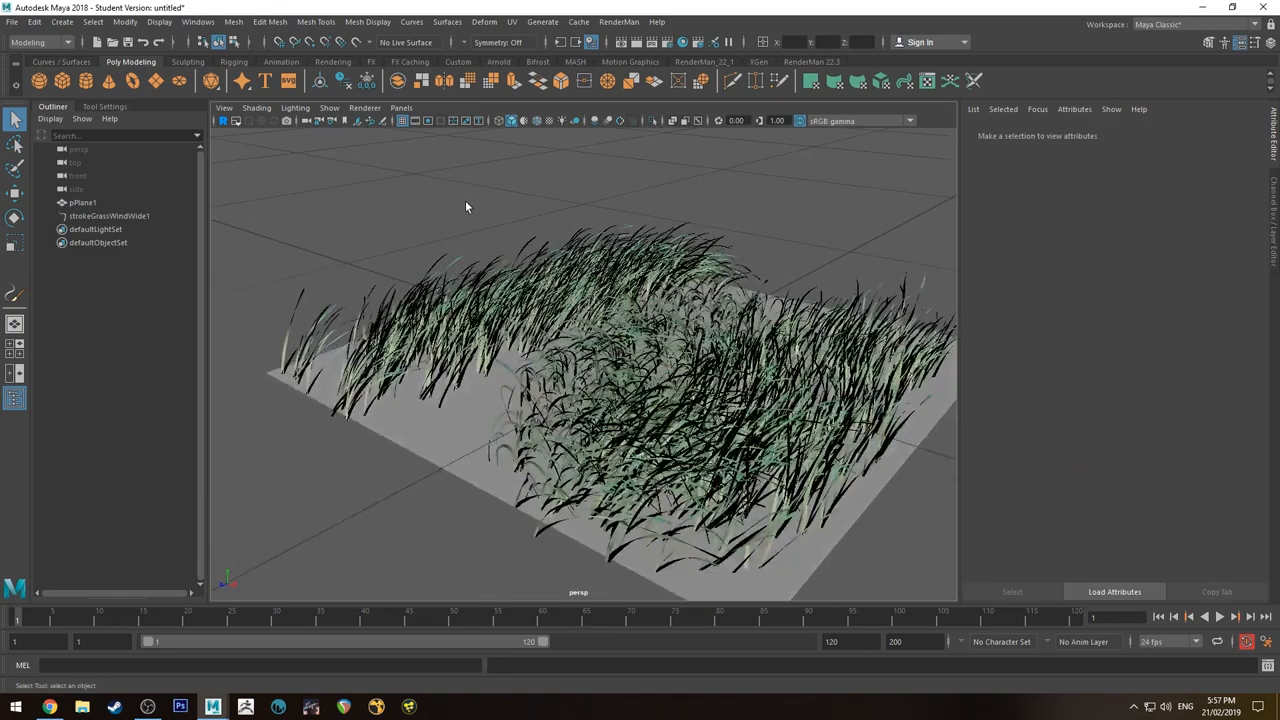
Step: Create a PxrSurface material from the RenderMan shelf and select the grass stroke
{"action": "left_click", "coordinate": [108, 216]}
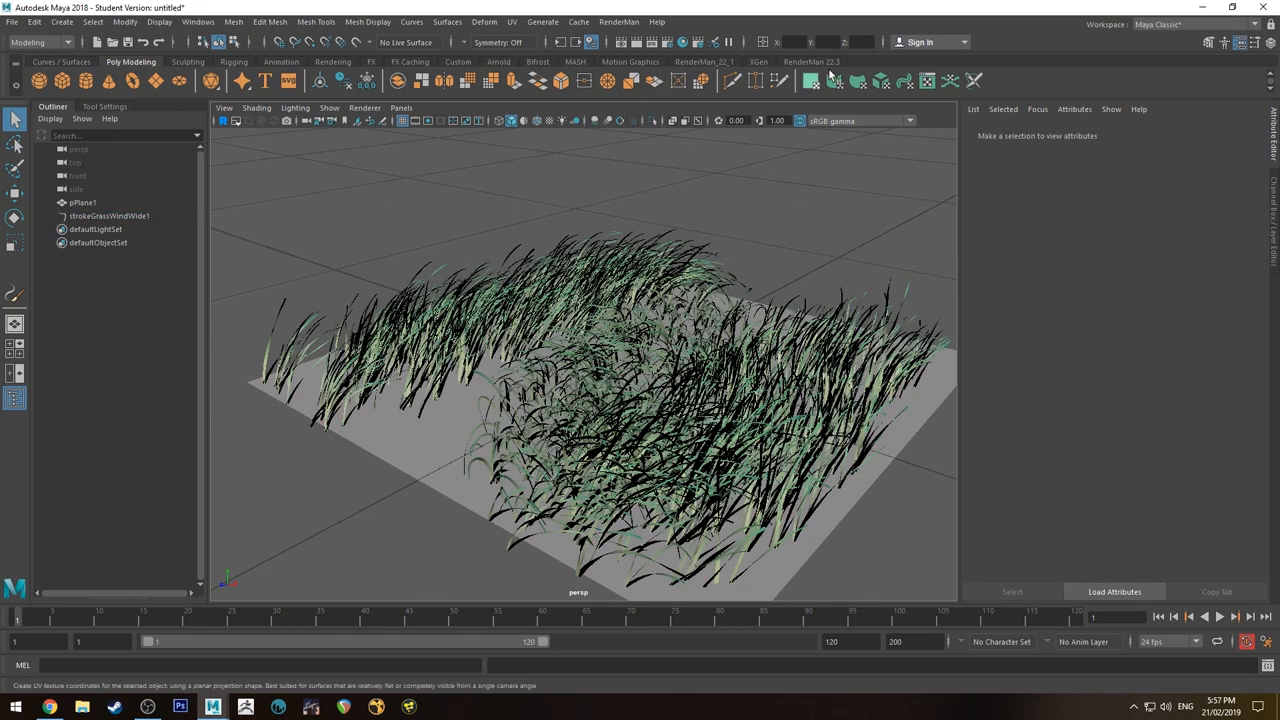
{"action": "left_click", "coordinate": [812, 60]}
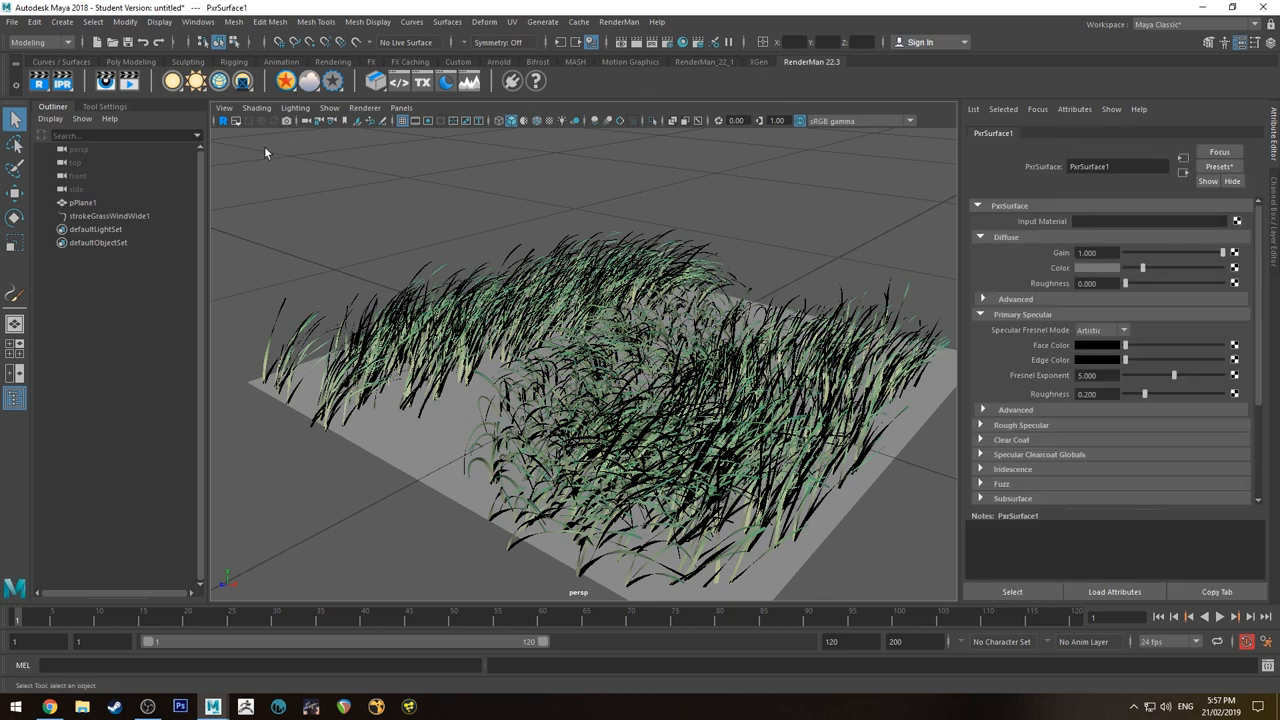
{"action": "mouse_move", "coordinate": [630, 248]}
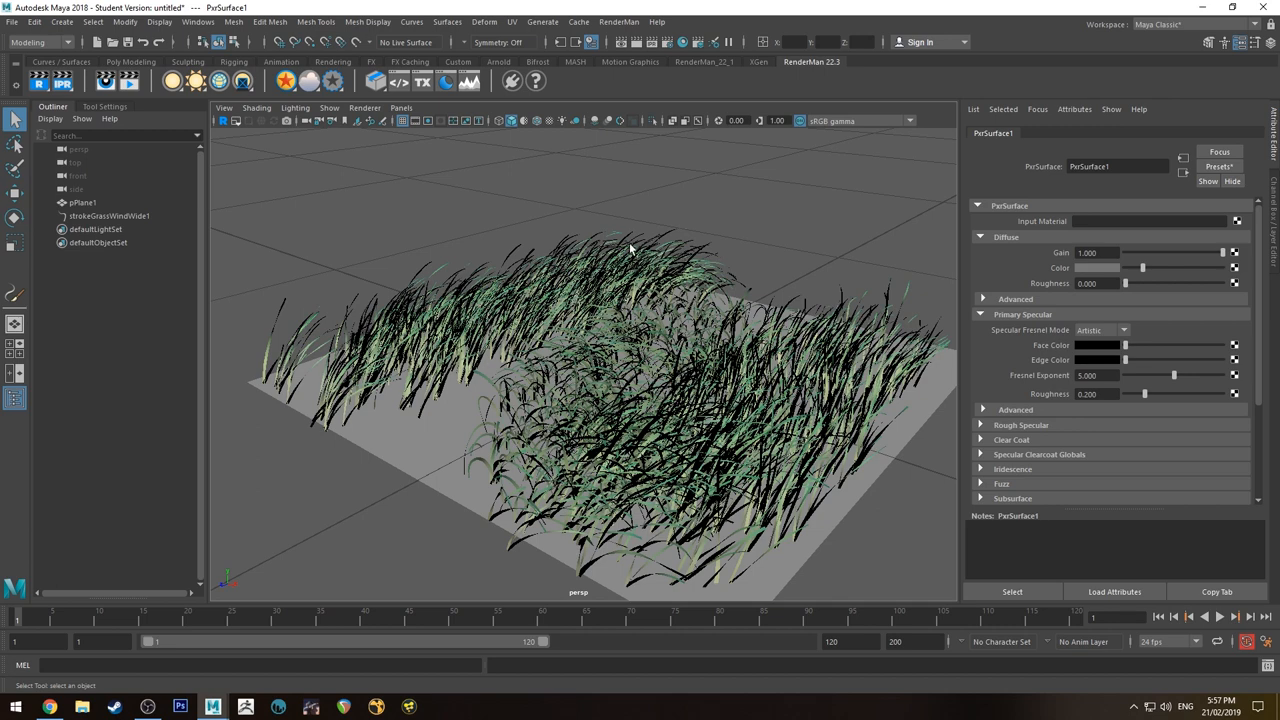
{"action": "left_click", "coordinate": [108, 216]}
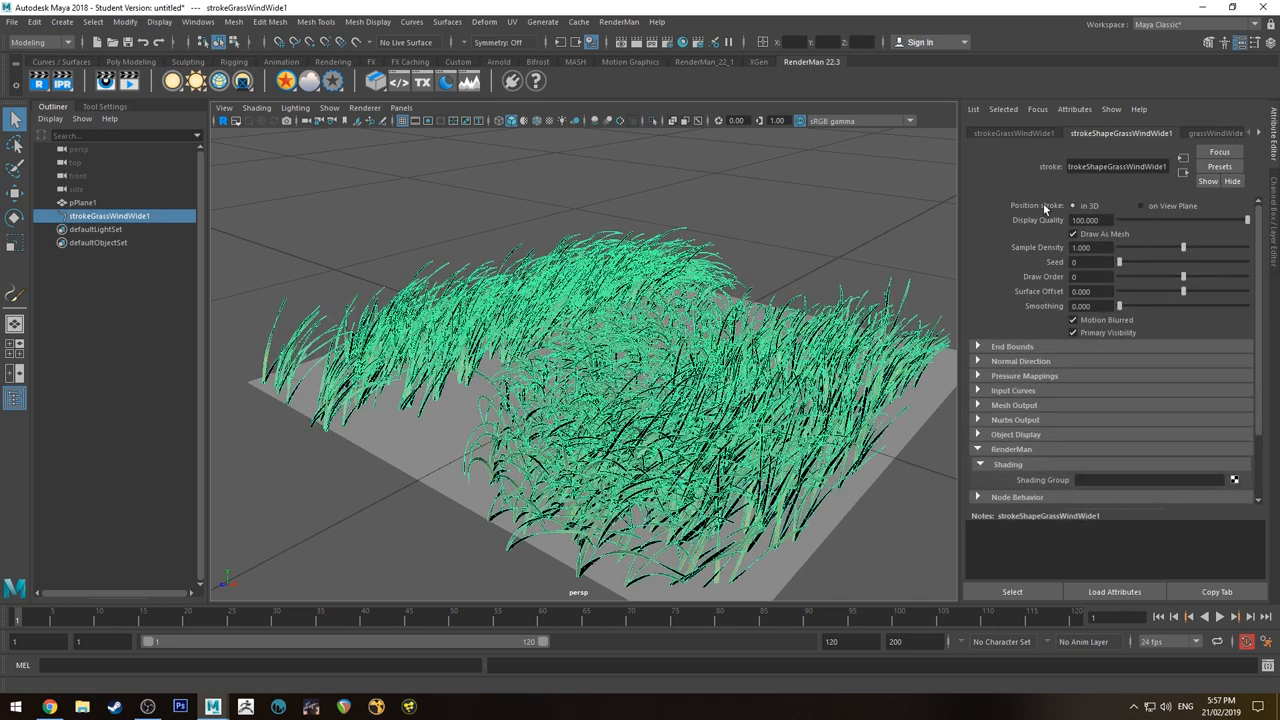
{"action": "mouse_move", "coordinate": [1158, 138]}
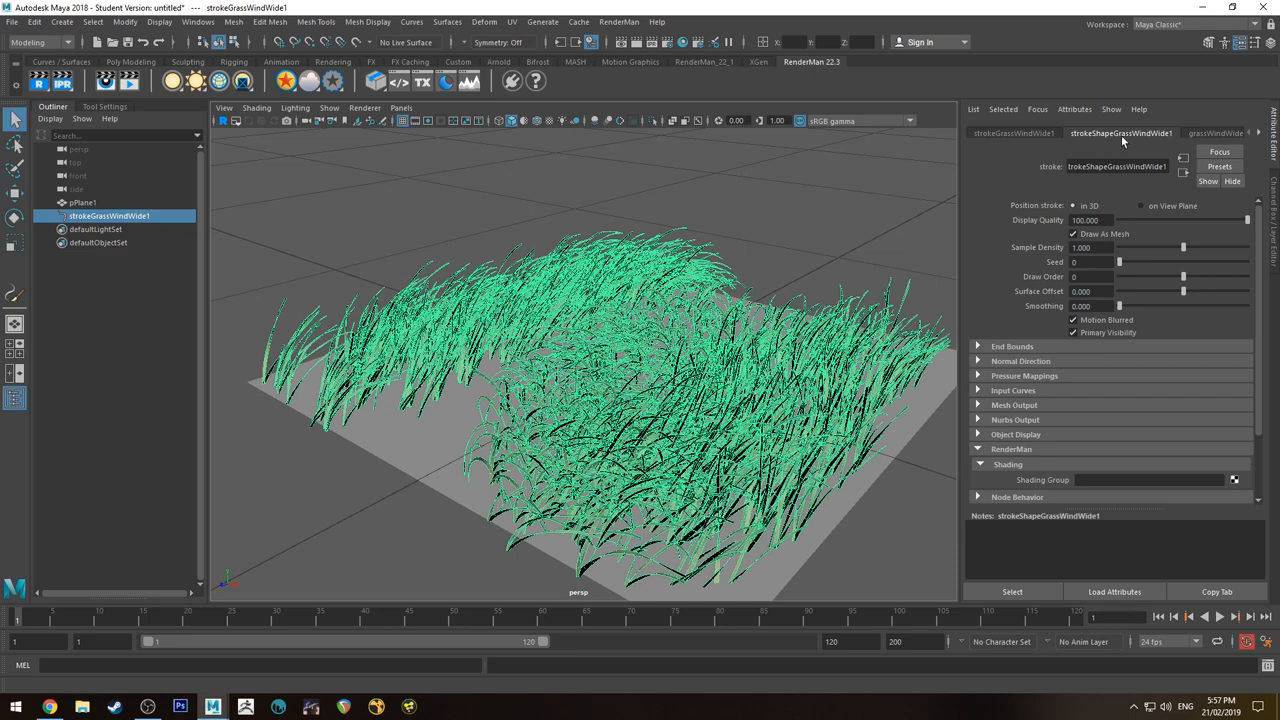
Step: Assign PxrSurface1SG as the grass stroke's RenderMan shading group
{"action": "scroll", "scroll_direction": "down", "scroll_amount": 3}
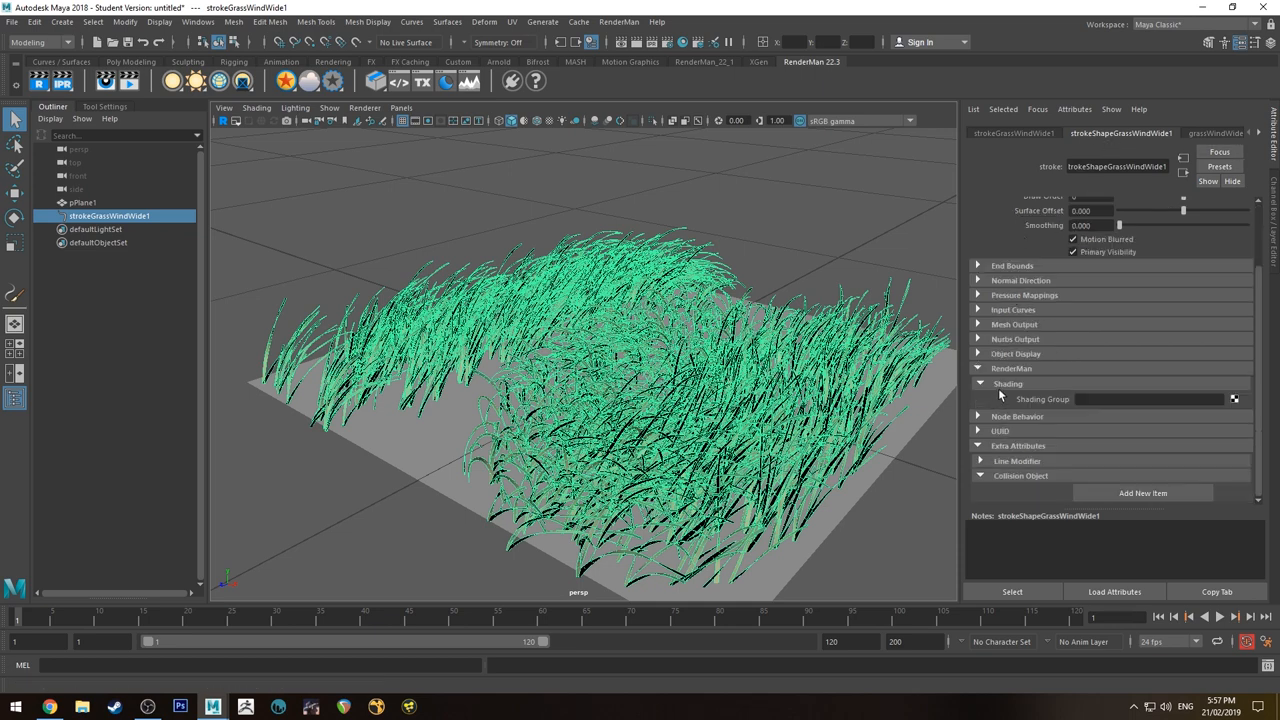
{"action": "scroll", "scroll_direction": "up", "scroll_amount": 3}
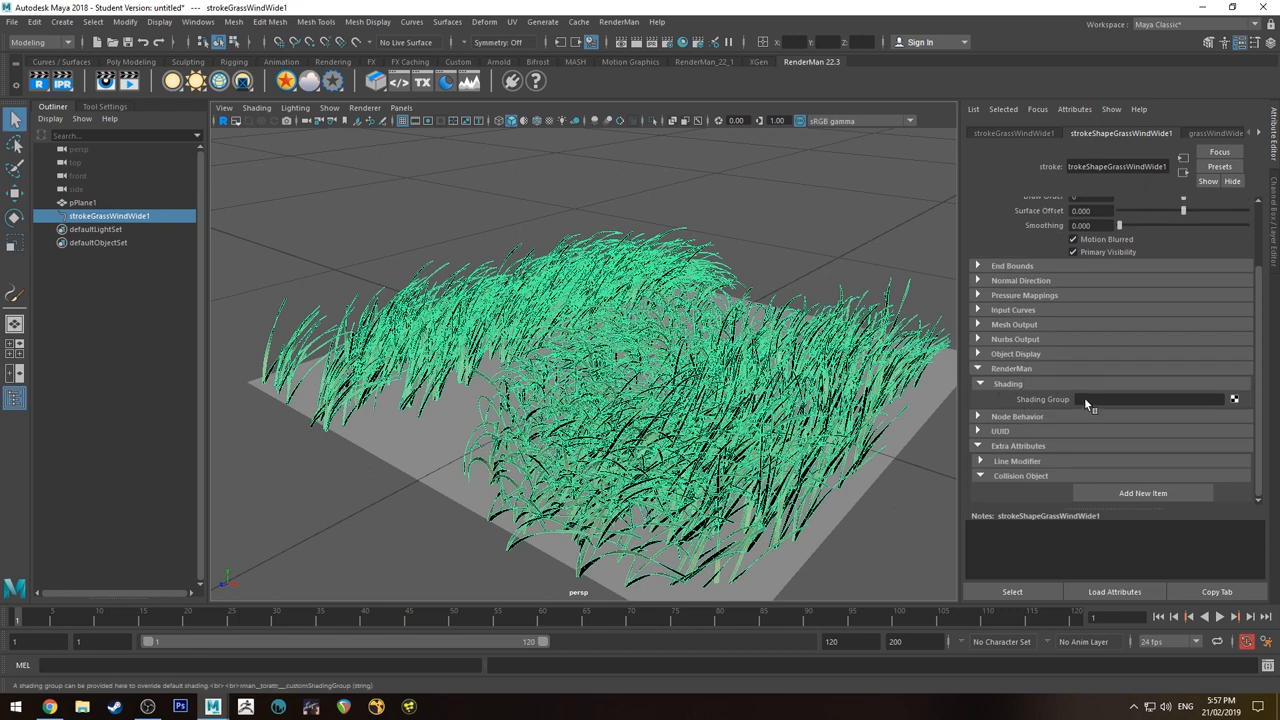
{"action": "left_click", "coordinate": [1234, 400]}
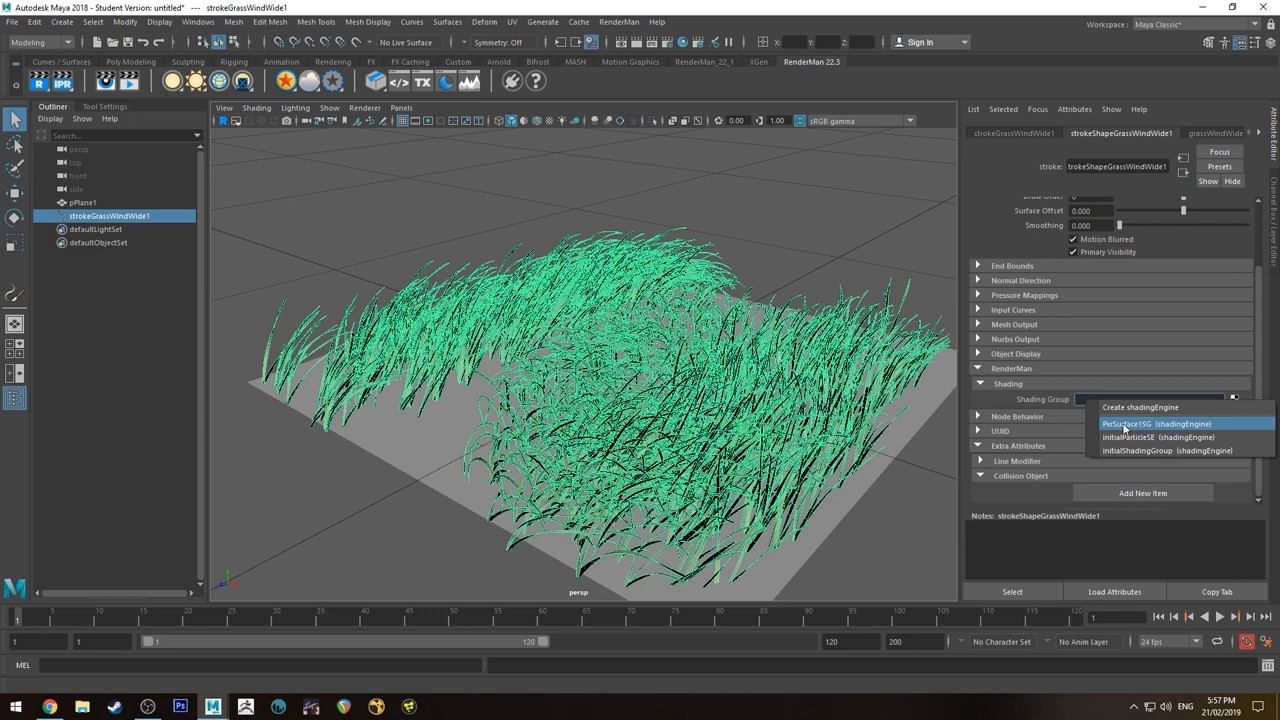
{"action": "left_click", "coordinate": [1156, 424]}
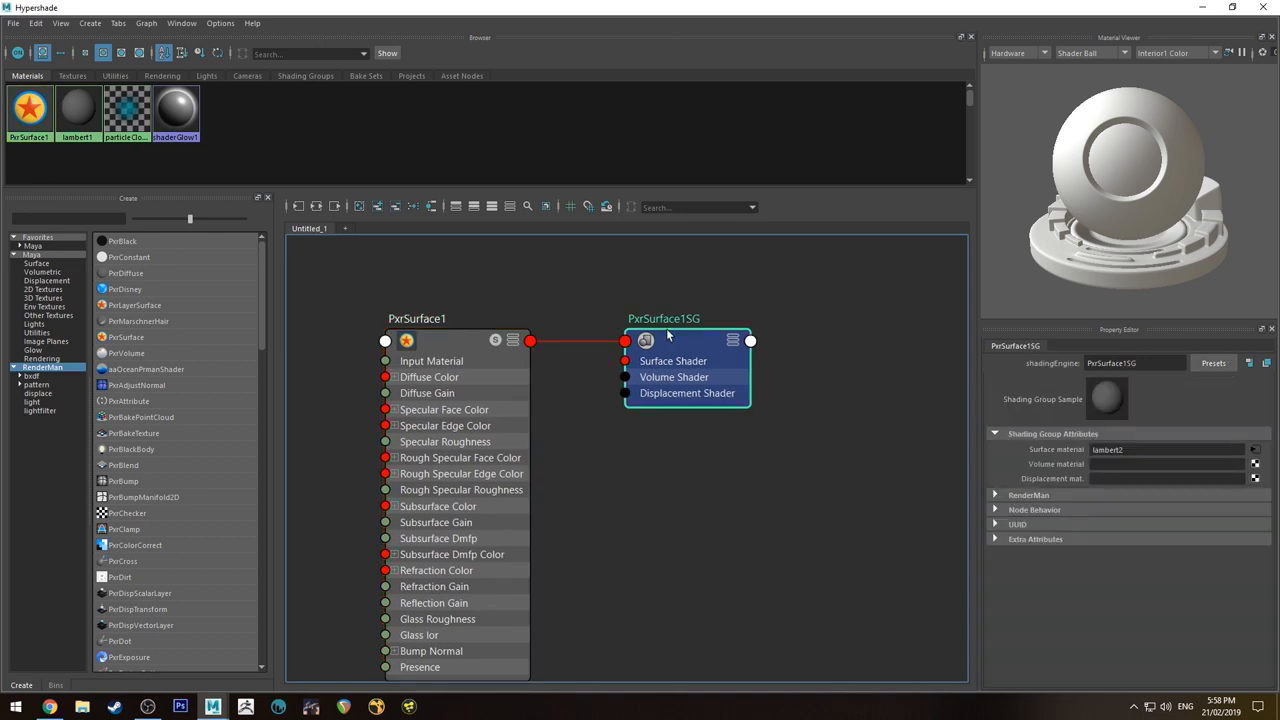
Step: Rename the PxrSurface1 material to PxrGrass in the Hypershade Property Editor
{"action": "double_click", "coordinate": [1136, 364]}
{"action": "type", "text": "PxrGrassShadingGroup"}
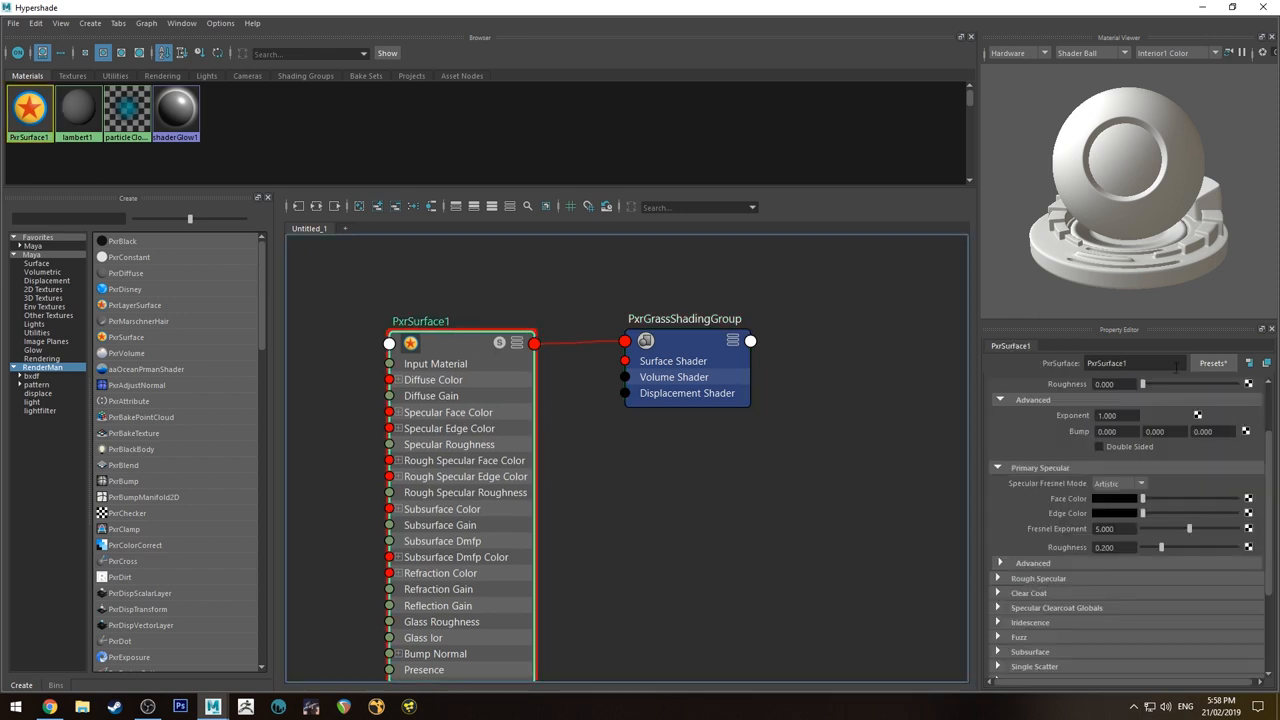
{"action": "triple_click", "coordinate": [1136, 364]}
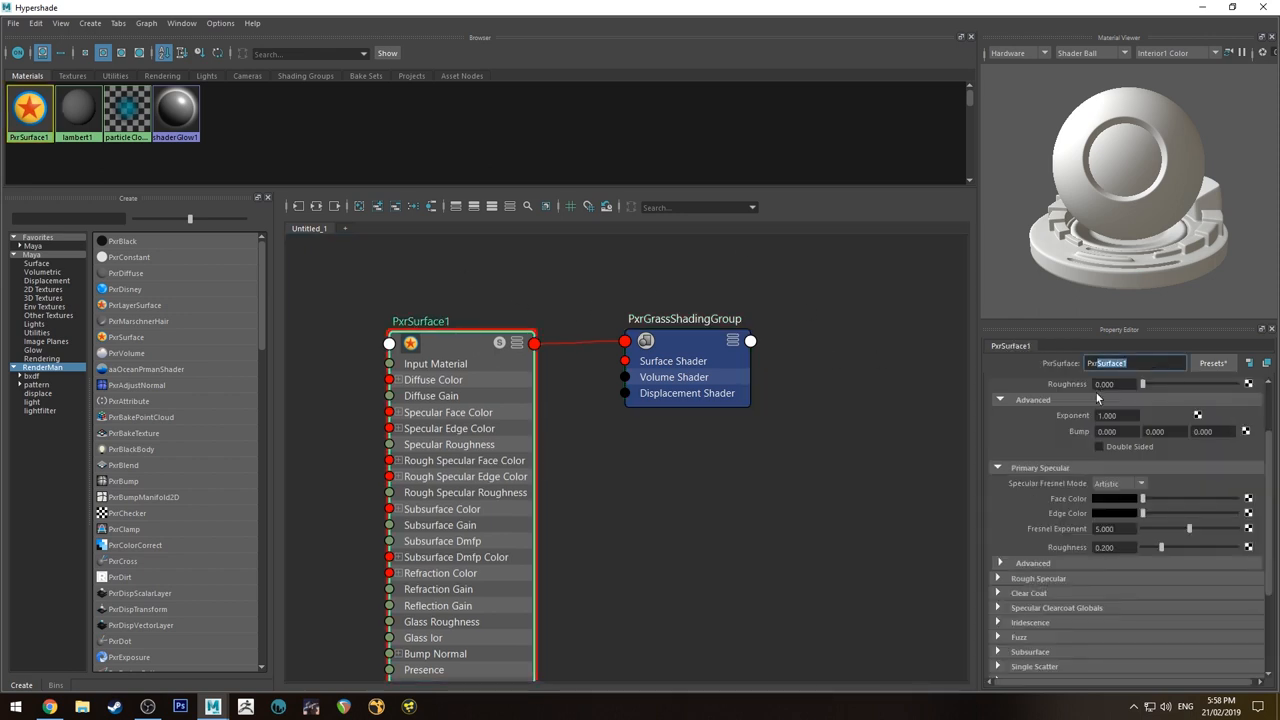
{"action": "type", "text": "PxrGrass"}
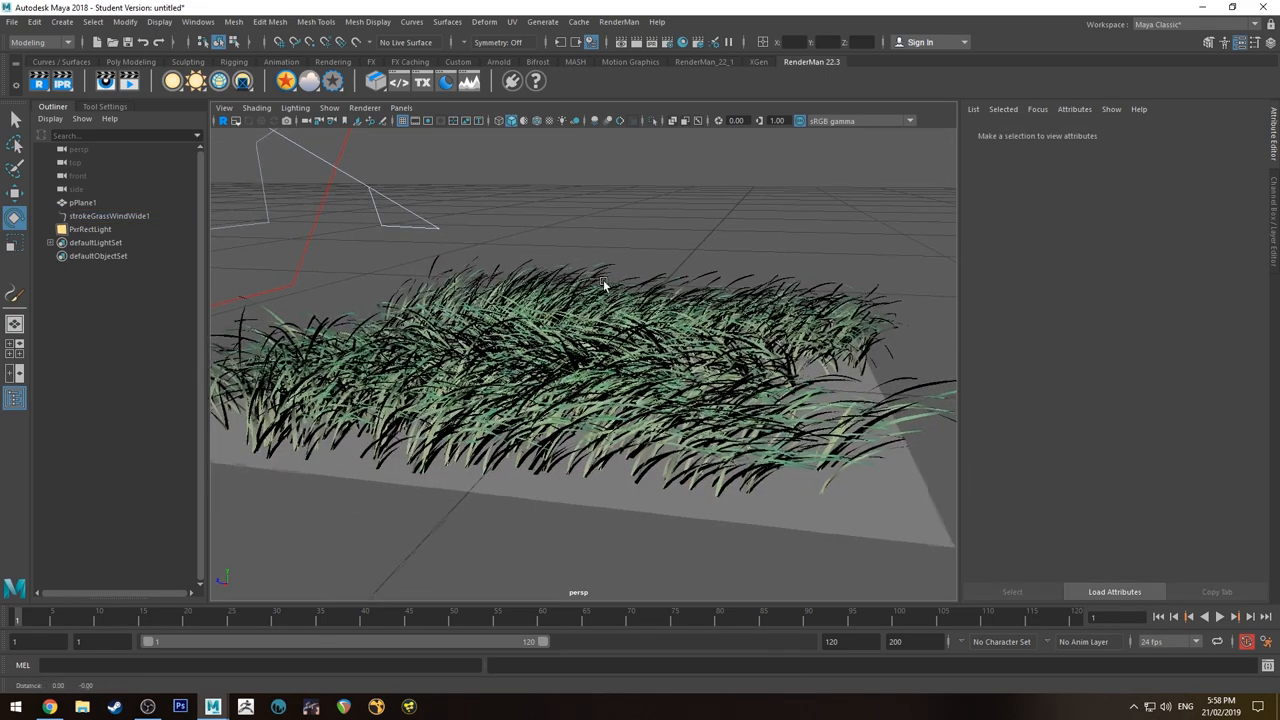
Step: Review the grass stroke's Shading attributes and graph only the PxrGrass network in Hypershade
{"action": "left_click", "coordinate": [108, 216]}
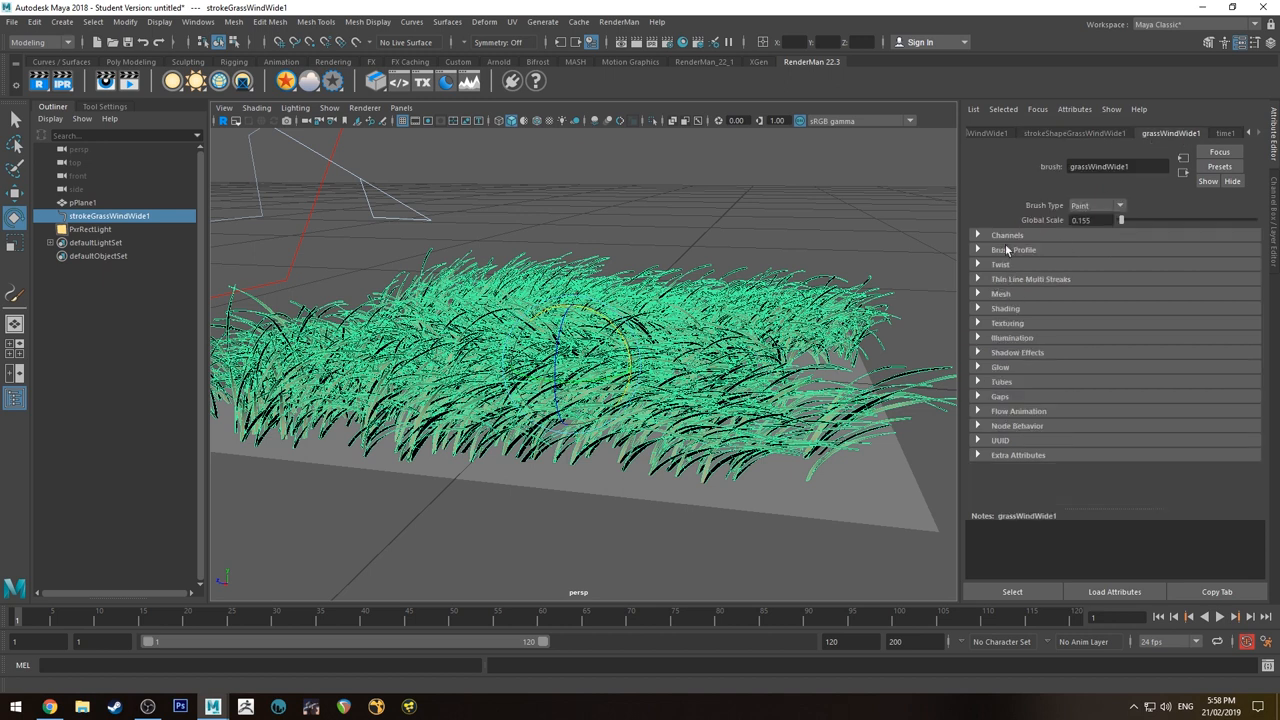
{"action": "mouse_move", "coordinate": [1010, 308]}
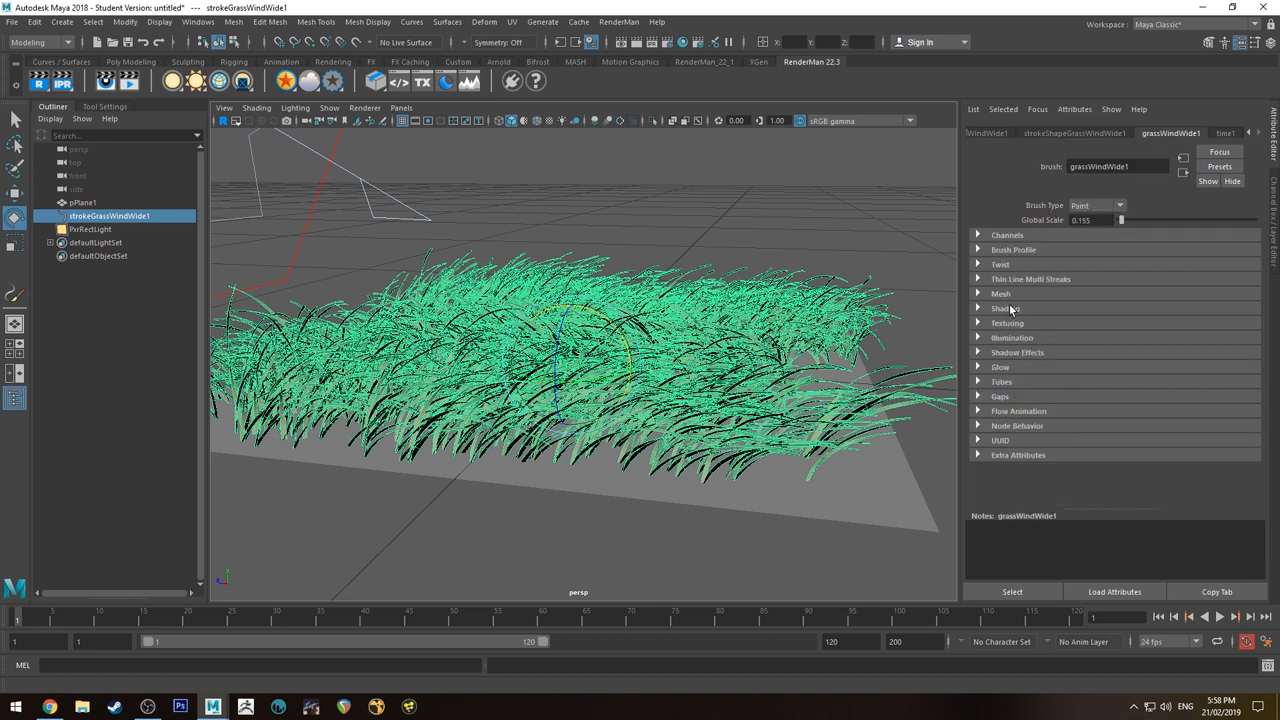
{"action": "left_click", "coordinate": [1004, 308]}
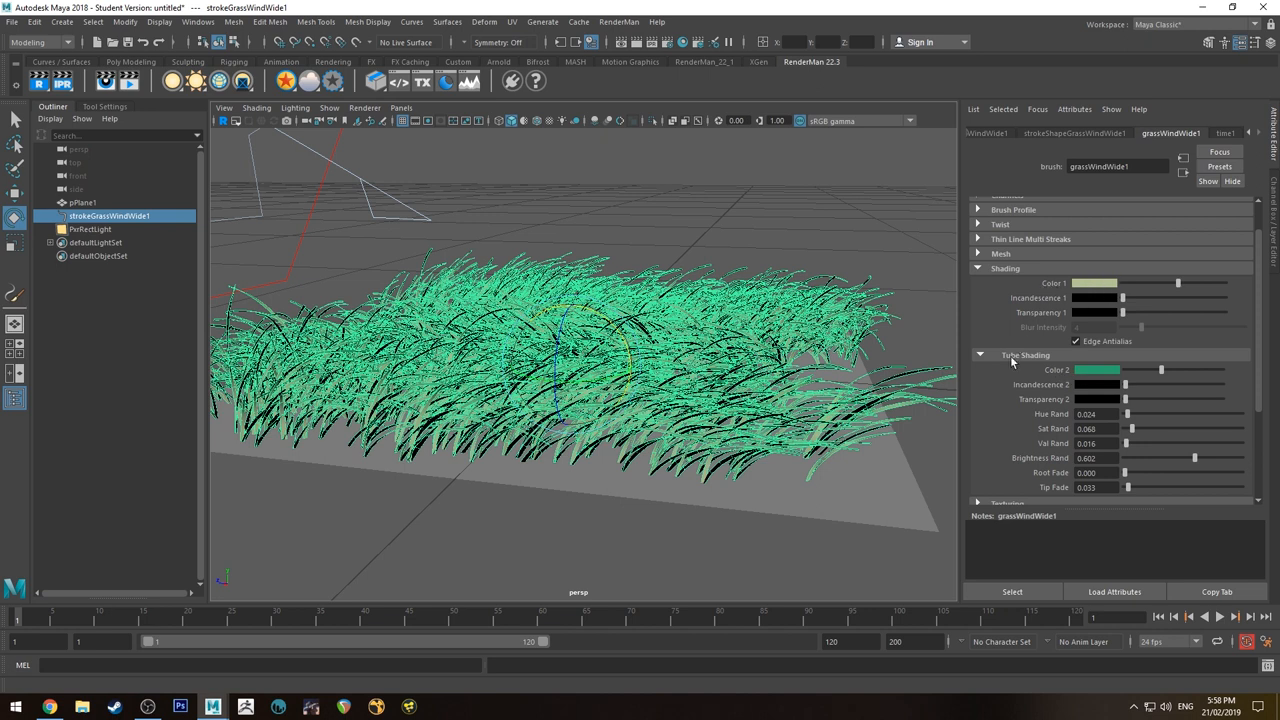
{"action": "mouse_move", "coordinate": [1100, 362]}
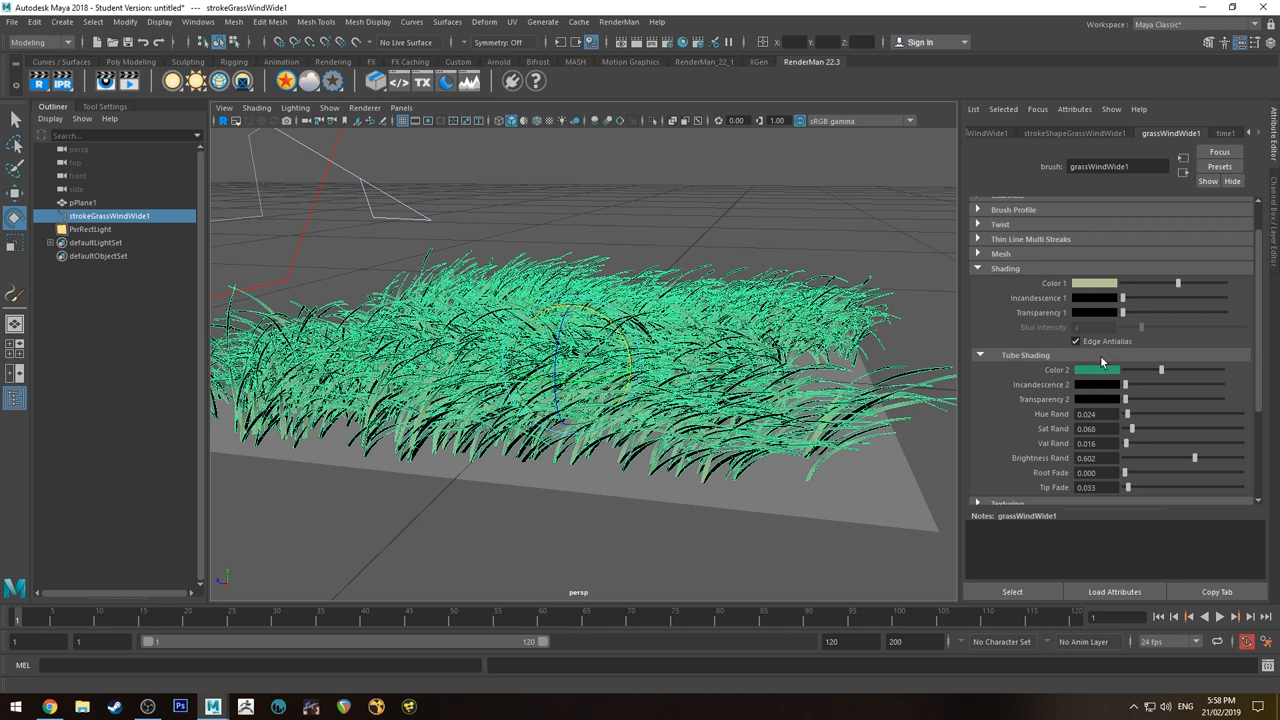
{"action": "mouse_move", "coordinate": [1116, 442]}
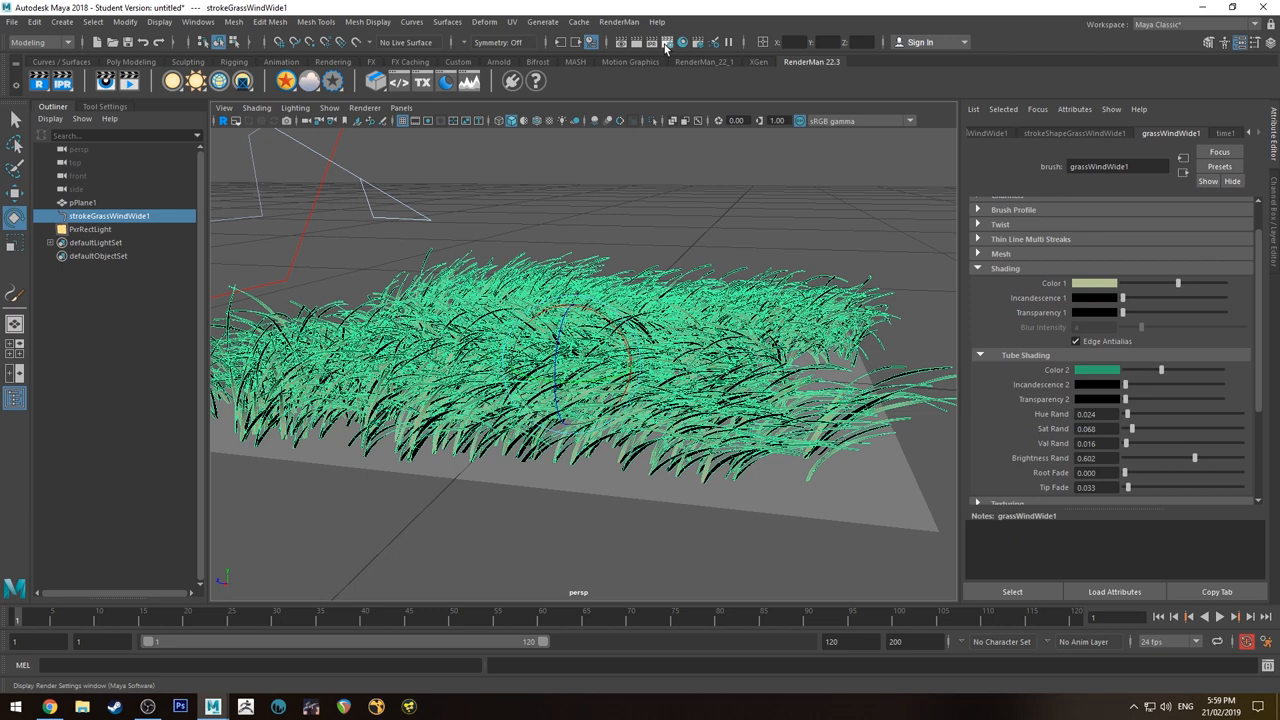
{"action": "left_click", "coordinate": [664, 42]}
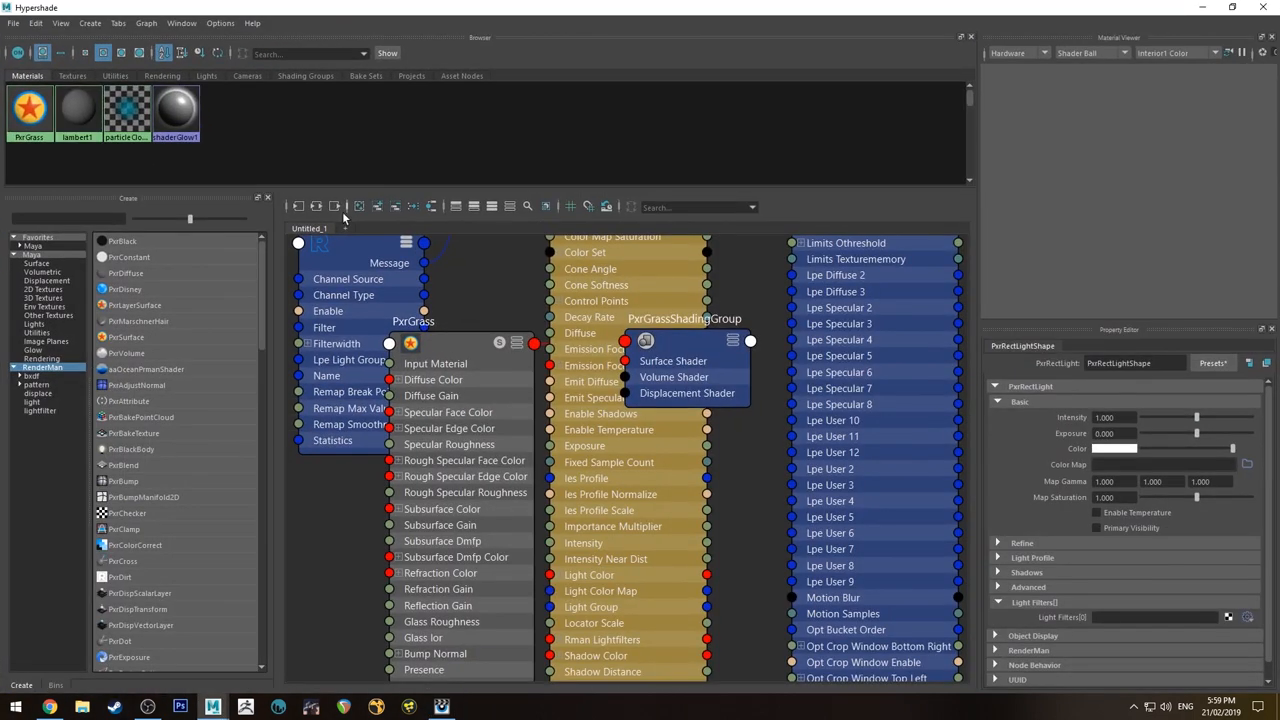
{"action": "left_click", "coordinate": [28, 110]}
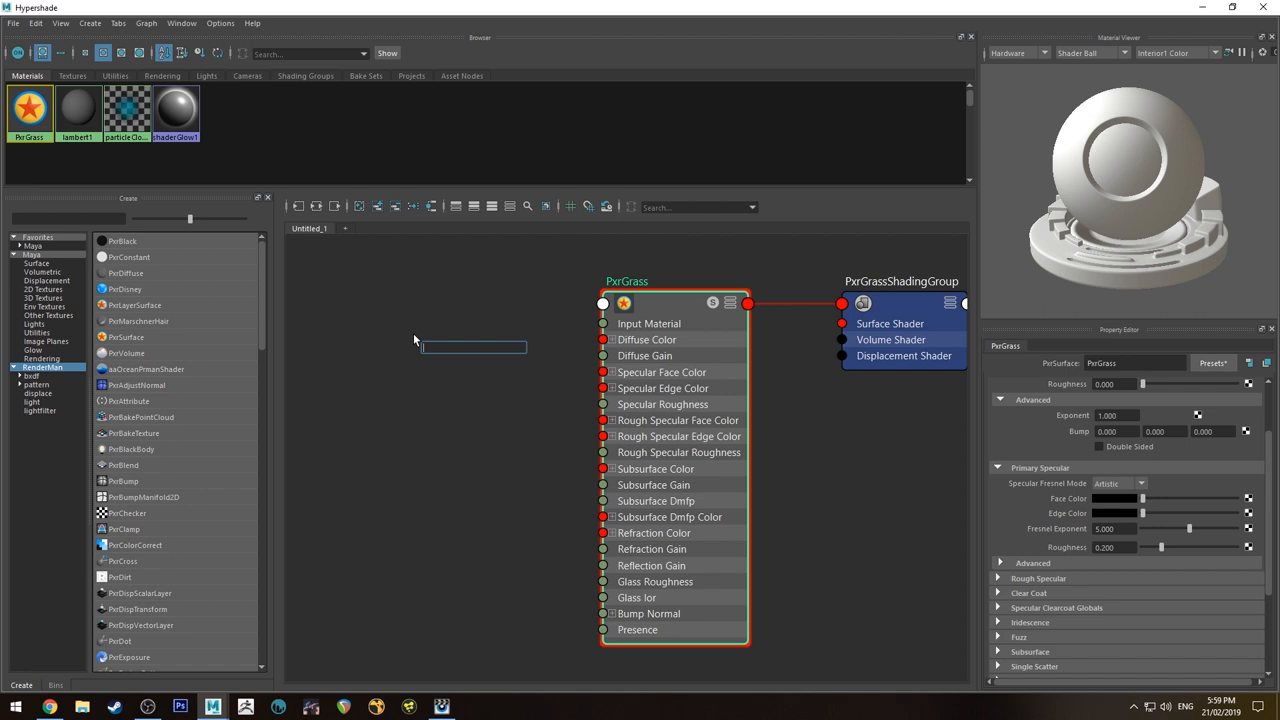
Step: Create a PxrPrimvar node and wire its Result RGB into PxrGrass Diffuse Color
{"action": "type", "text": "pxl"}
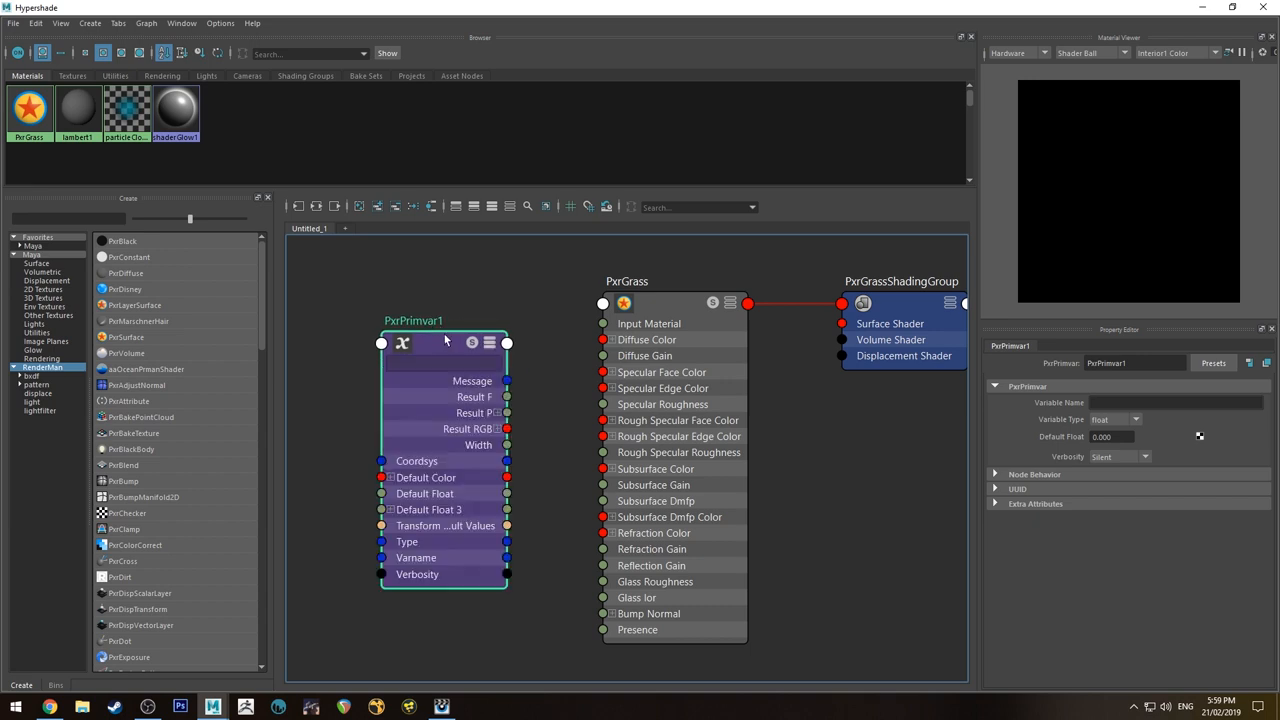
{"action": "left_click_drag", "start_coordinate": [444, 340], "coordinate": [418, 340]}
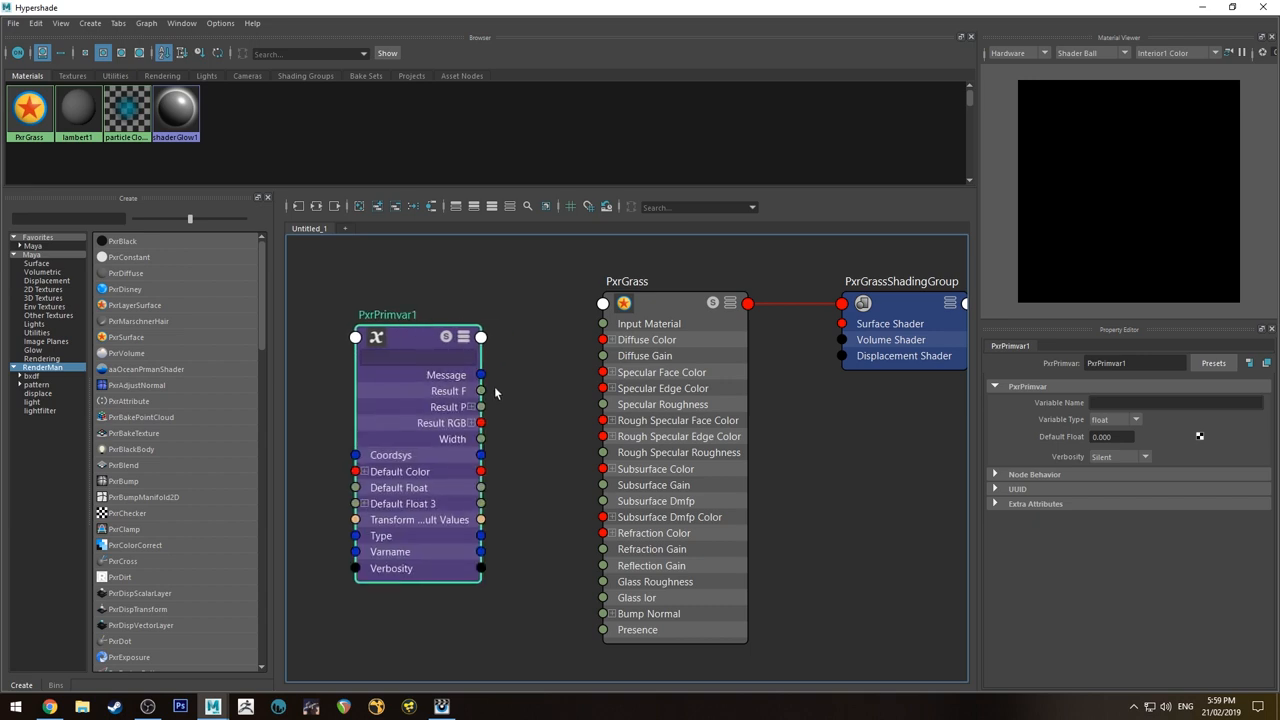
{"action": "mouse_move", "coordinate": [480, 422]}
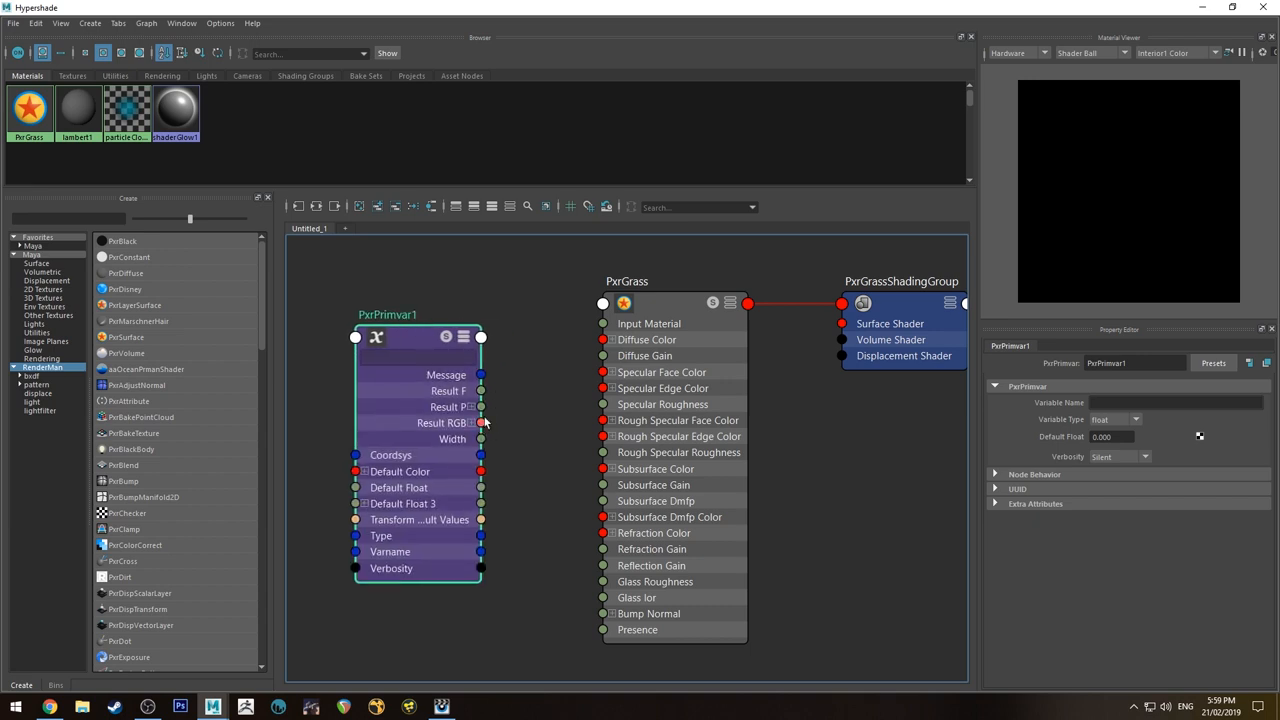
{"action": "left_click_drag", "start_coordinate": [480, 422], "coordinate": [604, 340]}
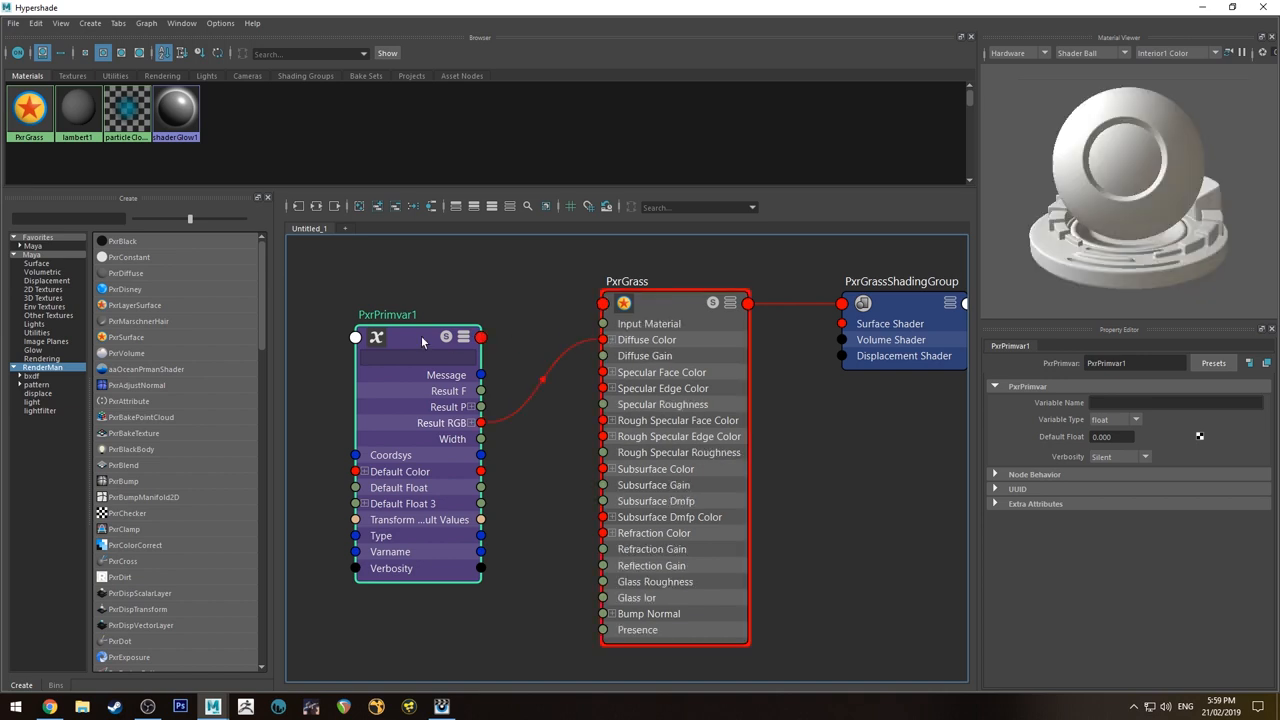
Step: Set the primvar to read variable Cs with type color
{"action": "left_click", "coordinate": [1176, 402]}
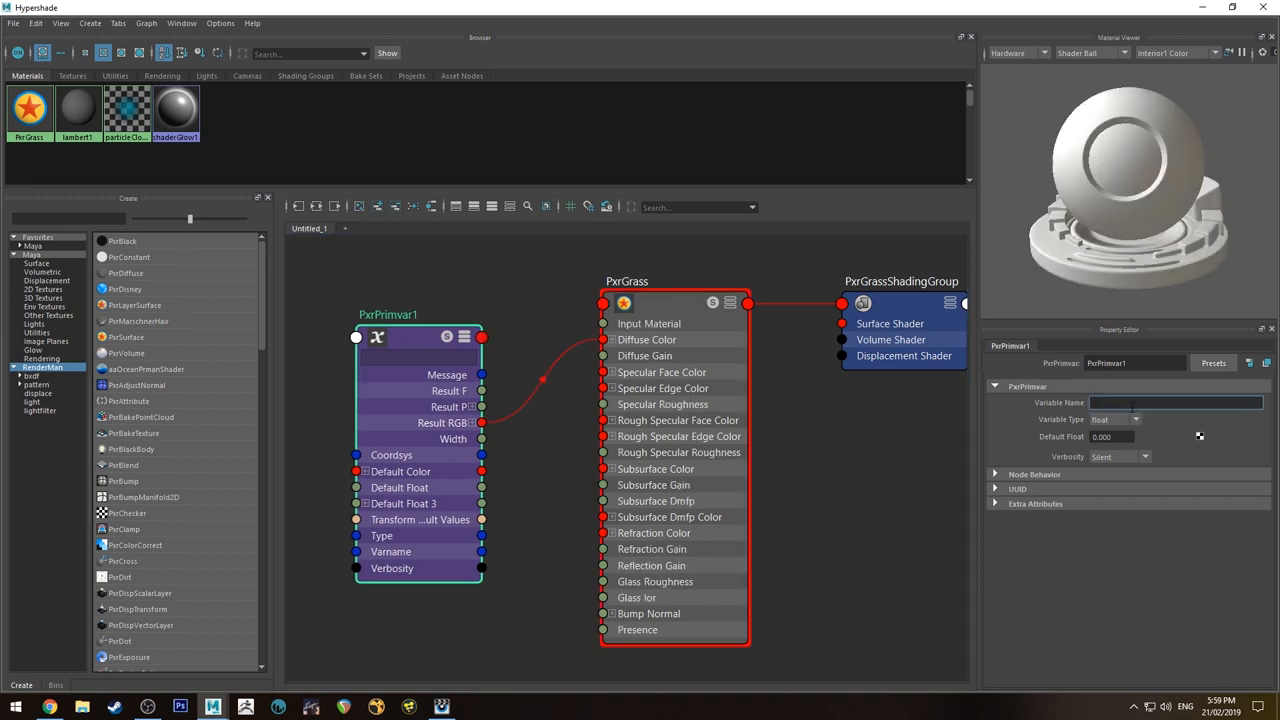
{"action": "type", "text": "c"}
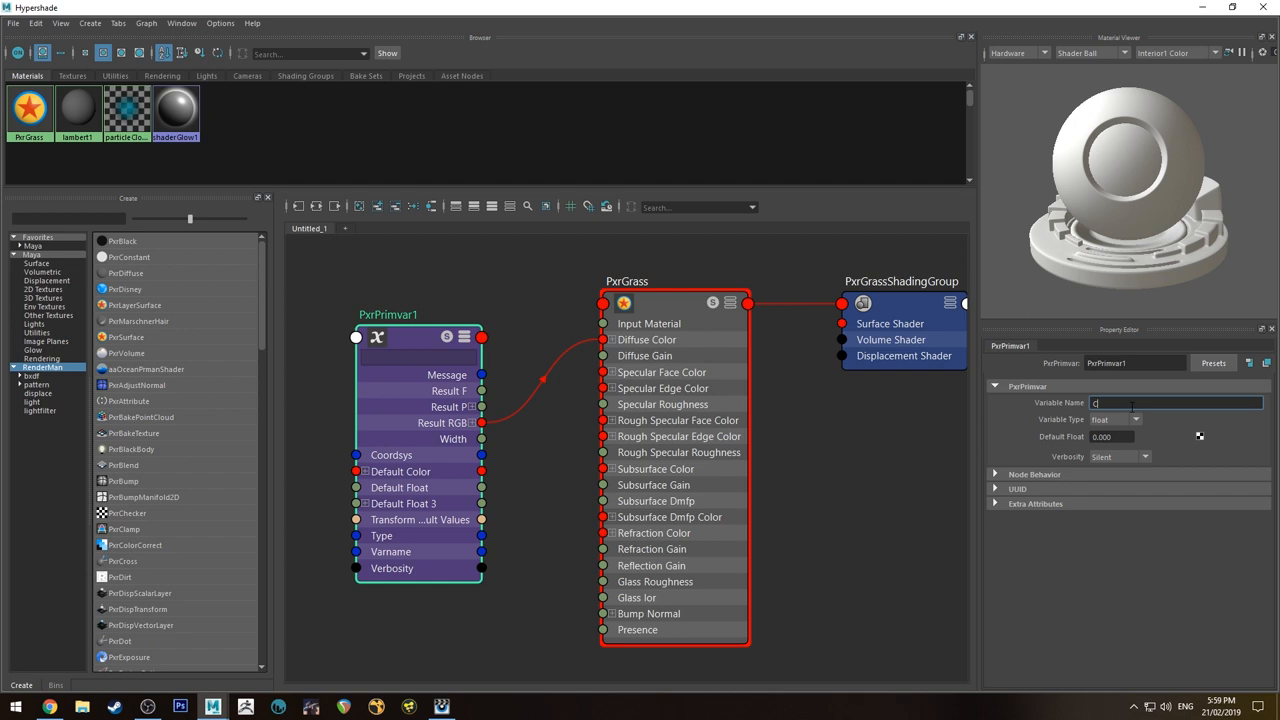
{"action": "type", "text": "a"}
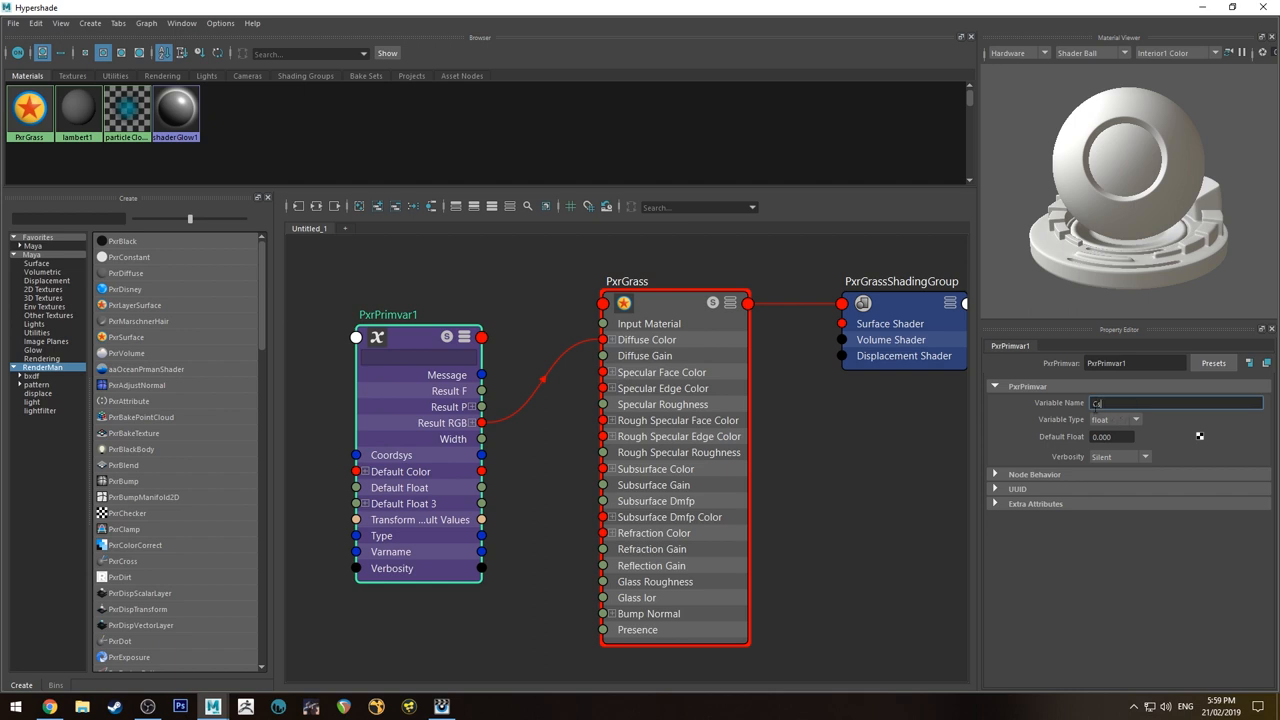
{"action": "left_click", "coordinate": [1136, 420]}
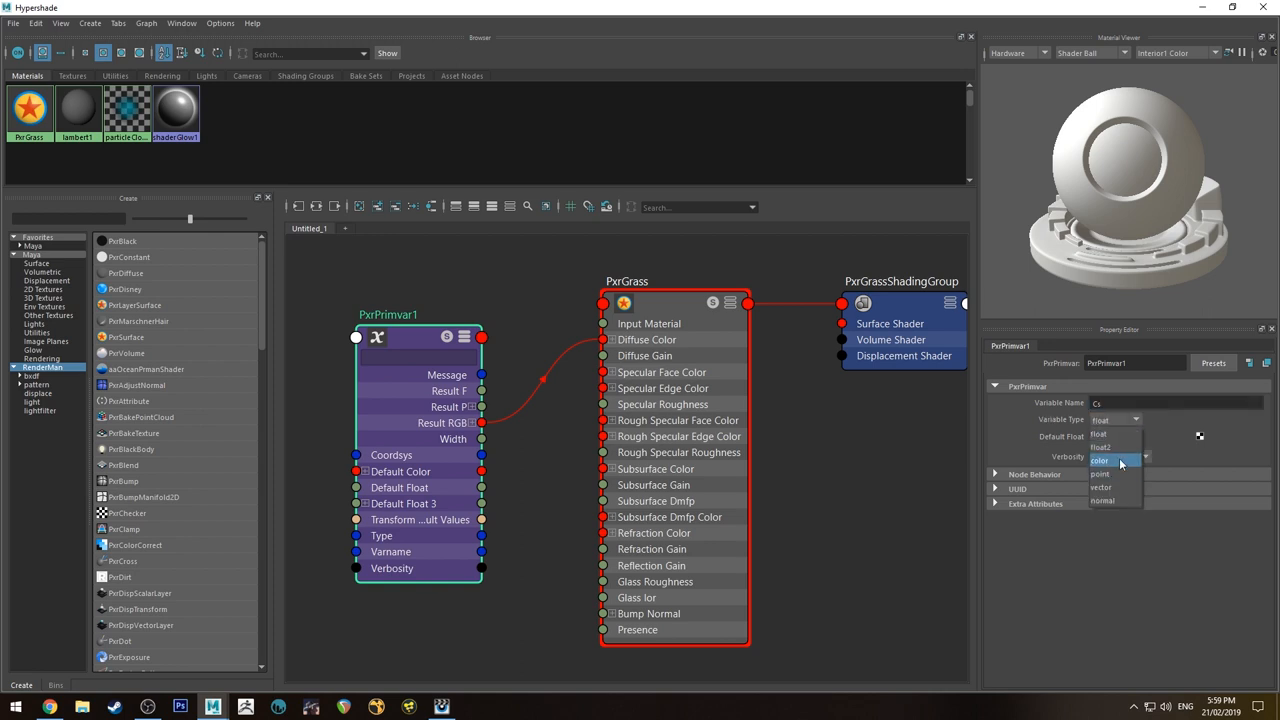
{"action": "left_click", "coordinate": [1100, 460]}
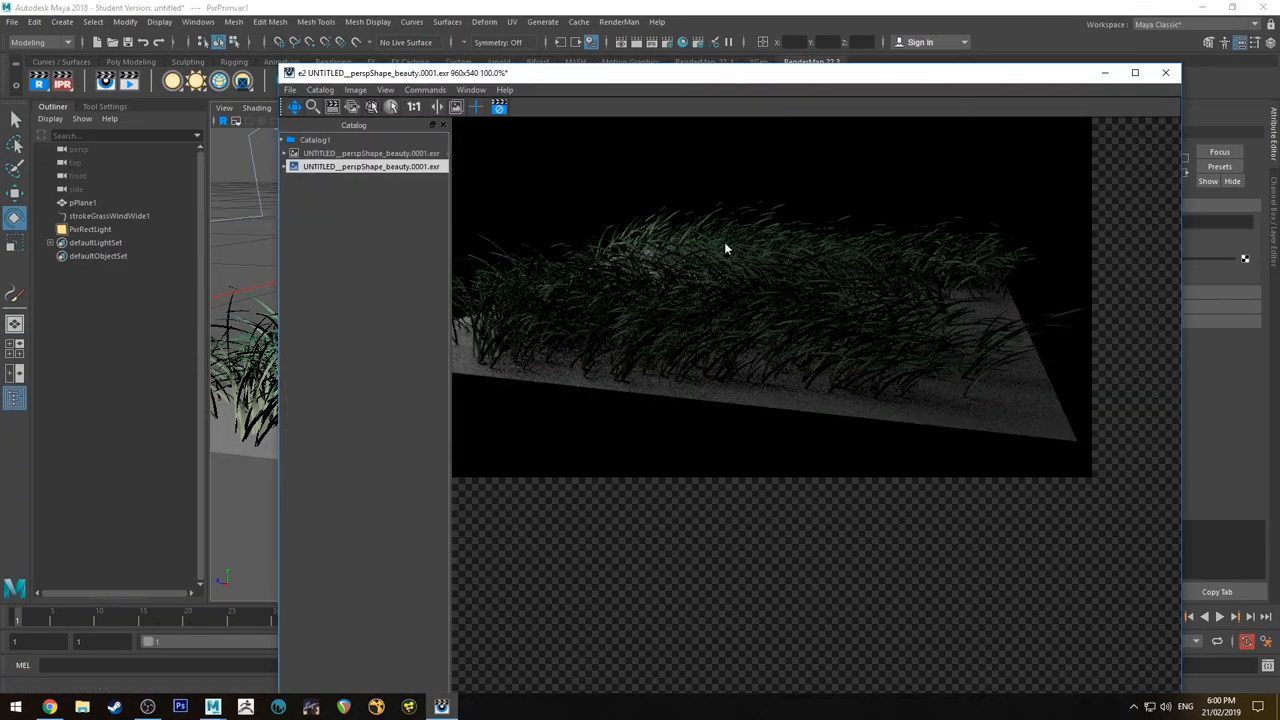
{"action": "left_click", "coordinate": [500, 108]}
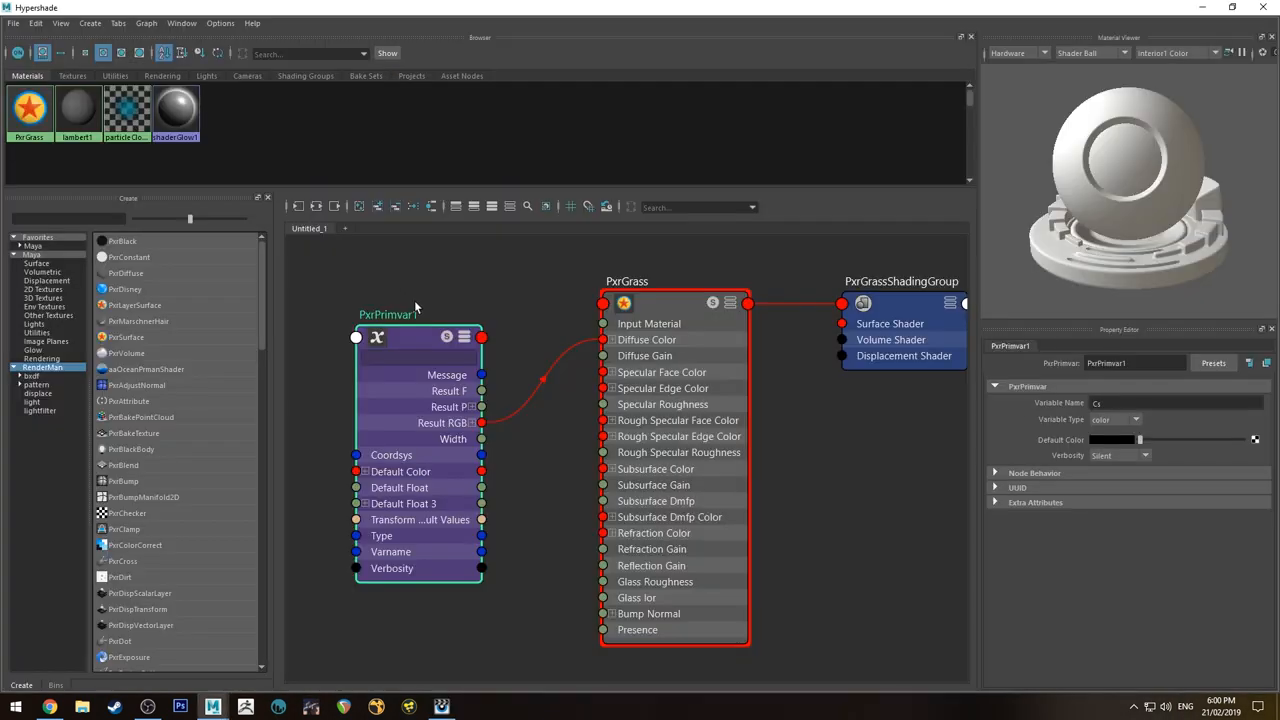
Step: Enable Double Sided on PxrGrass and filter its attributes by 'diff'
{"action": "left_click", "coordinate": [628, 280]}
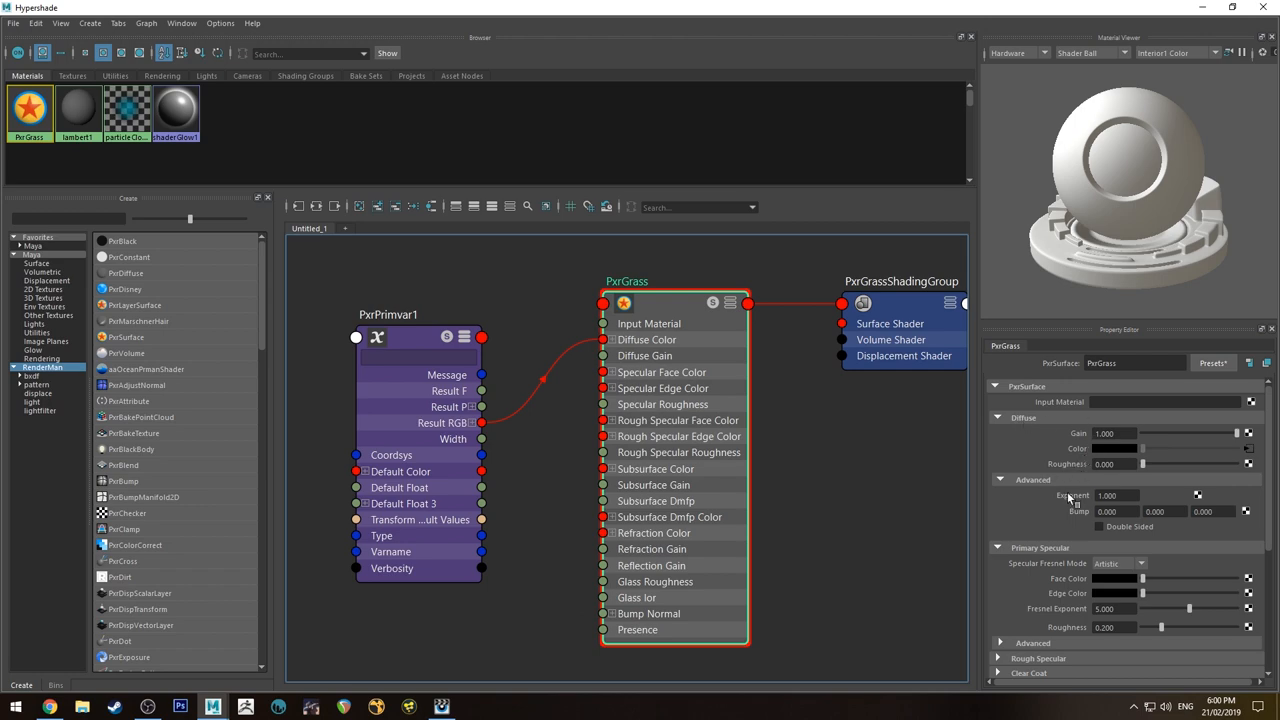
{"action": "left_click", "coordinate": [1100, 526]}
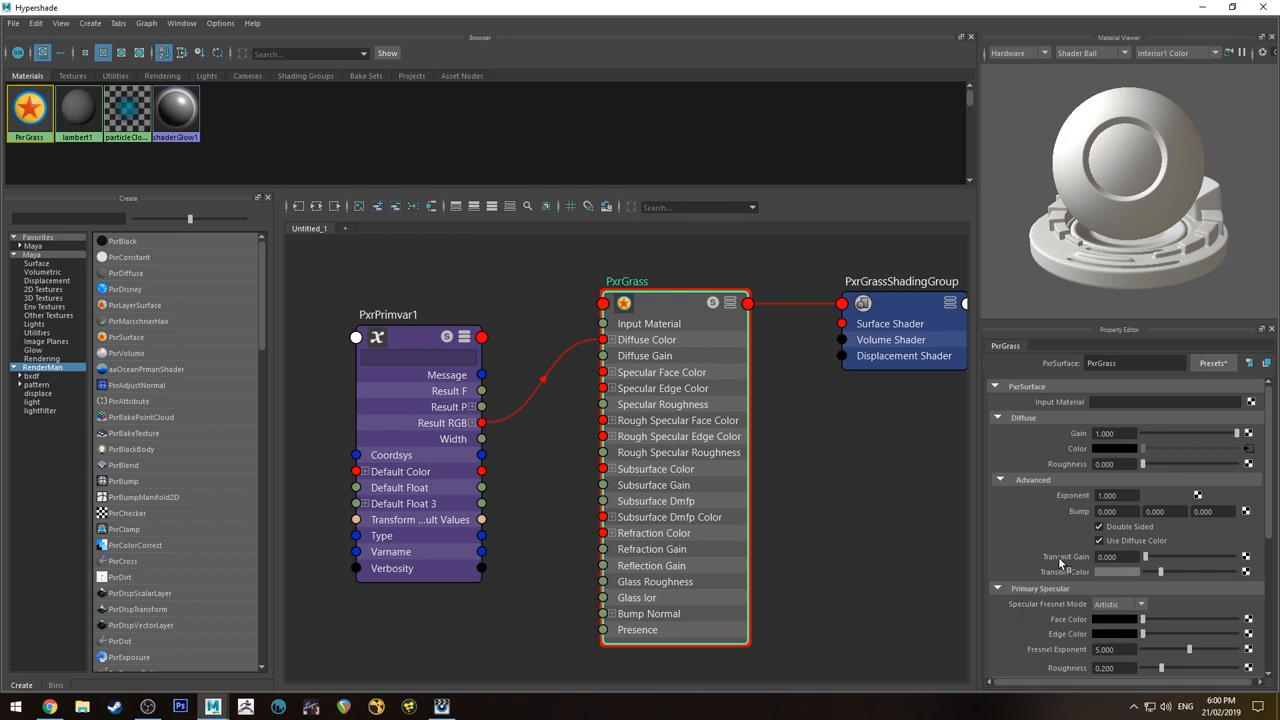
{"action": "mouse_move", "coordinate": [1036, 558]}
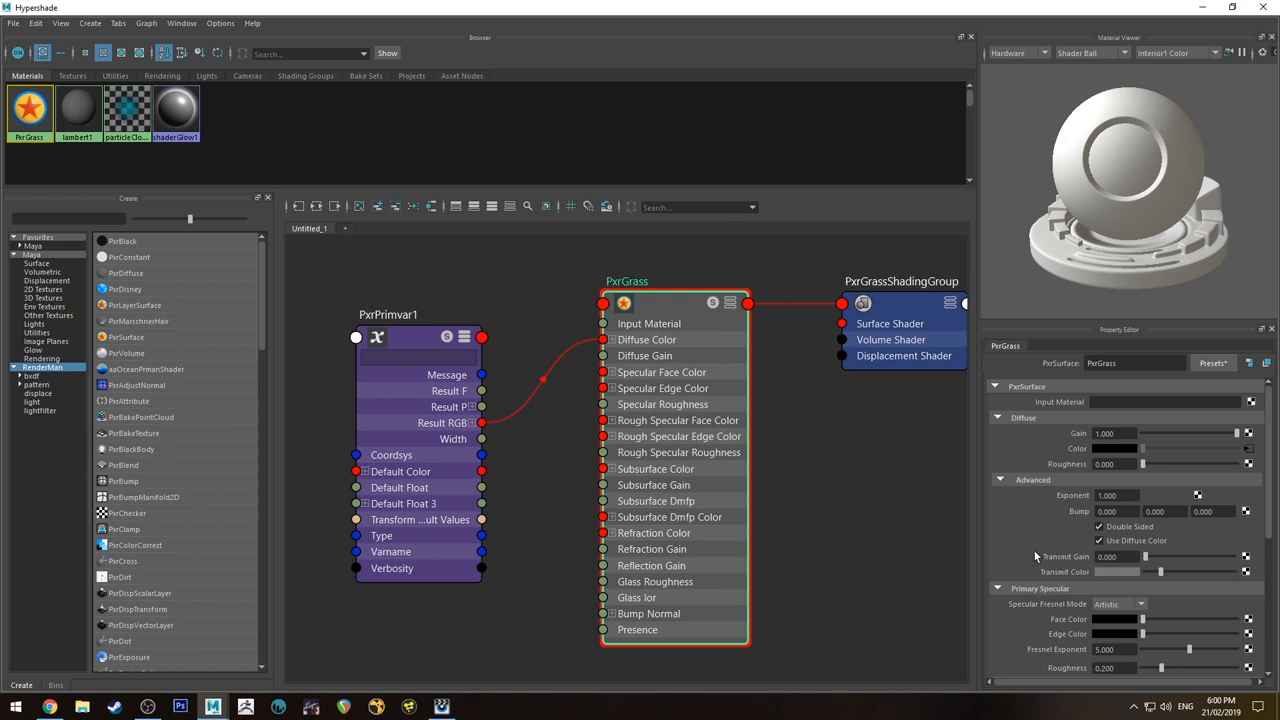
{"action": "mouse_move", "coordinate": [1092, 564]}
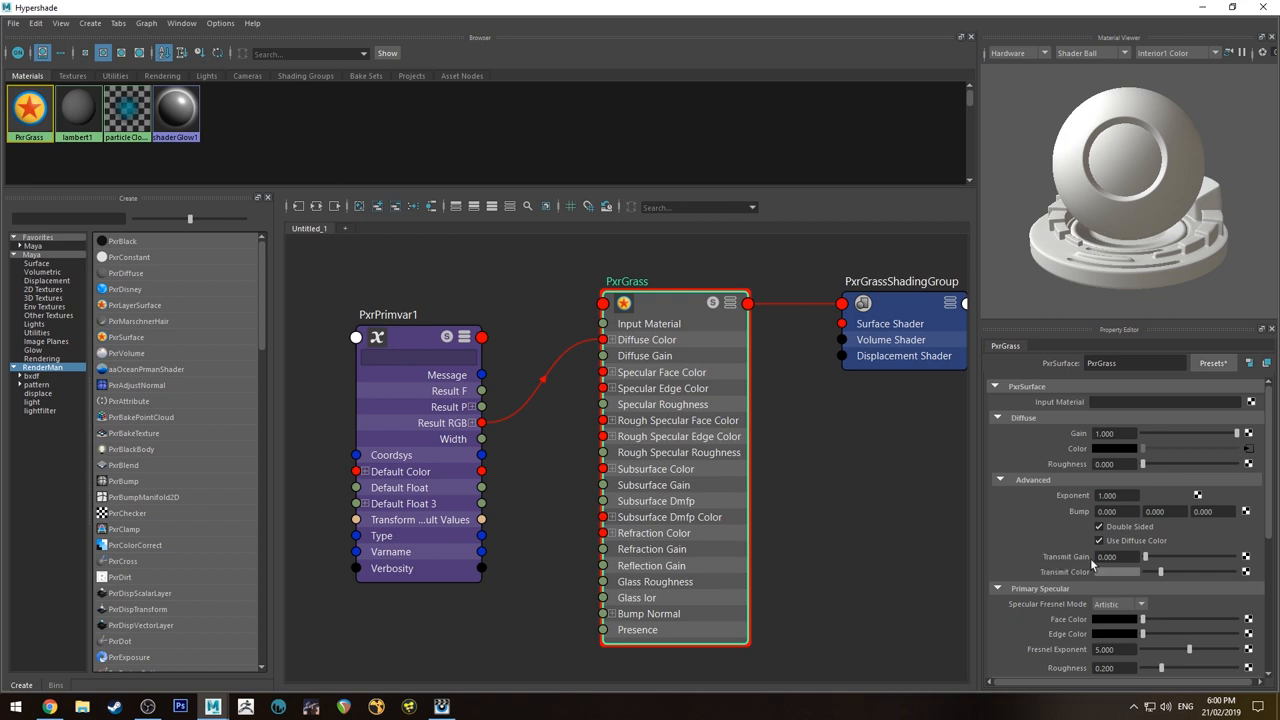
{"action": "mouse_move", "coordinate": [1116, 572]}
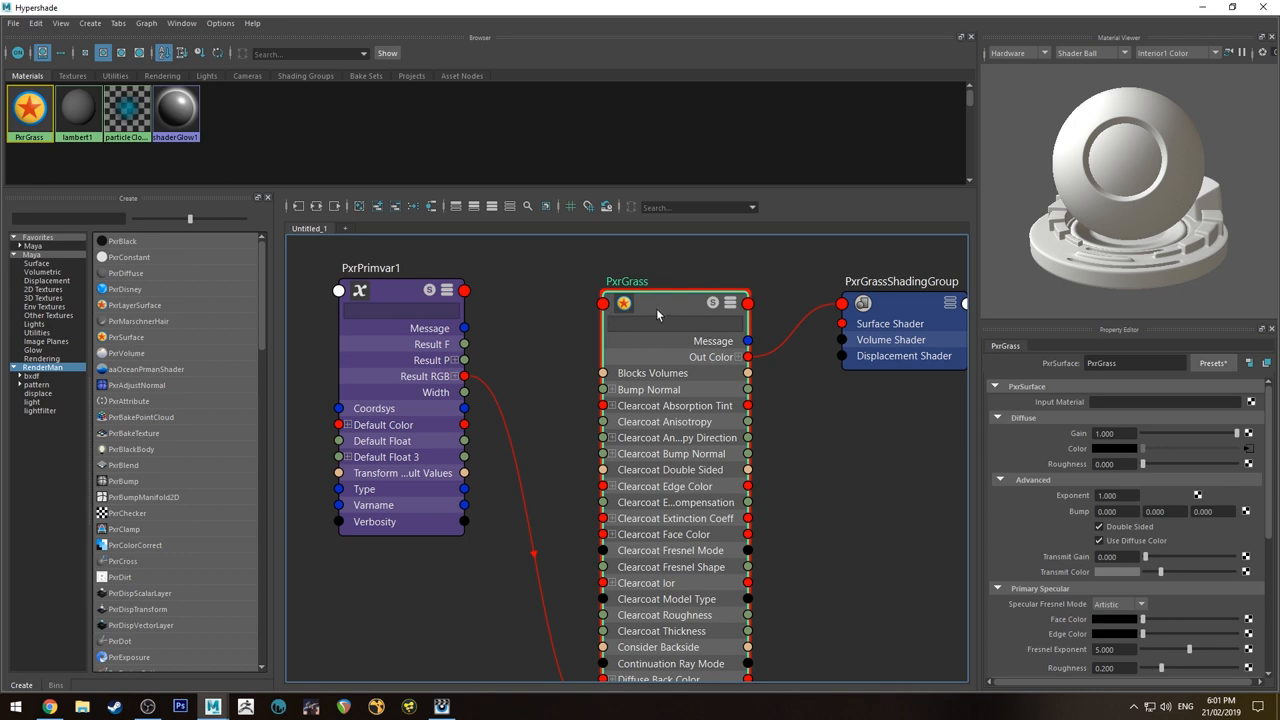
{"action": "type", "text": "diff"}
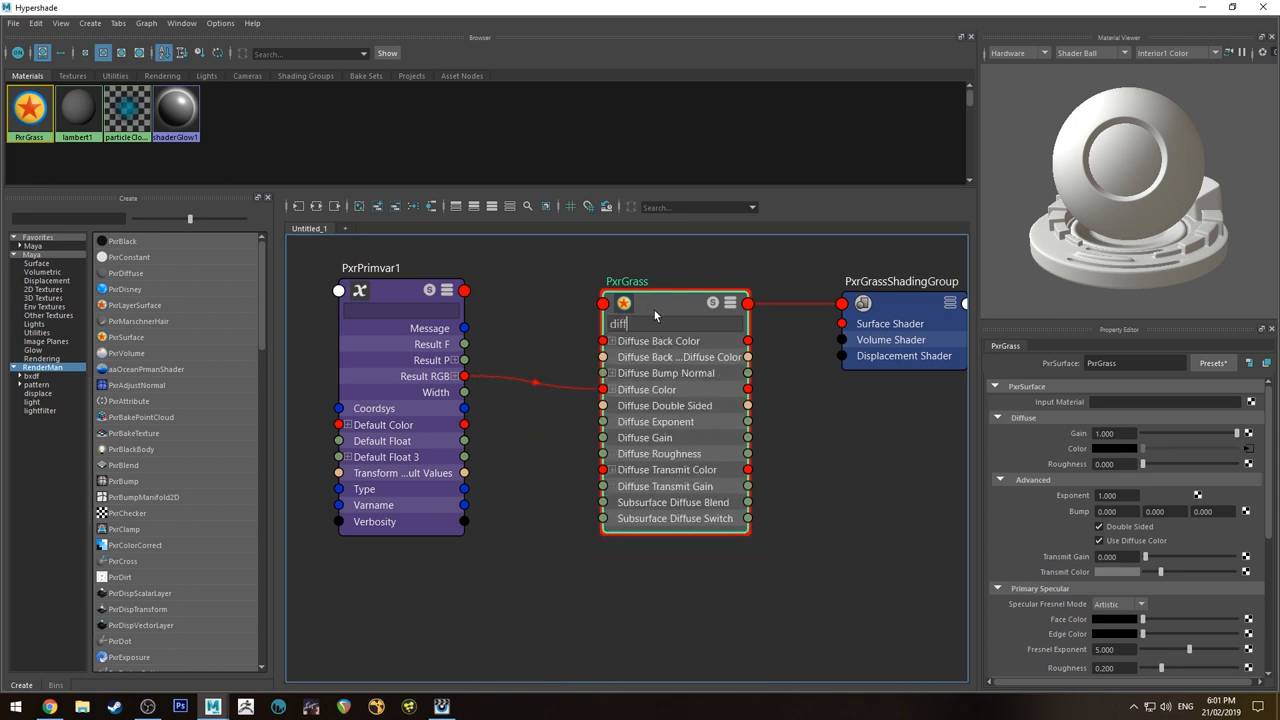
{"action": "mouse_move", "coordinate": [532, 326]}
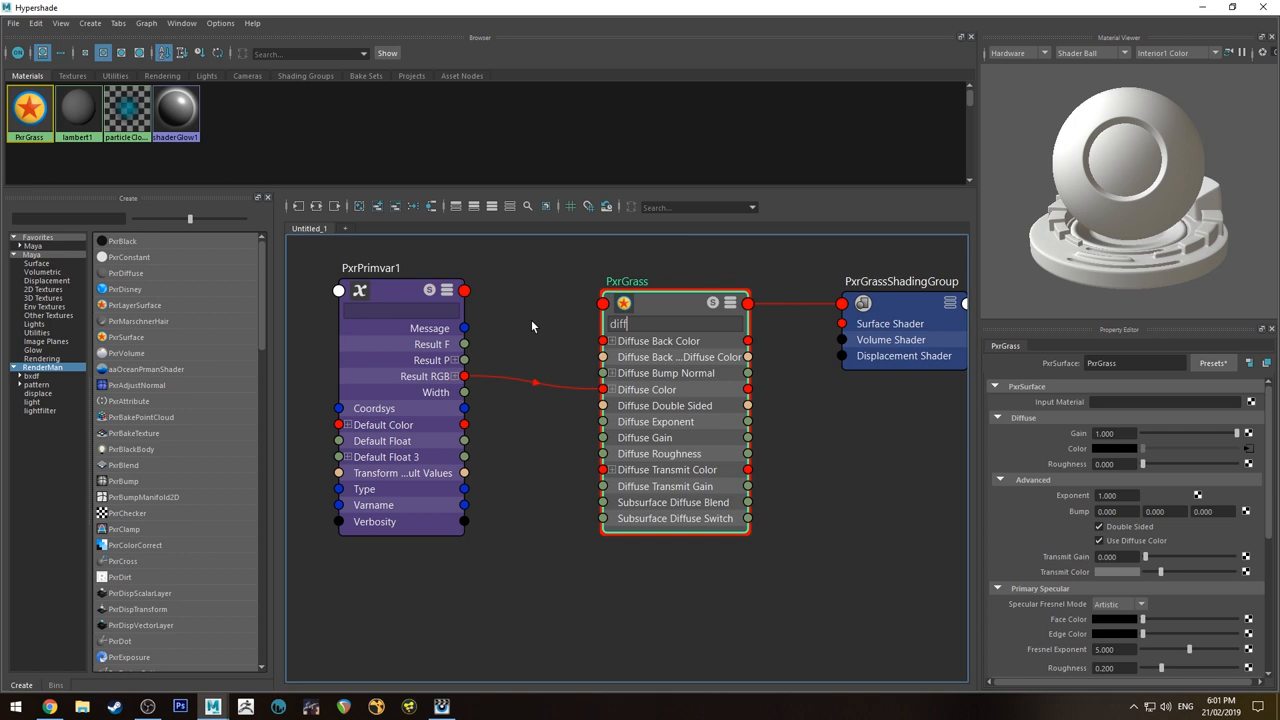
{"action": "mouse_move", "coordinate": [420, 380]}
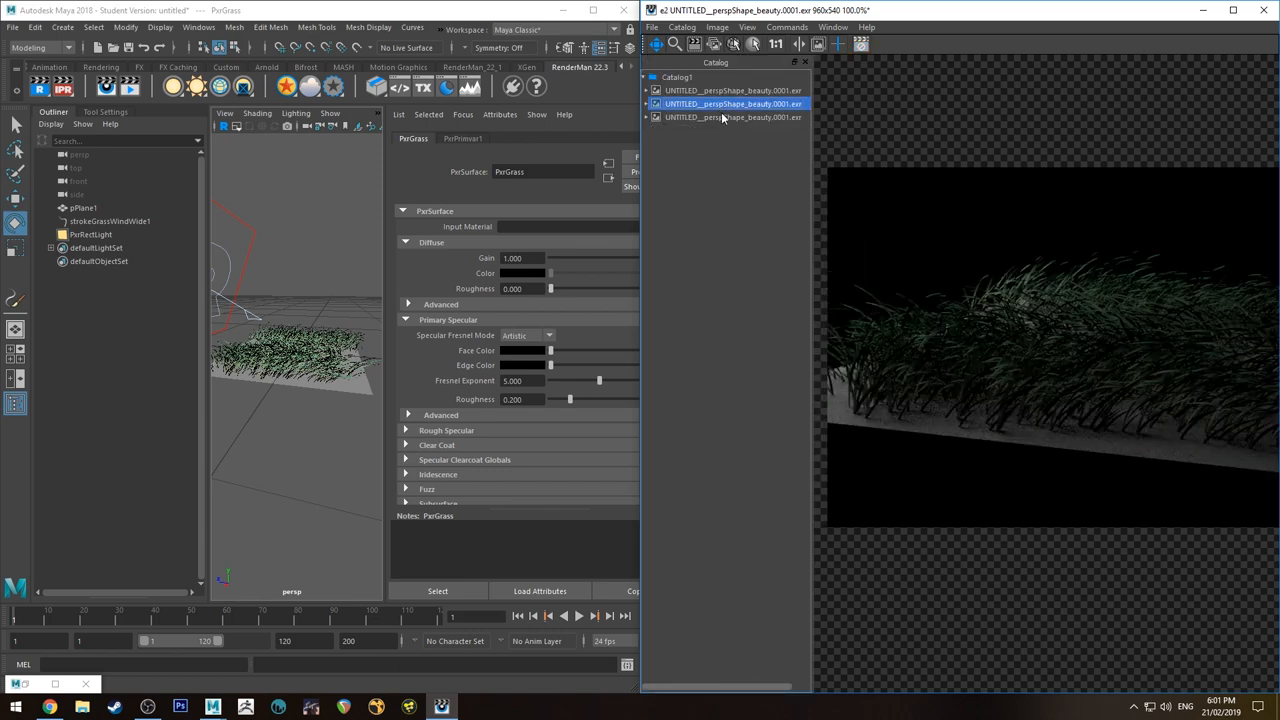
{"action": "mouse_move", "coordinate": [724, 116]}
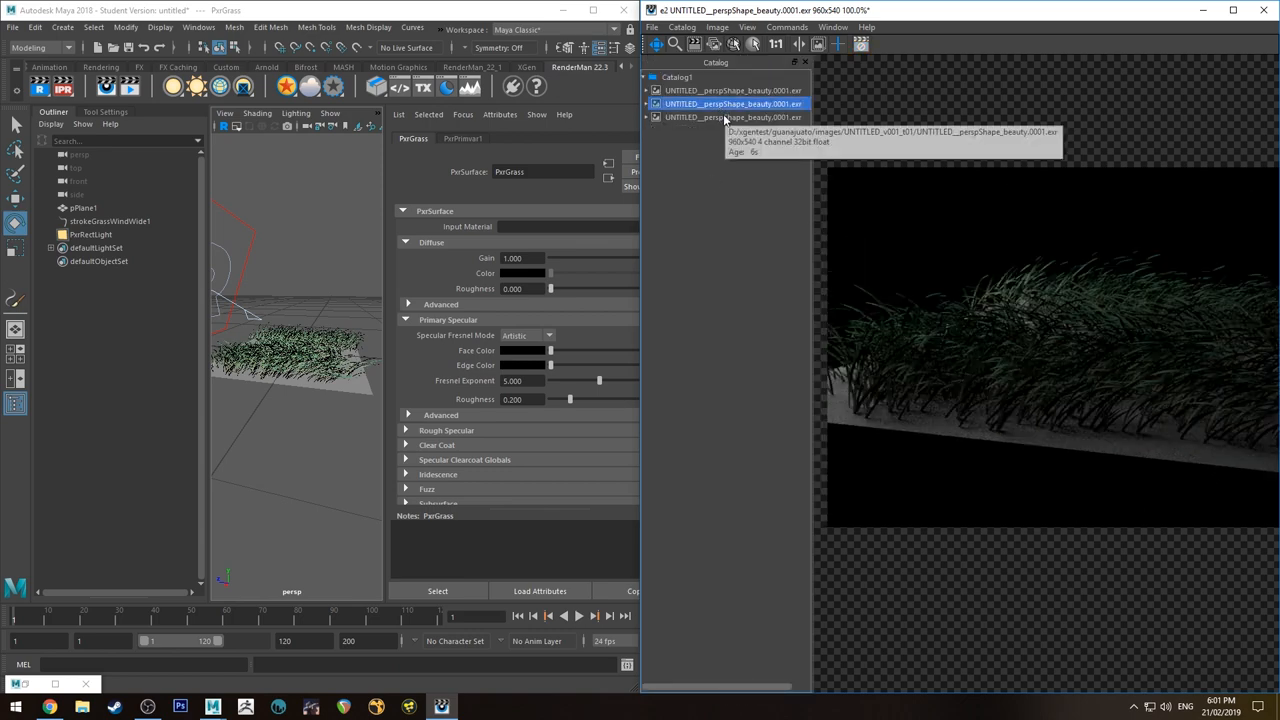
Step: Set PxrGrass primary specular roughness to 0.500
{"action": "left_click", "coordinate": [732, 116]}
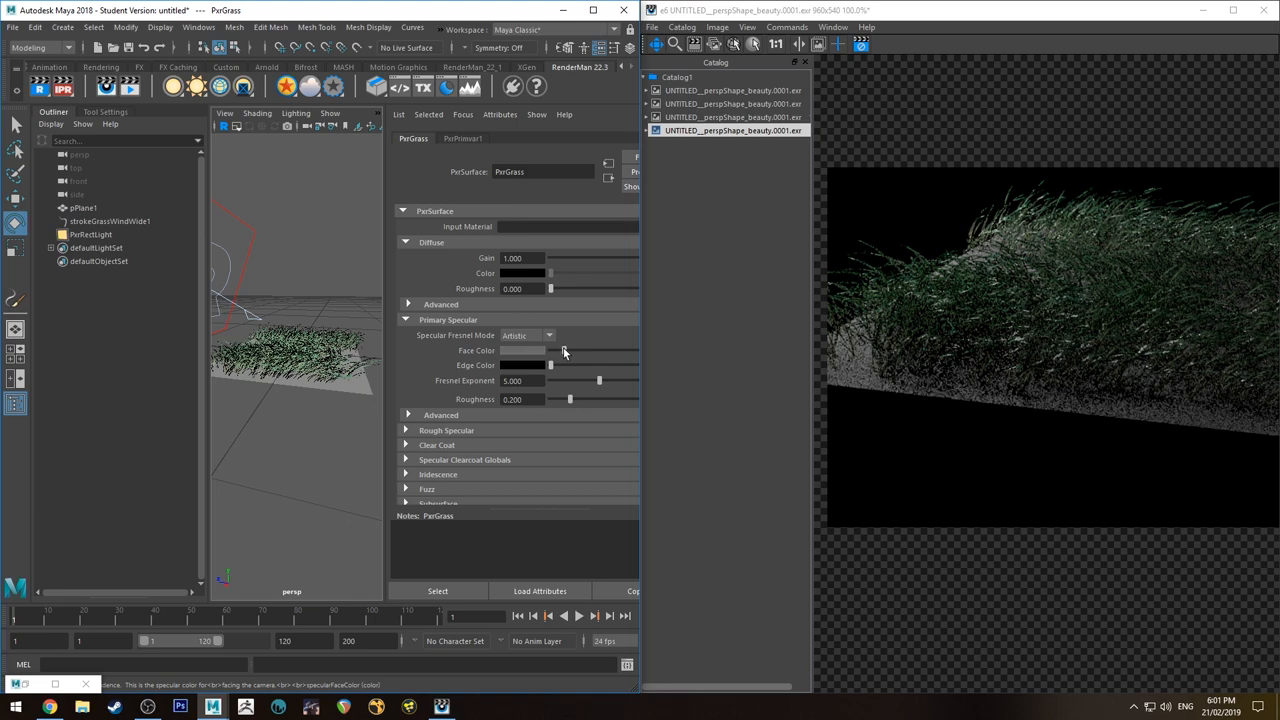
{"action": "triple_click", "coordinate": [520, 400]}
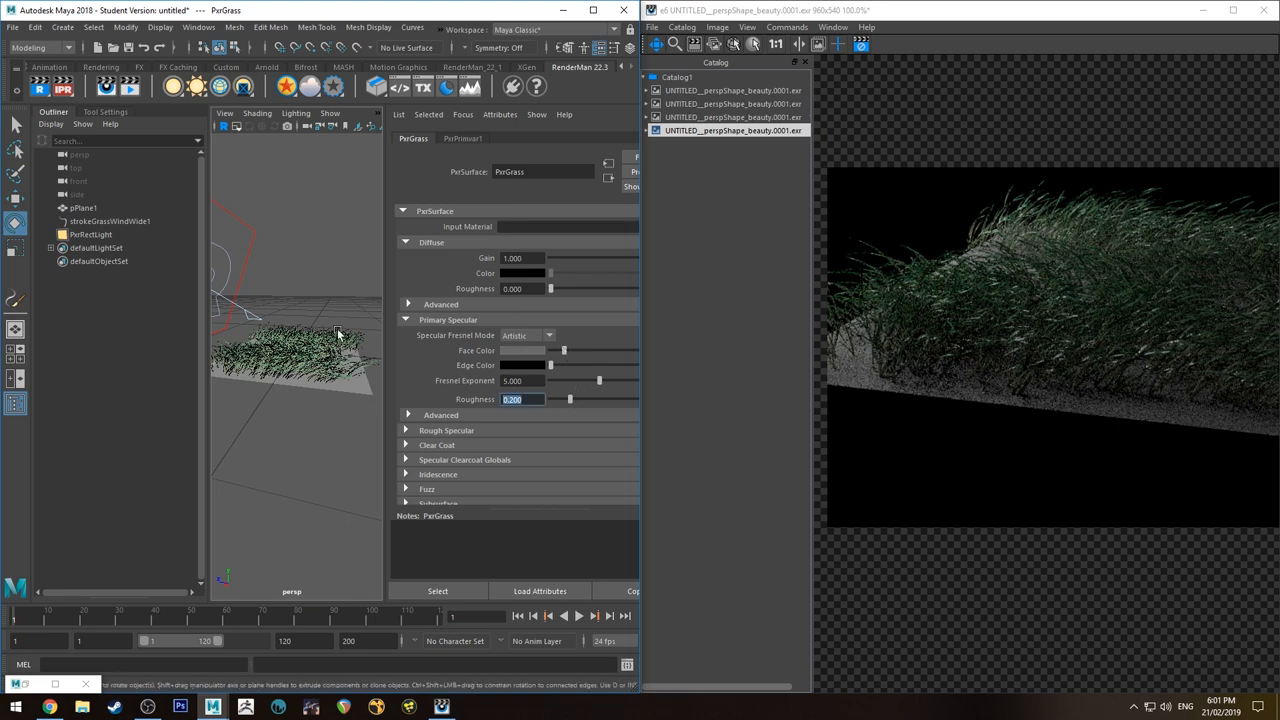
{"action": "type", "text": "0.500"}
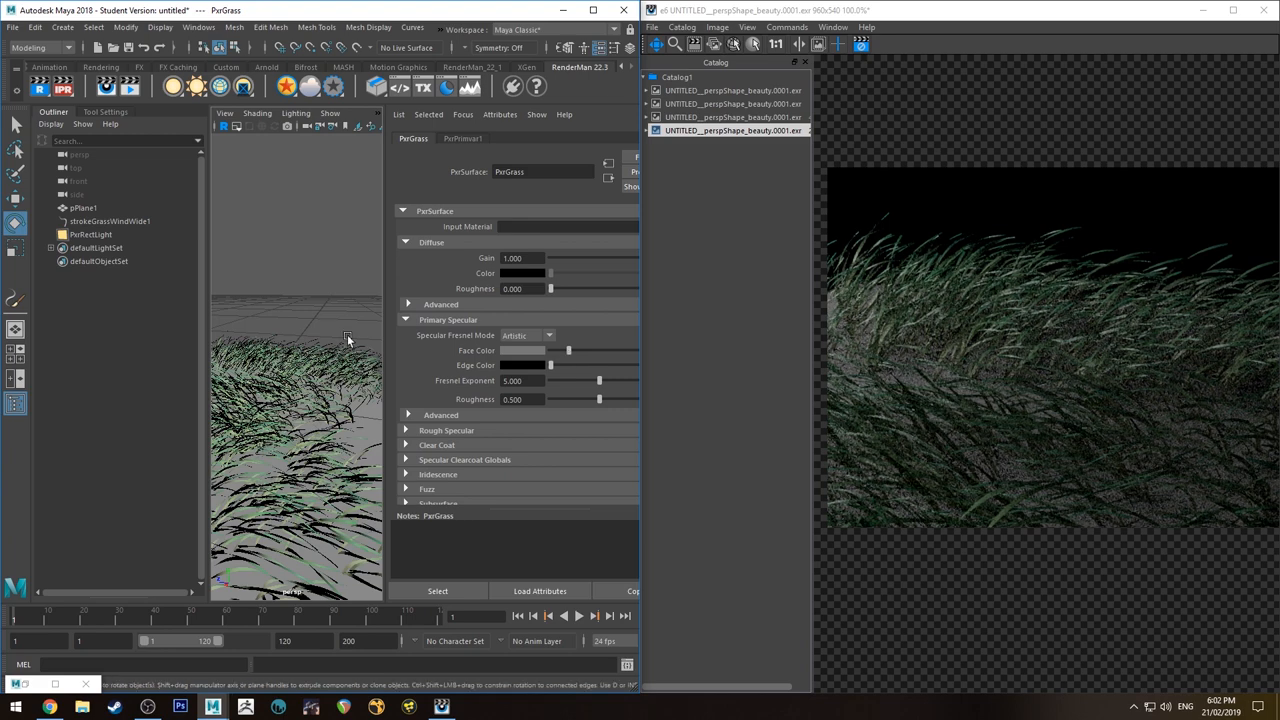
Step: Tint the PxrRectLight a pale warm yellow, then select the grass stroke
{"action": "left_click_drag", "start_coordinate": [348, 340], "coordinate": [246, 270]}
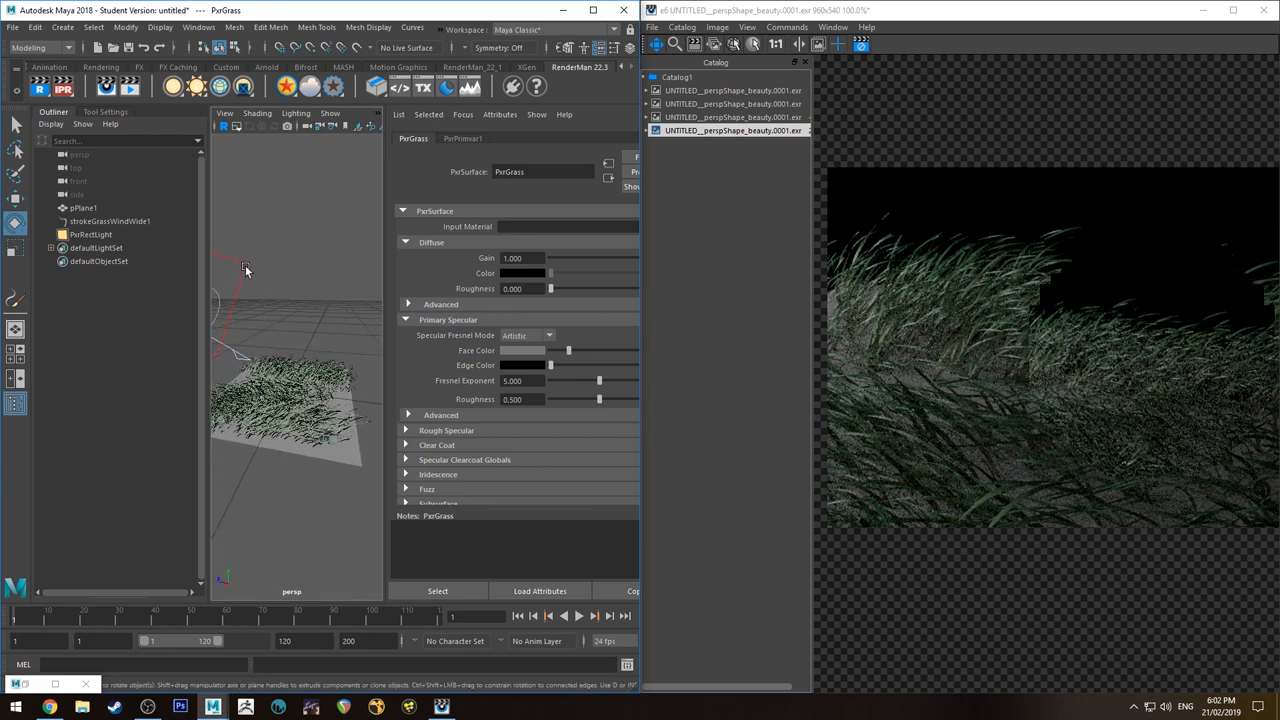
{"action": "left_click", "coordinate": [92, 234]}
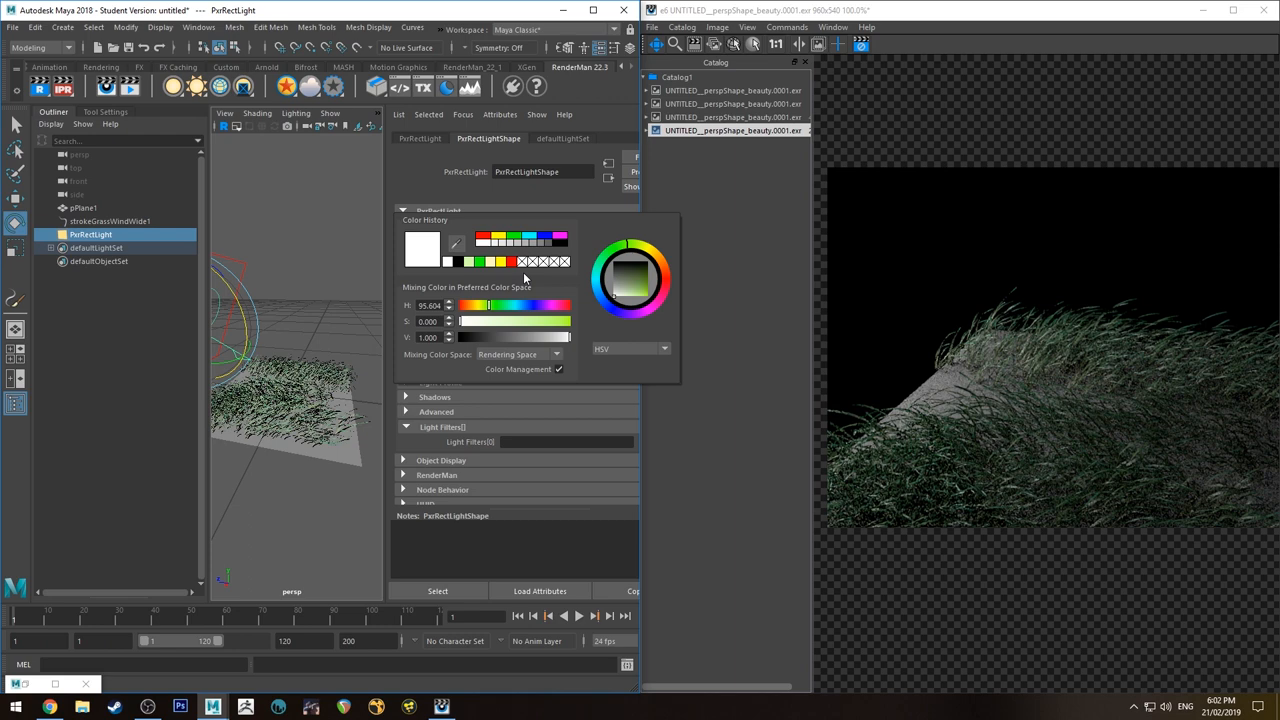
{"action": "left_click", "coordinate": [630, 296]}
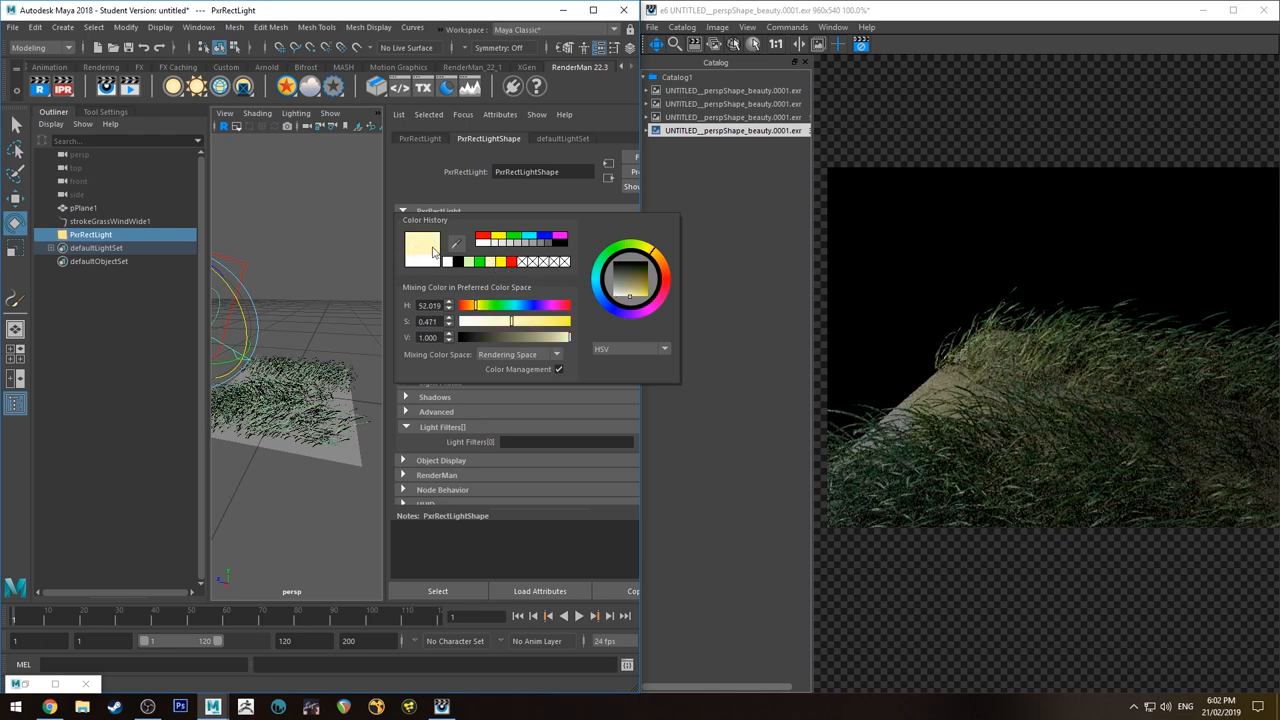
{"action": "left_click", "coordinate": [376, 304]}
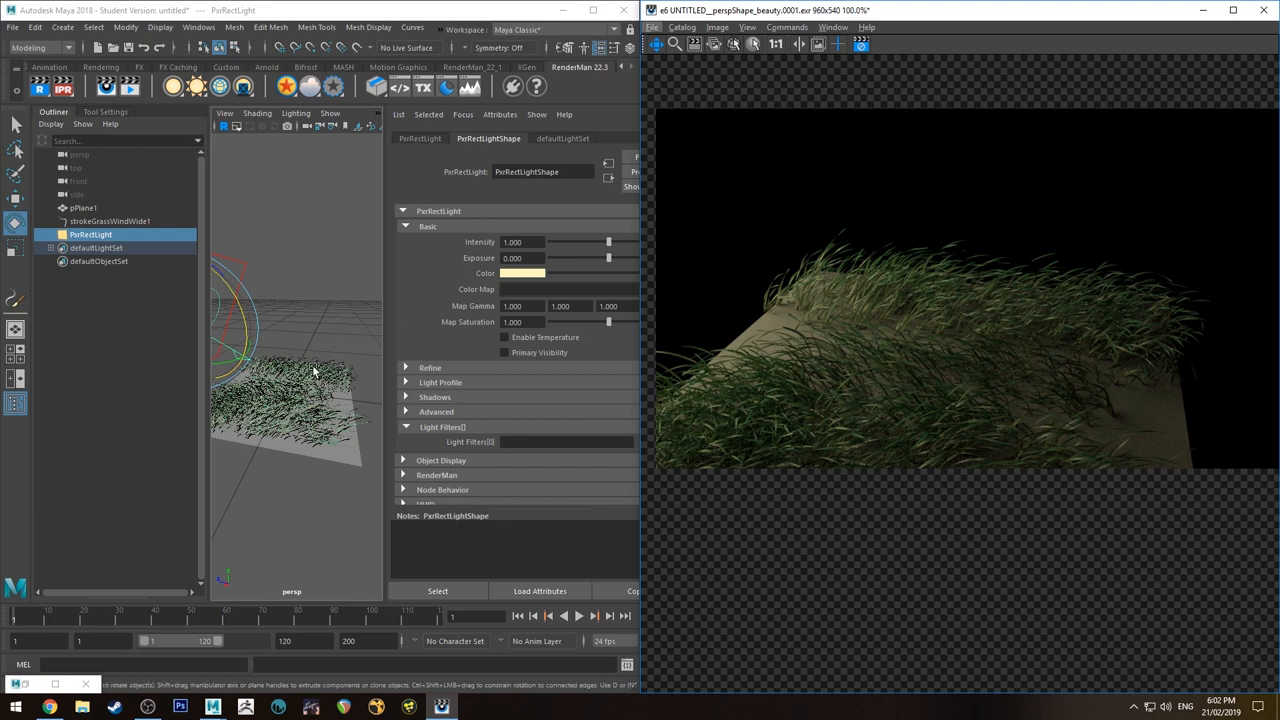
{"action": "mouse_move", "coordinate": [280, 358]}
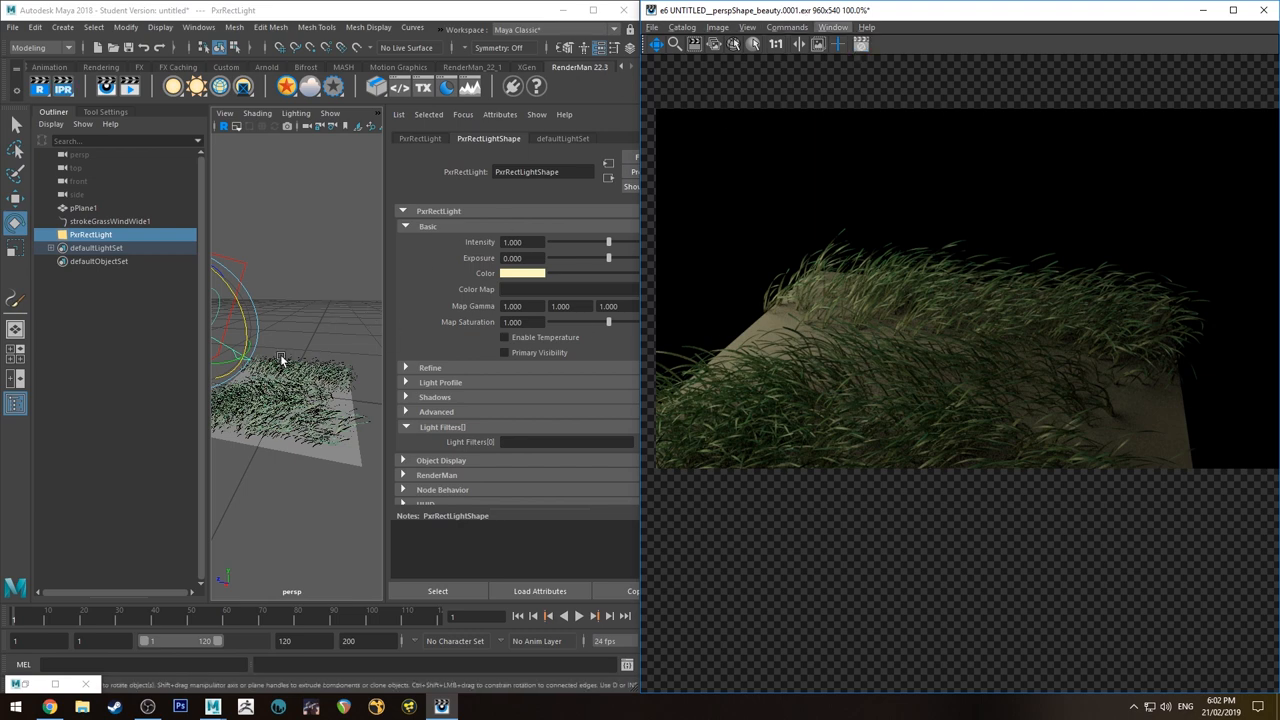
{"action": "left_click", "coordinate": [110, 220]}
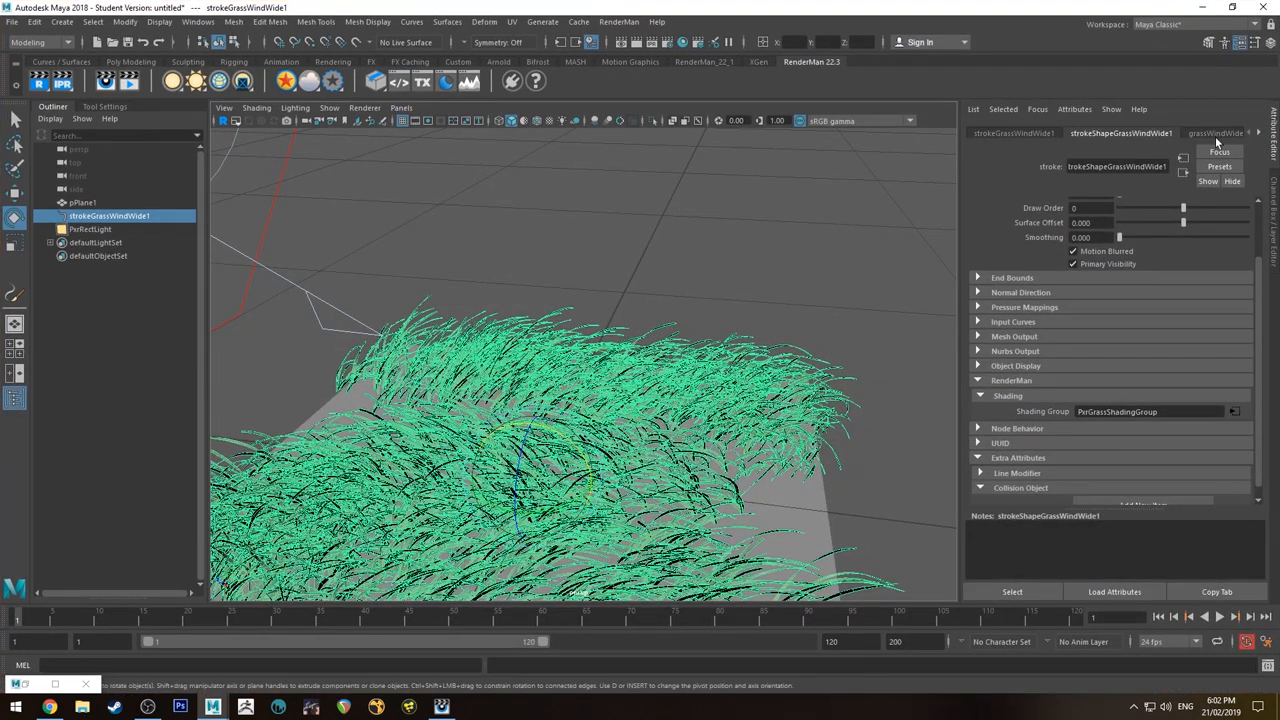
Step: Show strokeGrassWindWide1's stroke shape attributes beside the refreshed IPR render
{"action": "left_click", "coordinate": [1120, 132]}
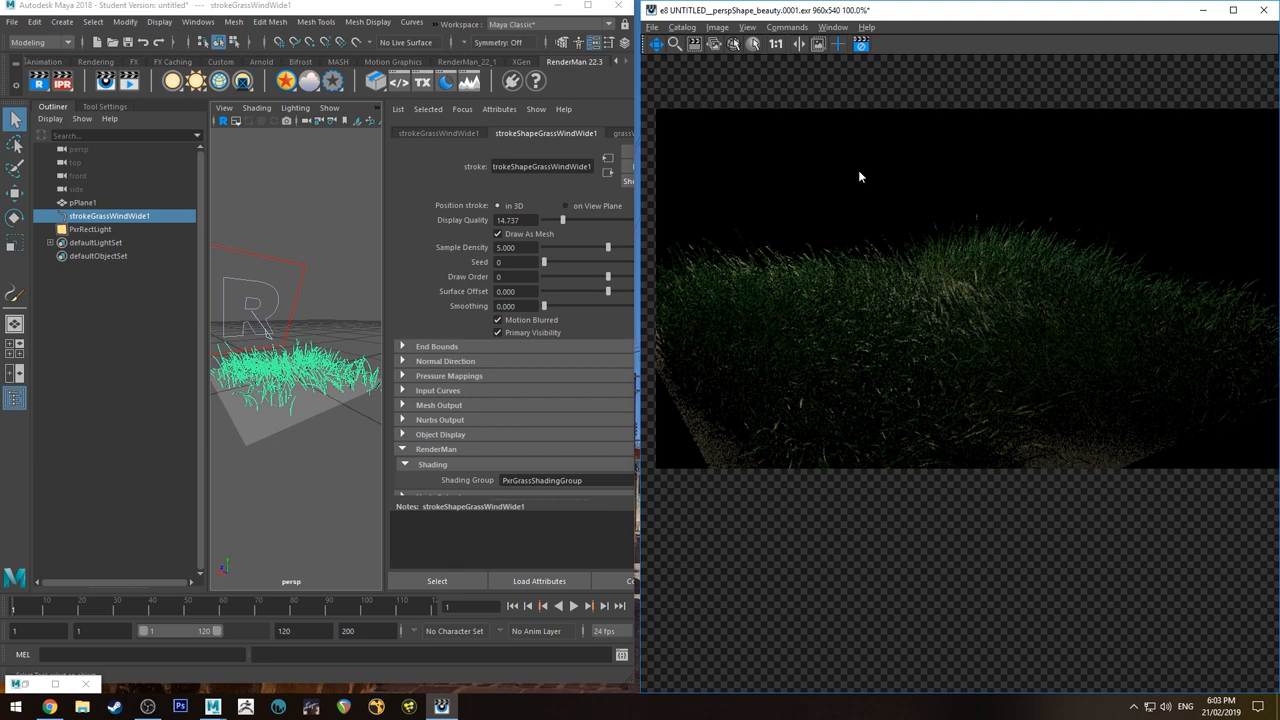
Step: View the render's Luminance channel, then return to RGB with PxrRectLight selected
{"action": "left_click", "coordinate": [748, 28]}
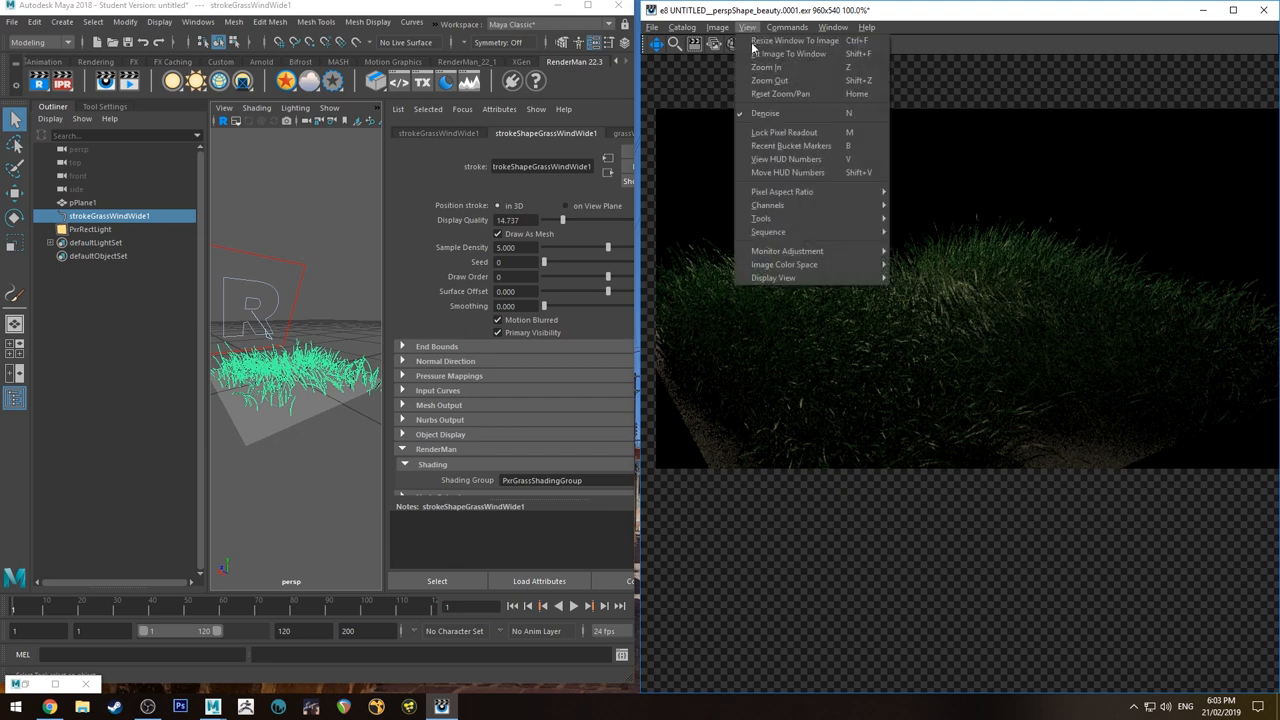
{"action": "mouse_move", "coordinate": [768, 204]}
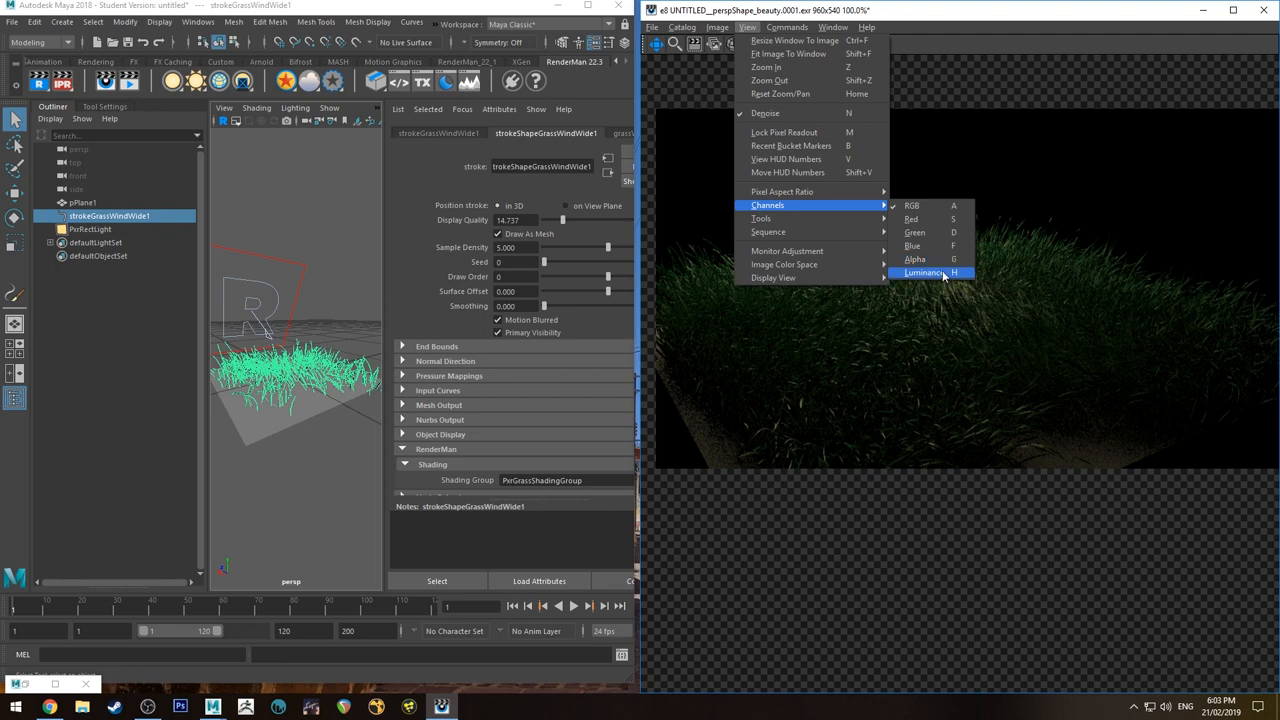
{"action": "left_click", "coordinate": [922, 272]}
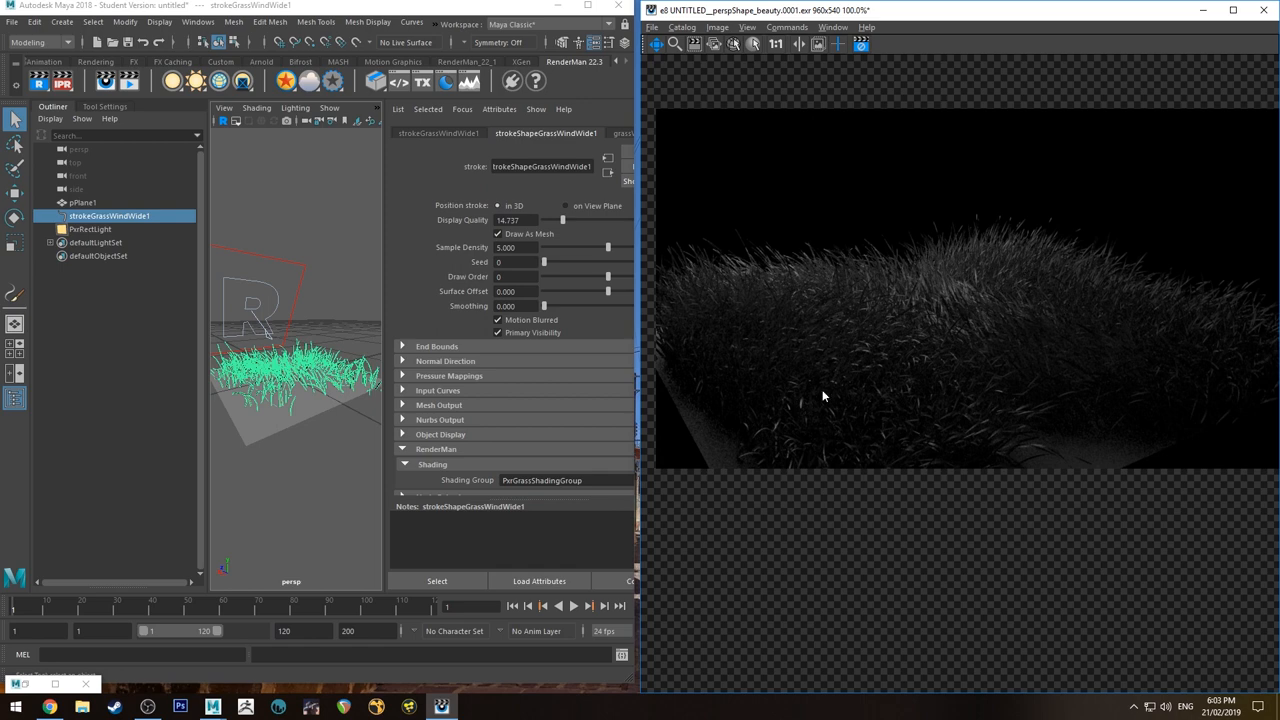
{"action": "mouse_move", "coordinate": [834, 170]}
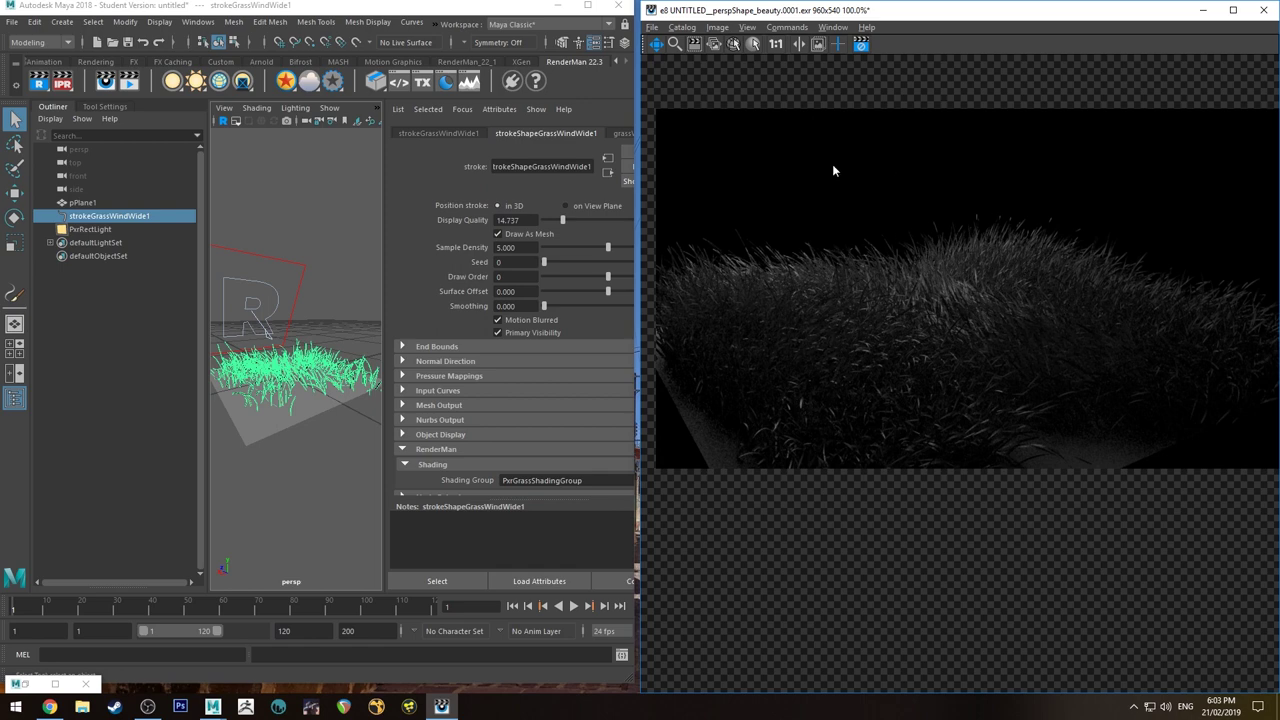
{"action": "left_click", "coordinate": [90, 228]}
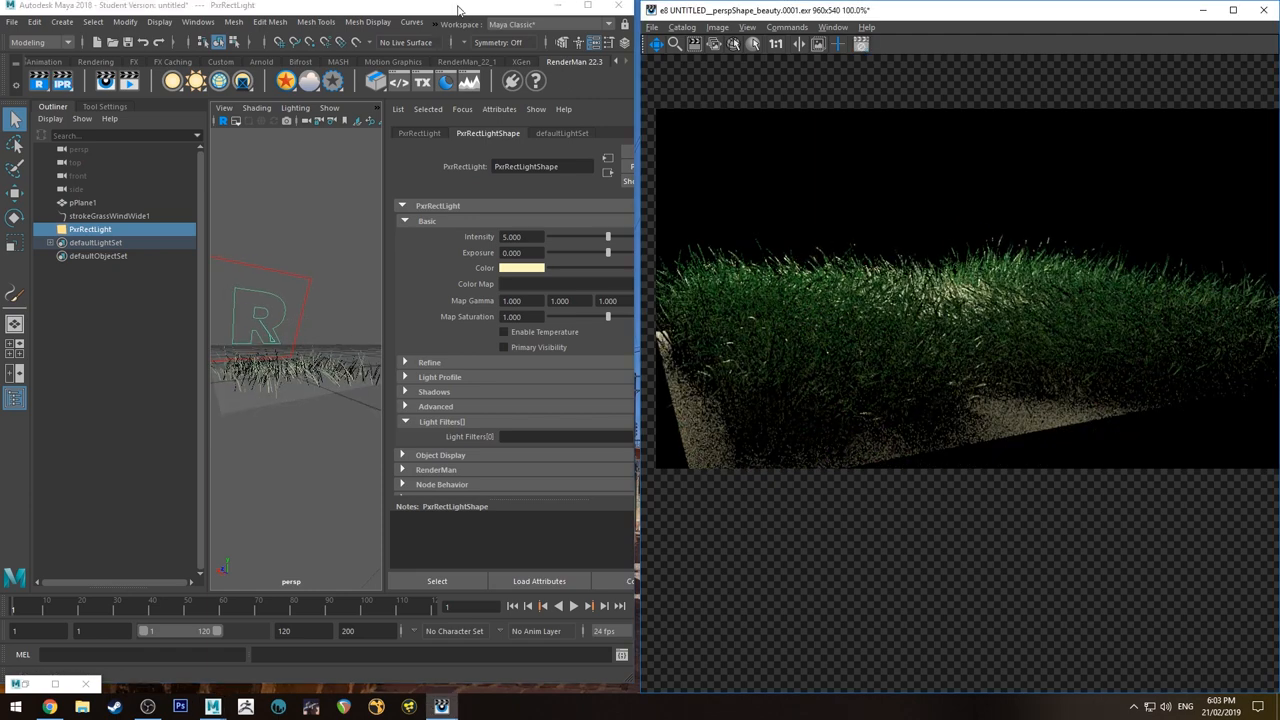
Step: Shift grassWindWide1's Tube Shading Color 2 hue to about 125, a yellower green
{"action": "left_click", "coordinate": [108, 216]}
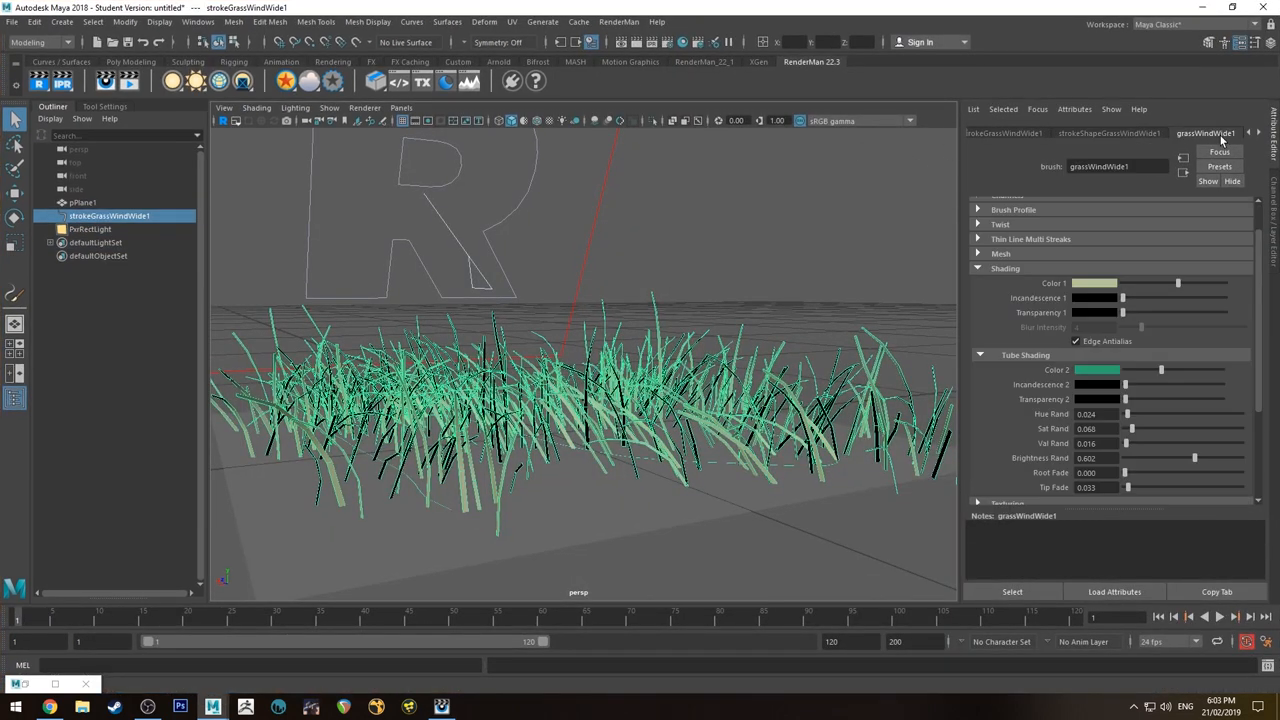
{"action": "scroll", "scroll_direction": "down", "scroll_amount": 3}
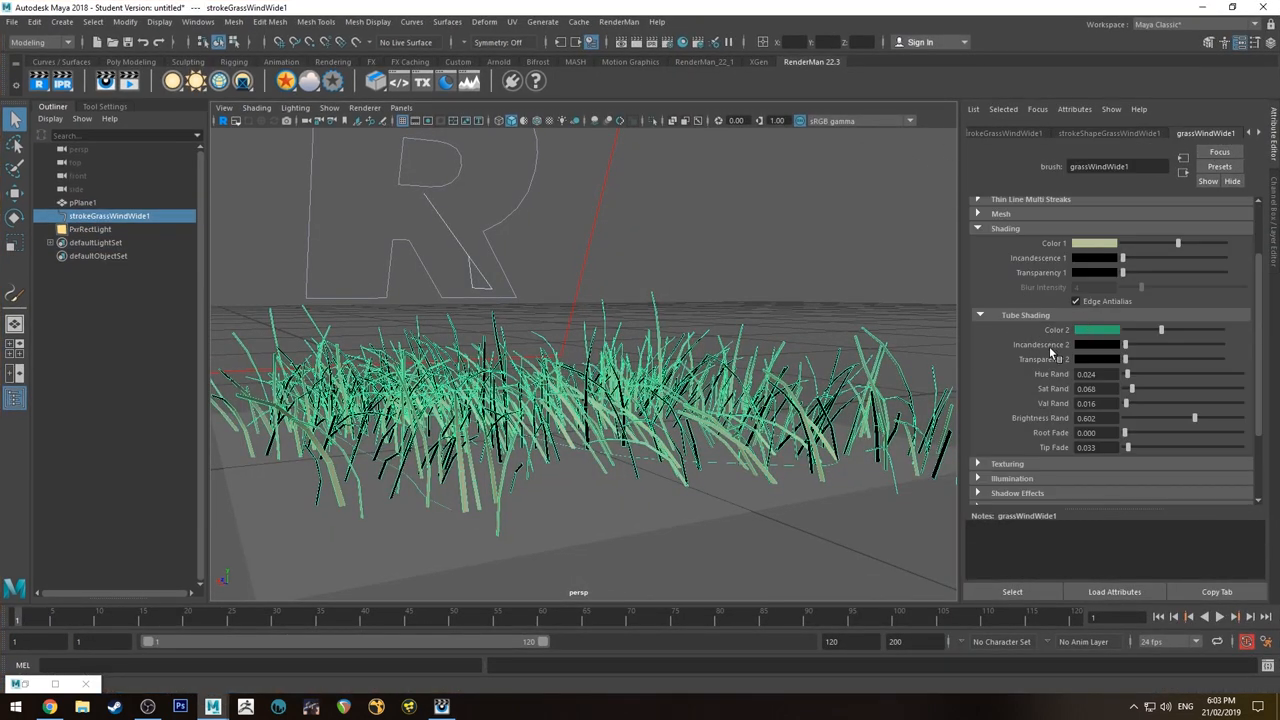
{"action": "left_click", "coordinate": [1094, 244]}
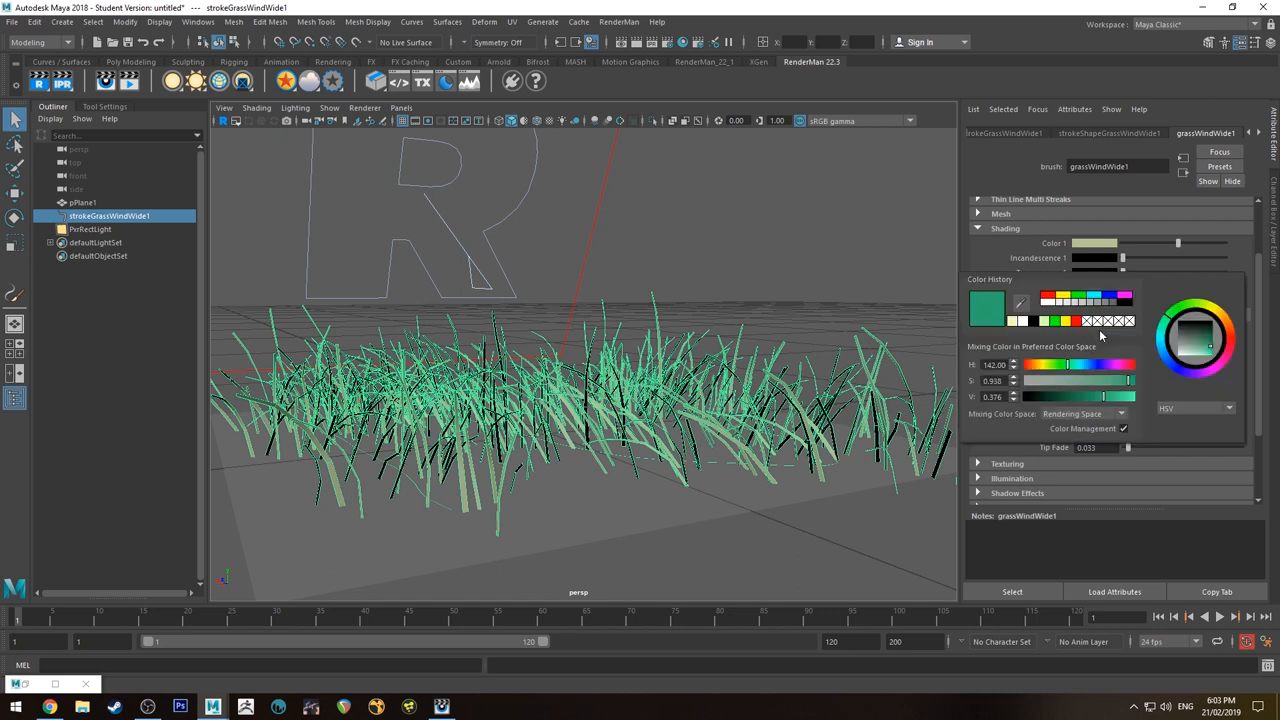
{"action": "left_click", "coordinate": [1096, 330]}
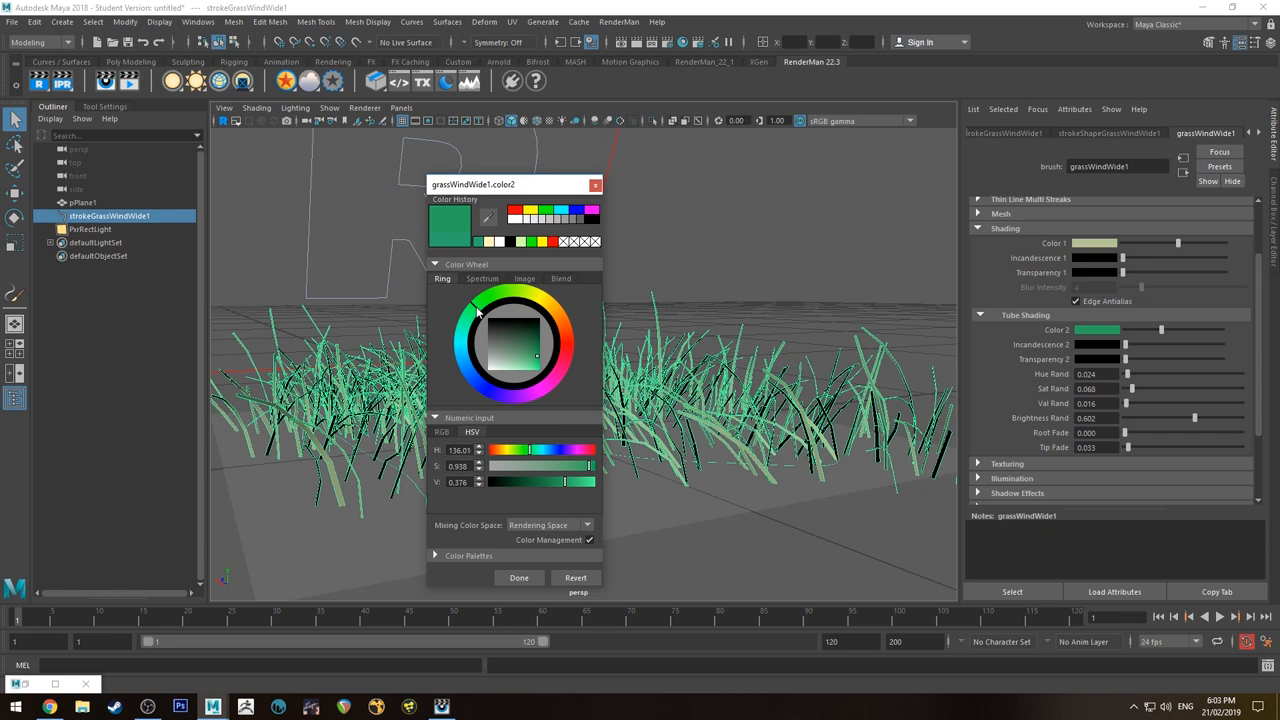
{"action": "left_click", "coordinate": [530, 358]}
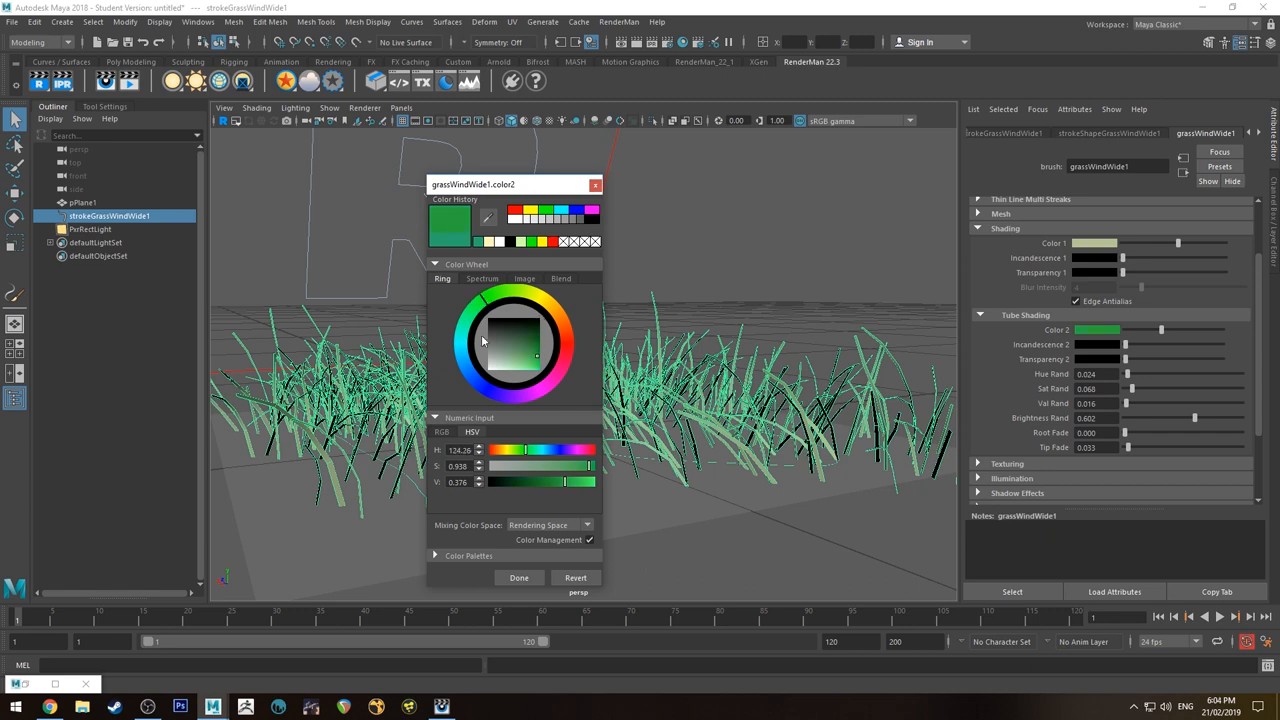
{"action": "left_click", "coordinate": [484, 304]}
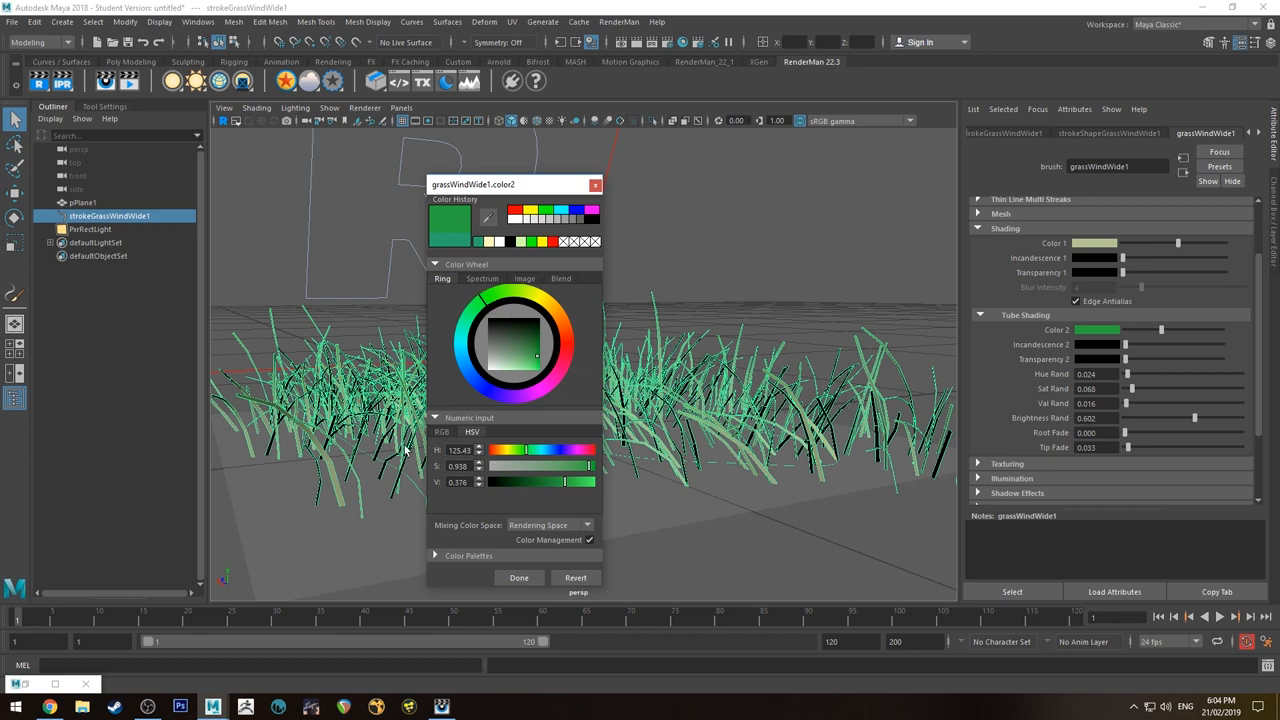
{"action": "left_click", "coordinate": [520, 578]}
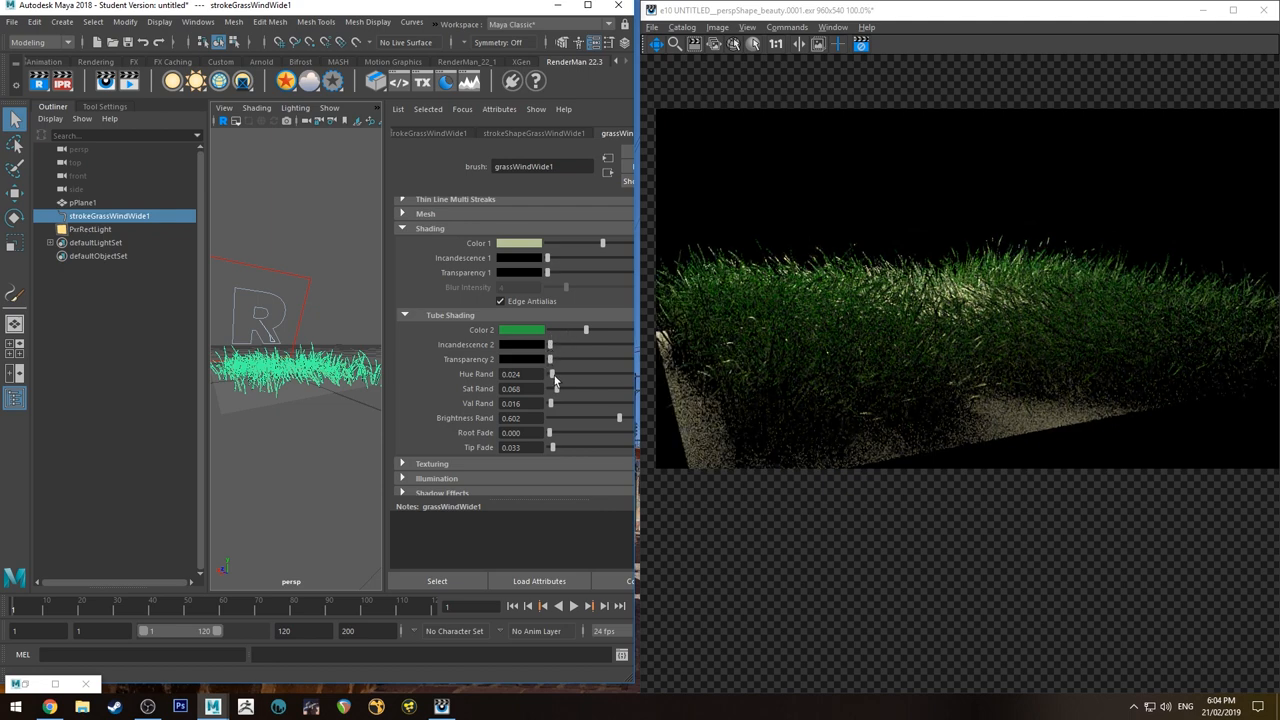
Step: Set tube Hue Rand near 0.057 and raise Val Rand to about 0.47
{"action": "left_click_drag", "start_coordinate": [552, 374], "coordinate": [620, 374]}
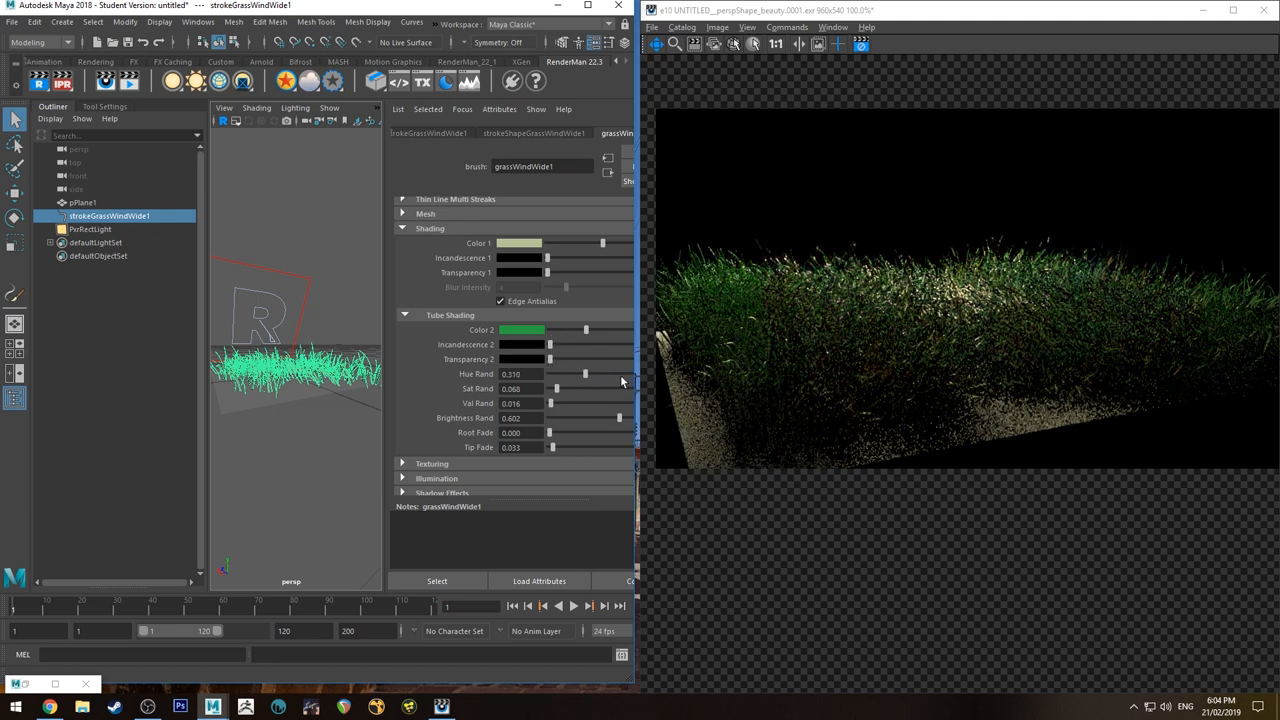
{"action": "left_click_drag", "start_coordinate": [584, 374], "coordinate": [616, 374]}
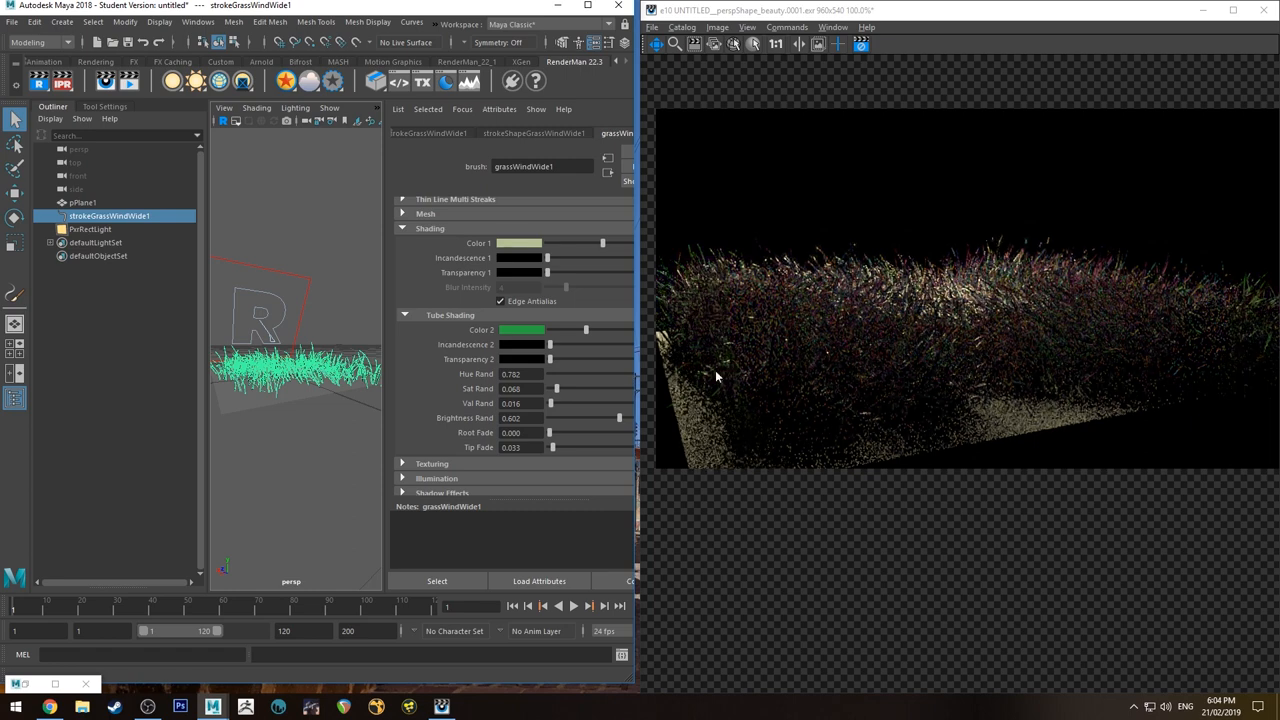
{"action": "left_click_drag", "start_coordinate": [616, 374], "coordinate": [550, 374]}
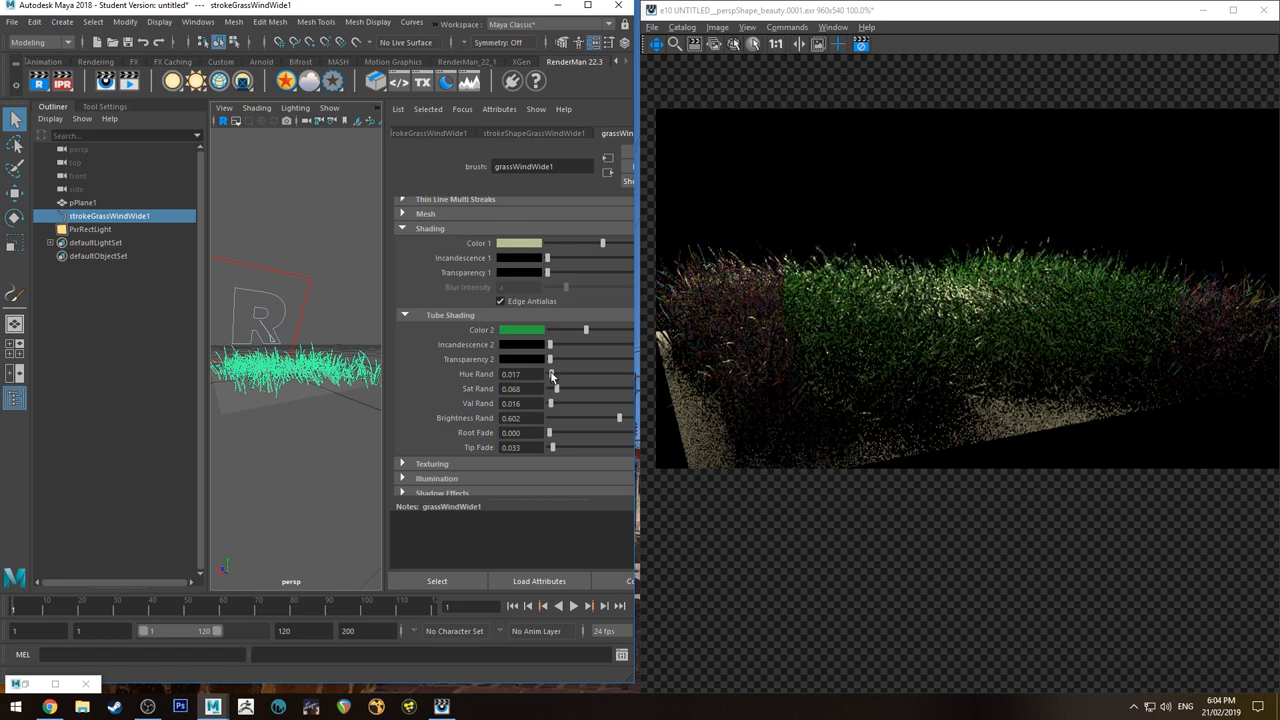
{"action": "left_click_drag", "start_coordinate": [548, 374], "coordinate": [556, 374]}
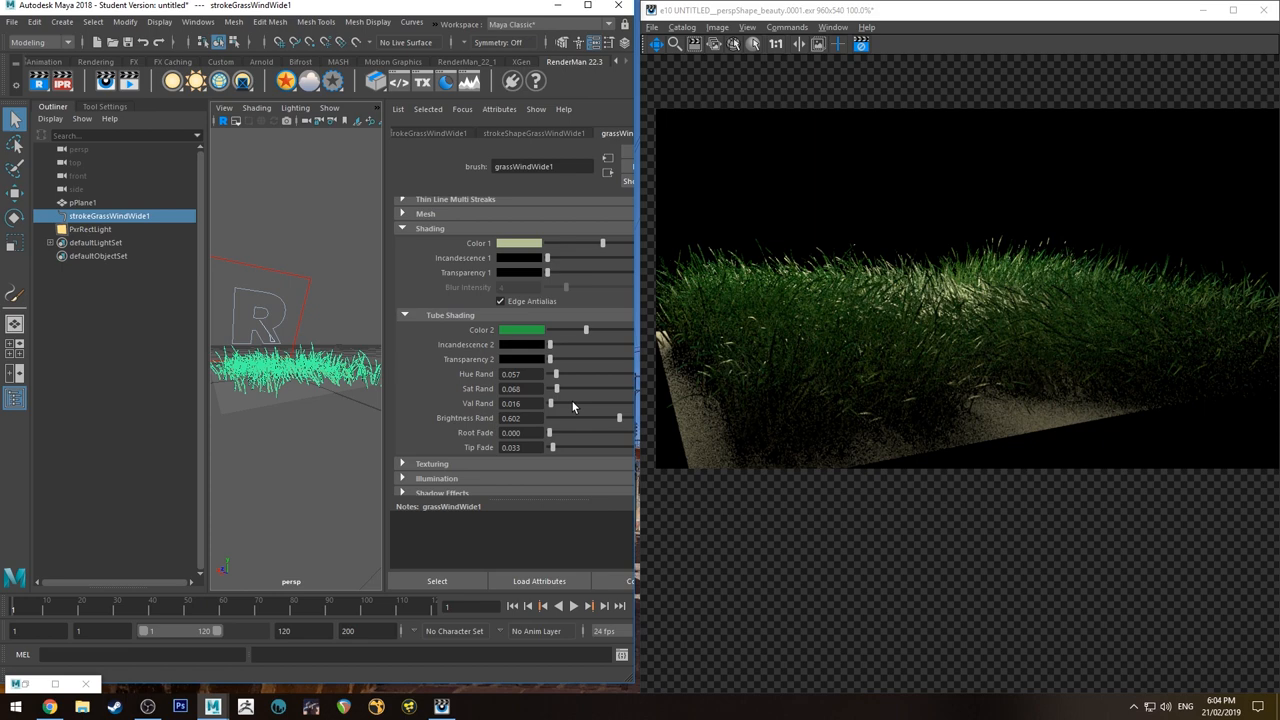
{"action": "left_click_drag", "start_coordinate": [552, 404], "coordinate": [604, 404]}
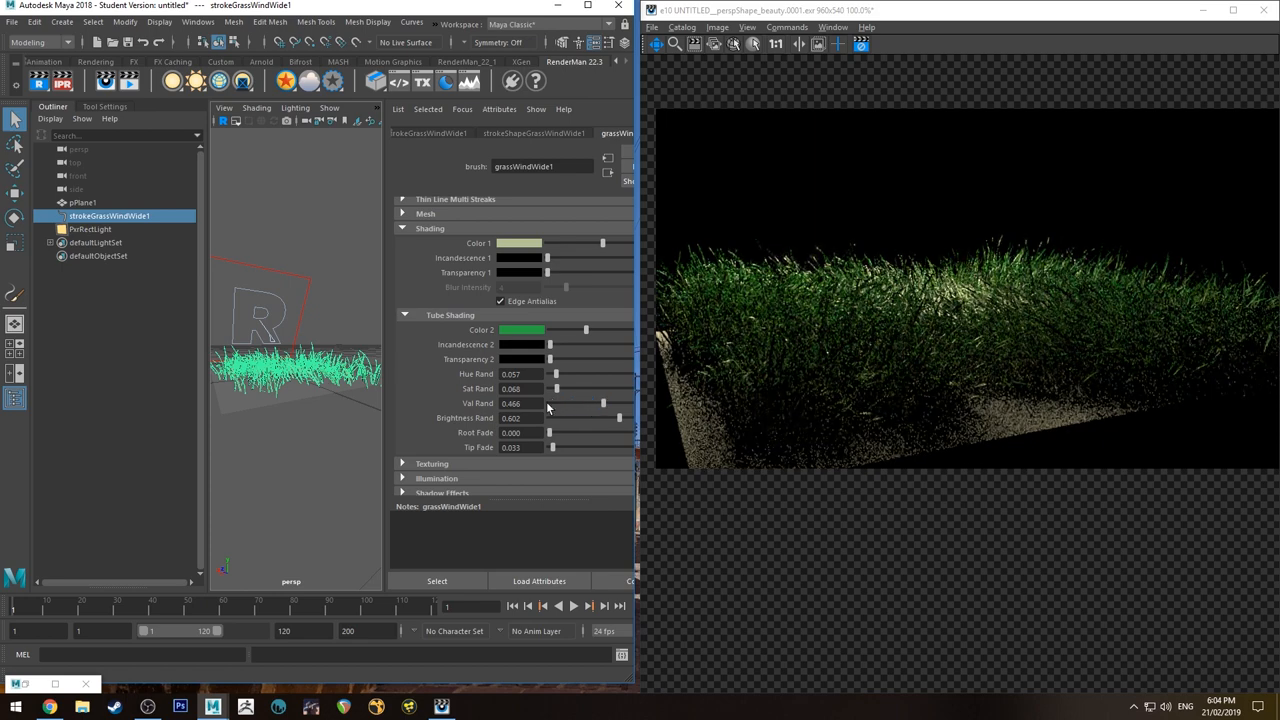
{"action": "left_click_drag", "start_coordinate": [604, 404], "coordinate": [552, 404]}
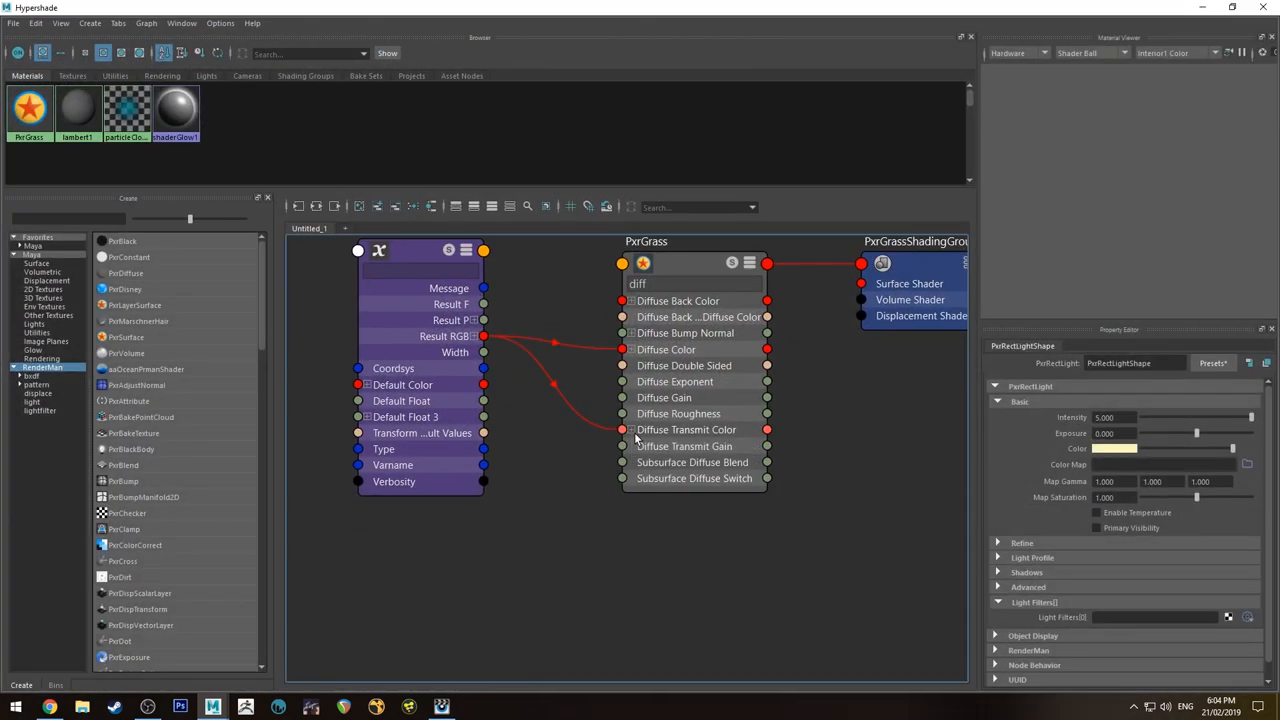
Step: Add a PxrRamp through PxrToFloat into PxrGrass's Diffuse Transmit Gain
{"action": "left_click", "coordinate": [694, 284]}
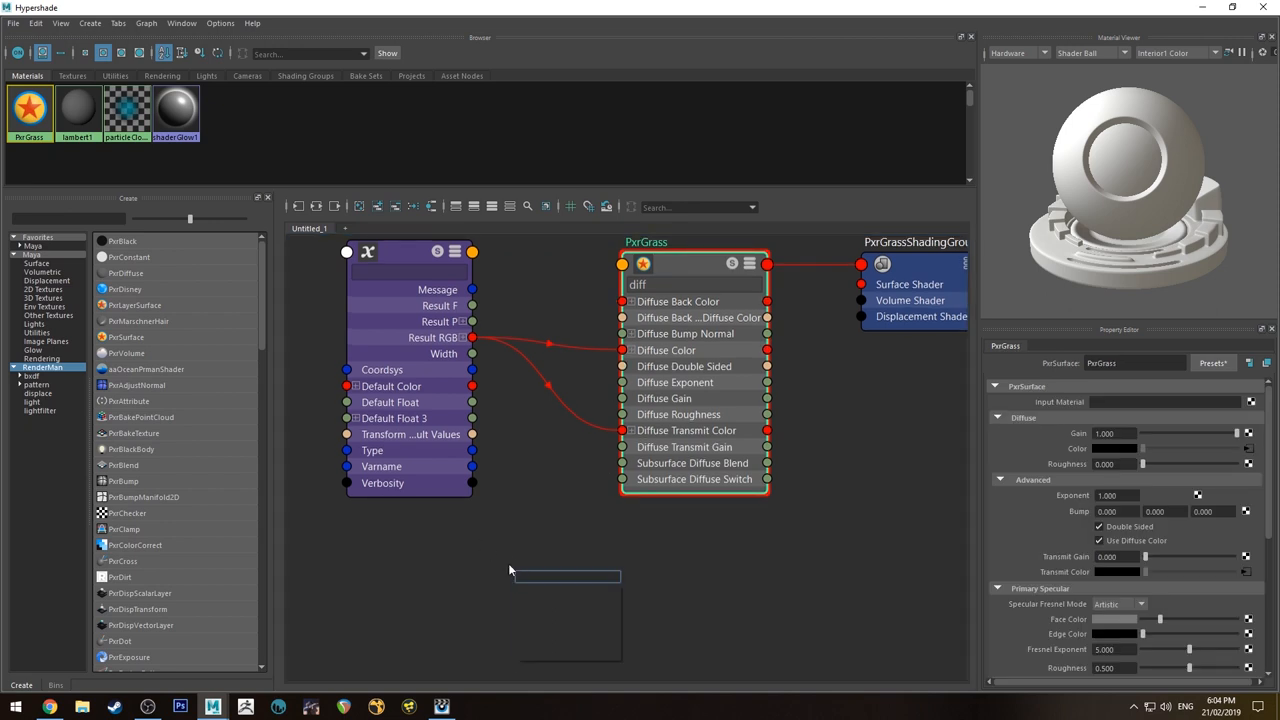
{"action": "type", "text": "pxra"}
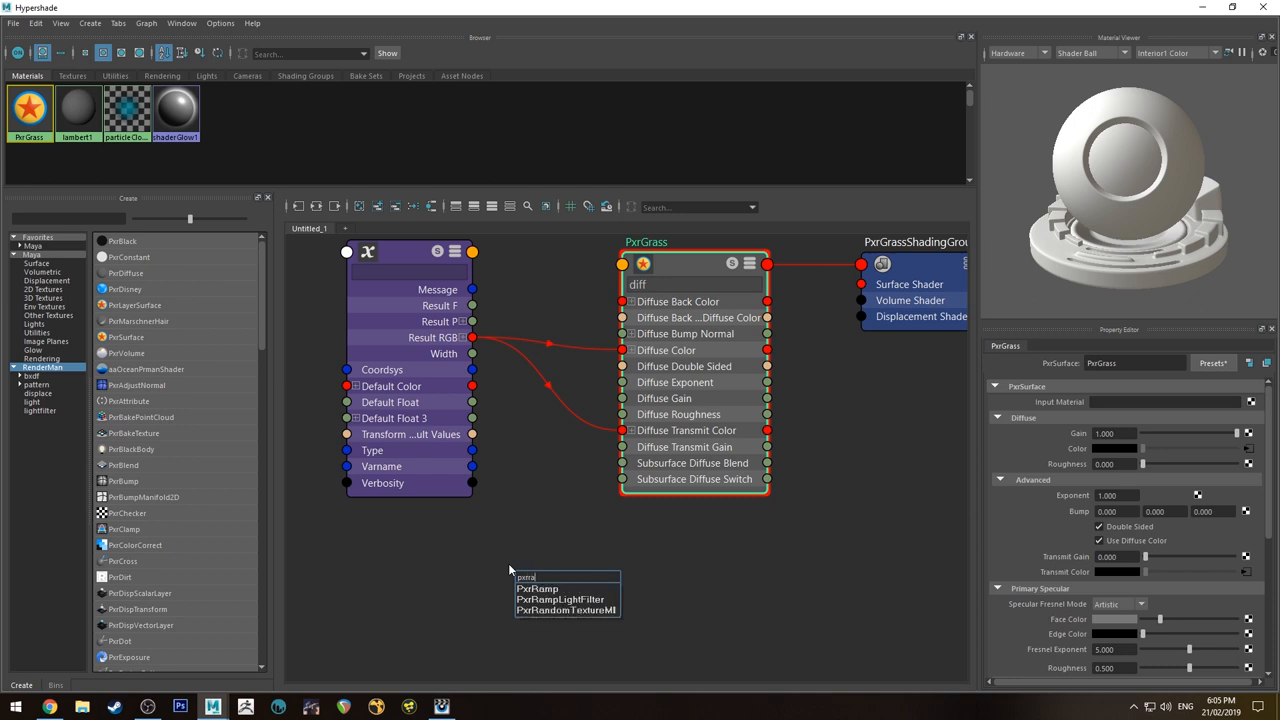
{"action": "left_click", "coordinate": [538, 588]}
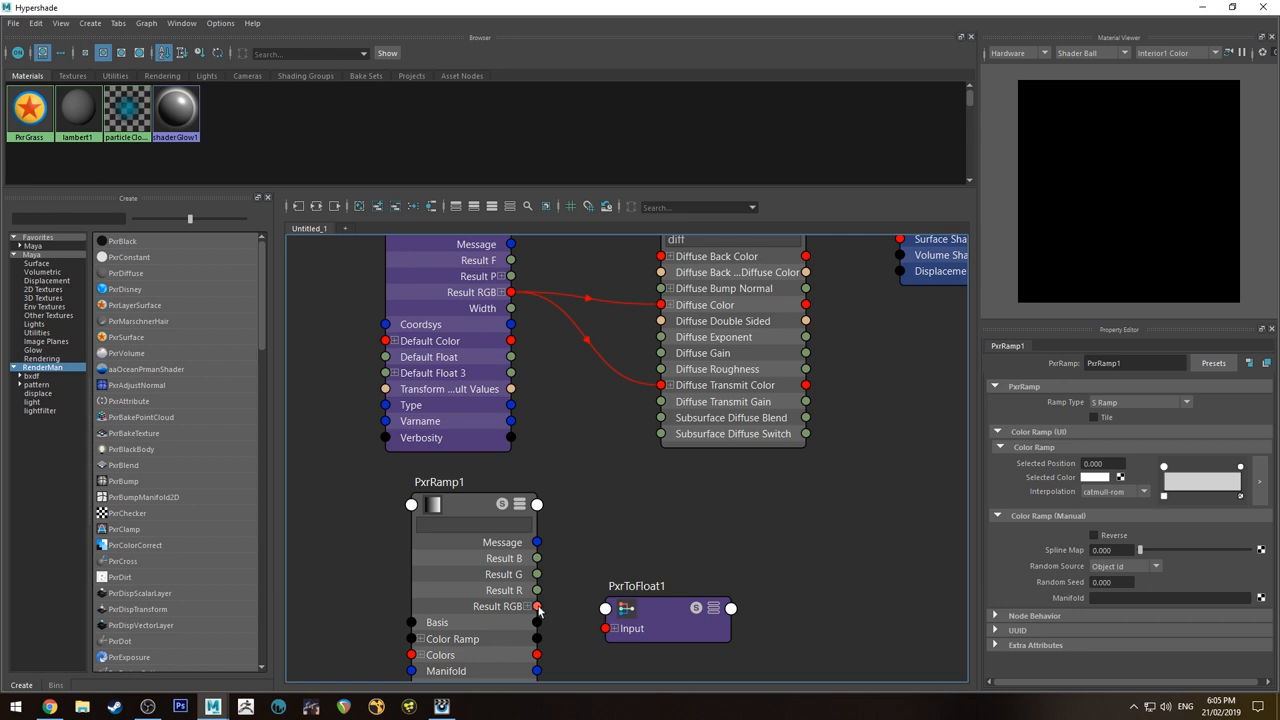
{"action": "left_click", "coordinate": [636, 586]}
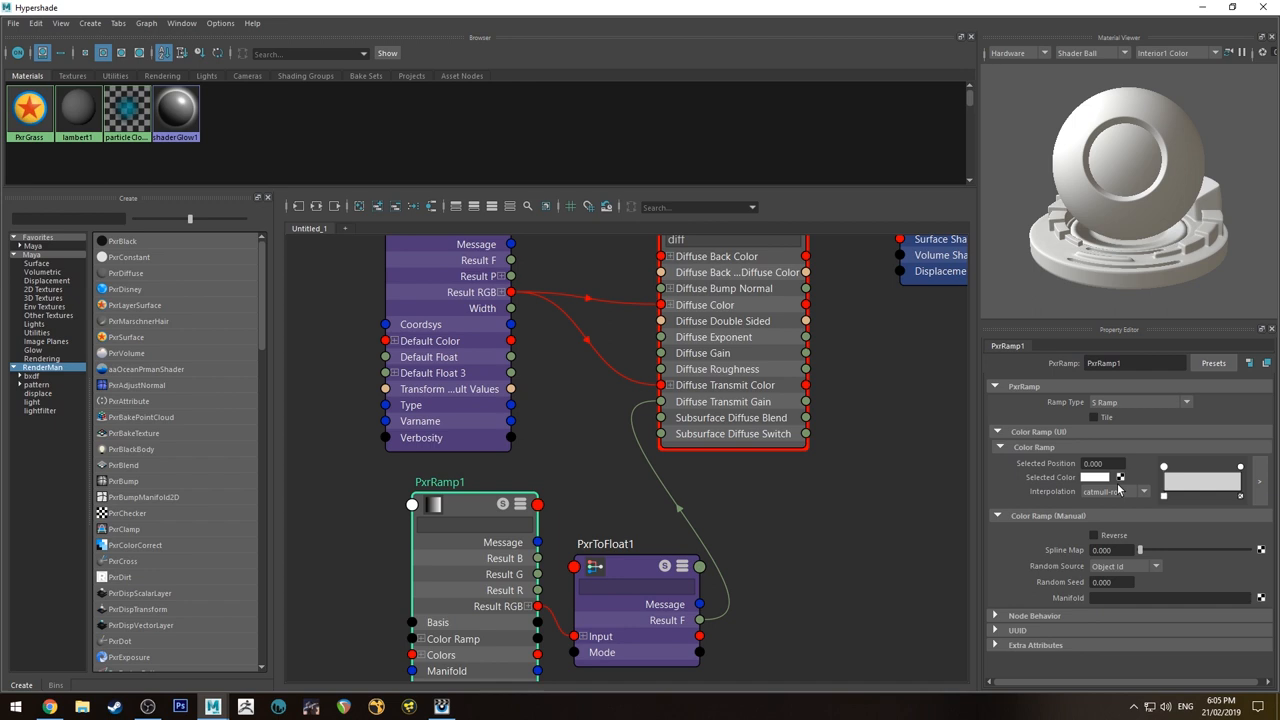
Step: Make the ramp run black to white and change its Ramp Type
{"action": "left_click", "coordinate": [1096, 476]}
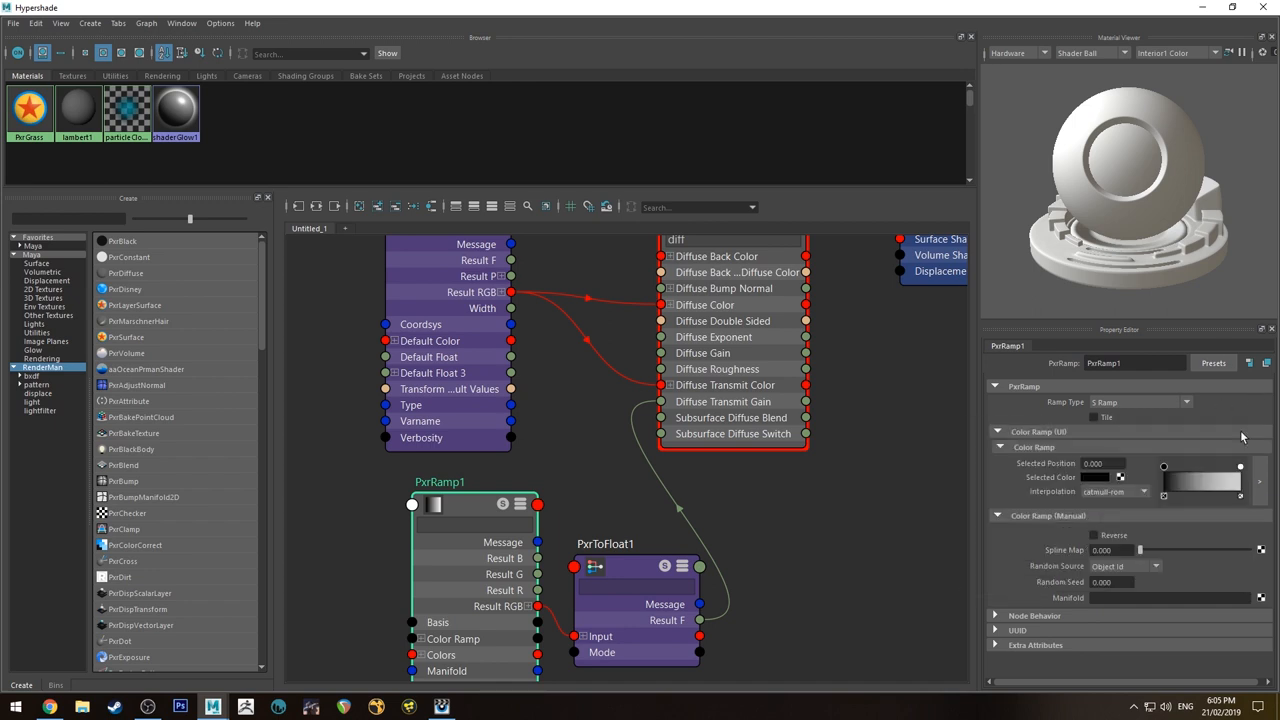
{"action": "left_click", "coordinate": [1140, 400]}
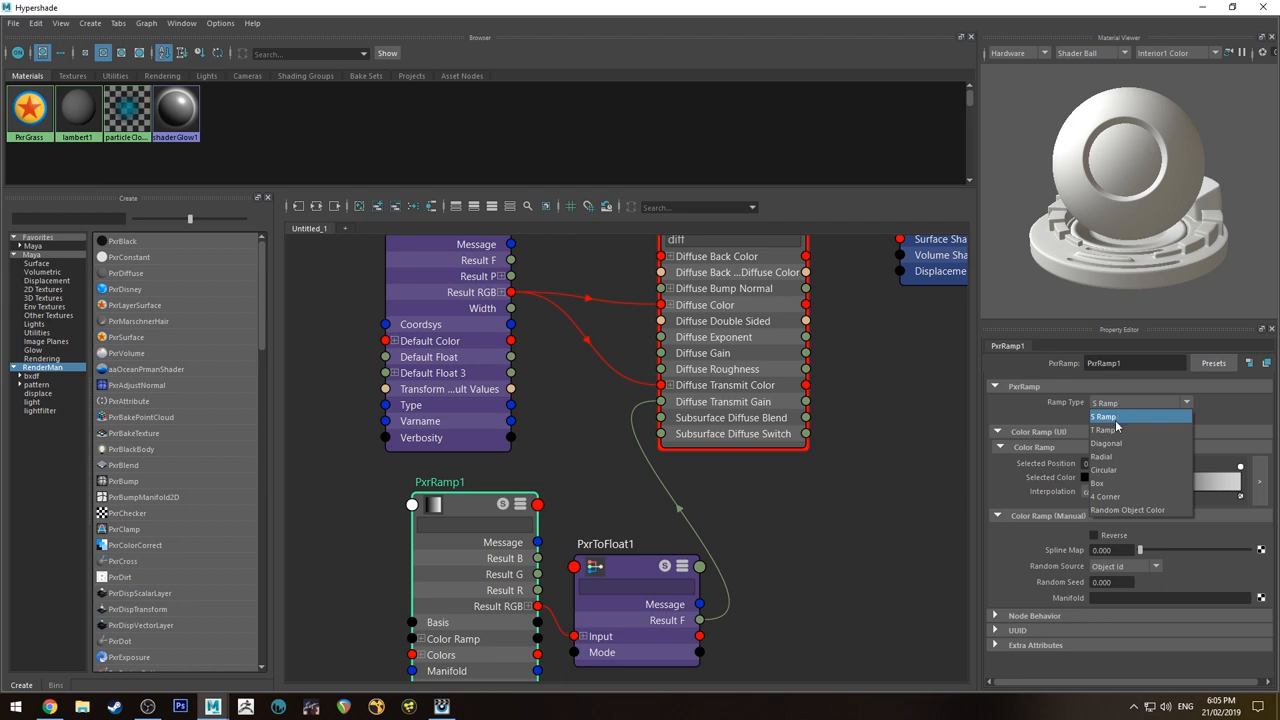
{"action": "left_click", "coordinate": [1104, 428]}
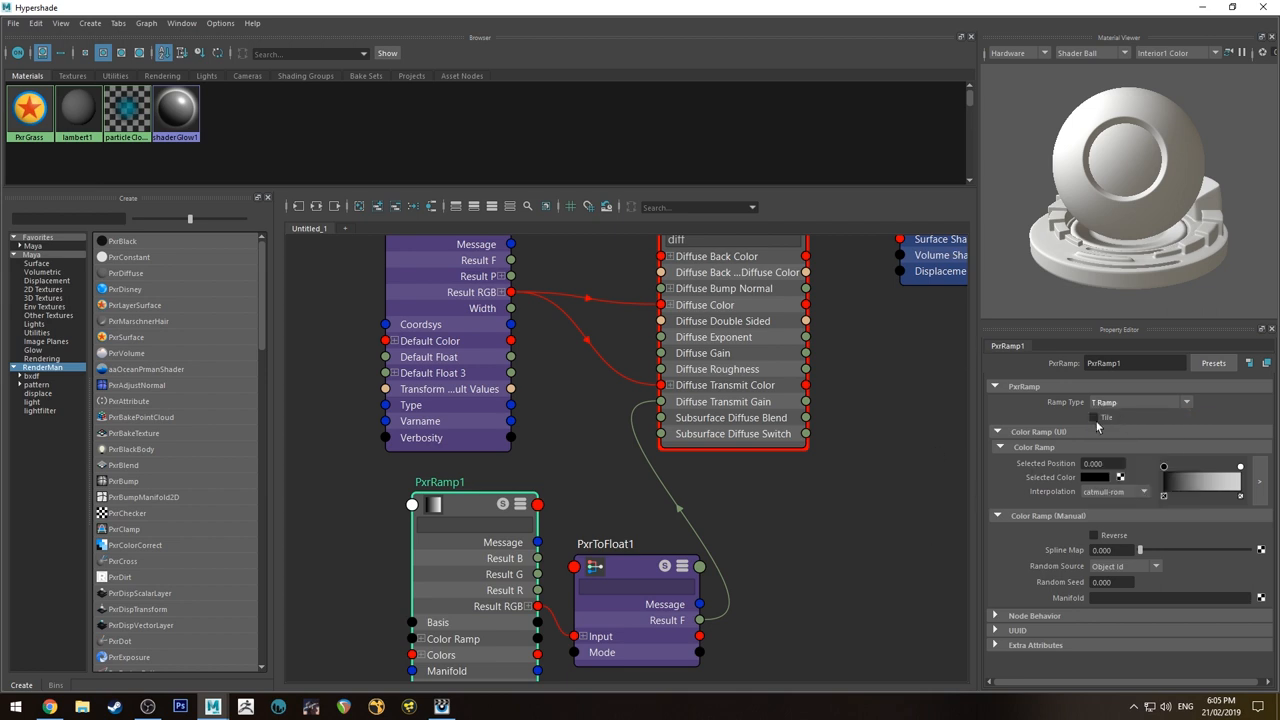
{"action": "mouse_move", "coordinate": [1066, 472]}
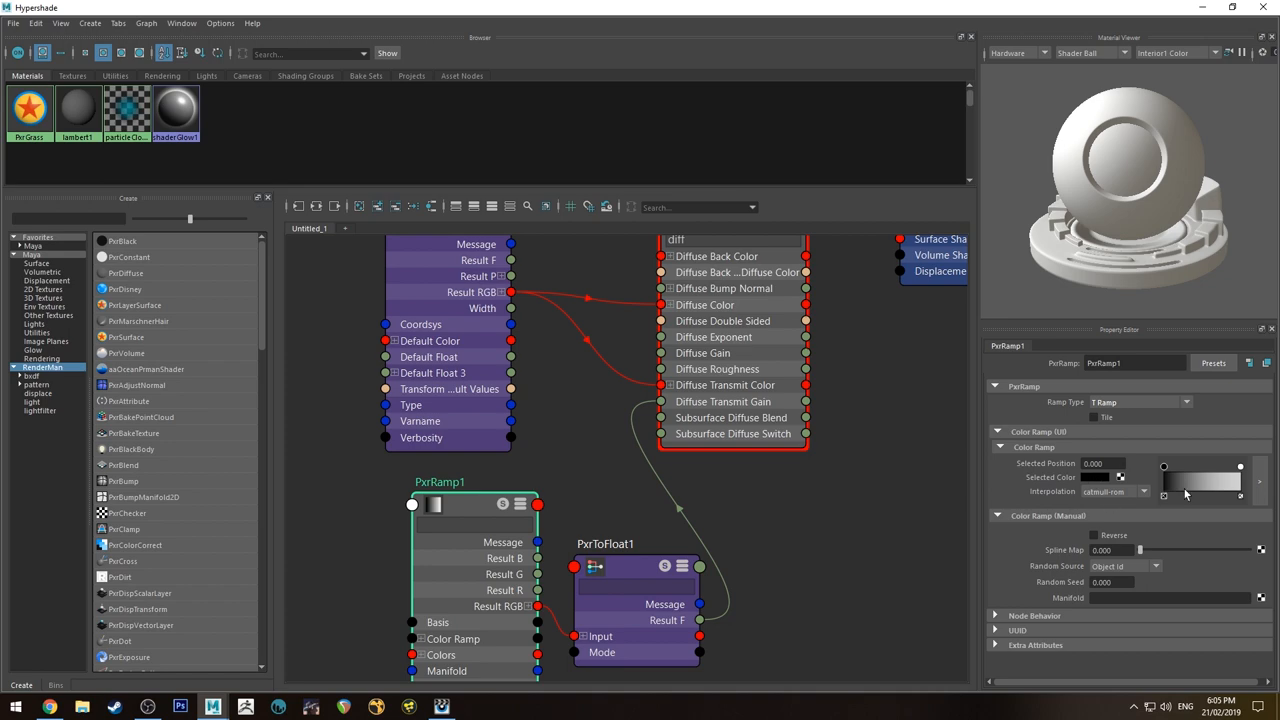
{"action": "mouse_move", "coordinate": [1096, 492]}
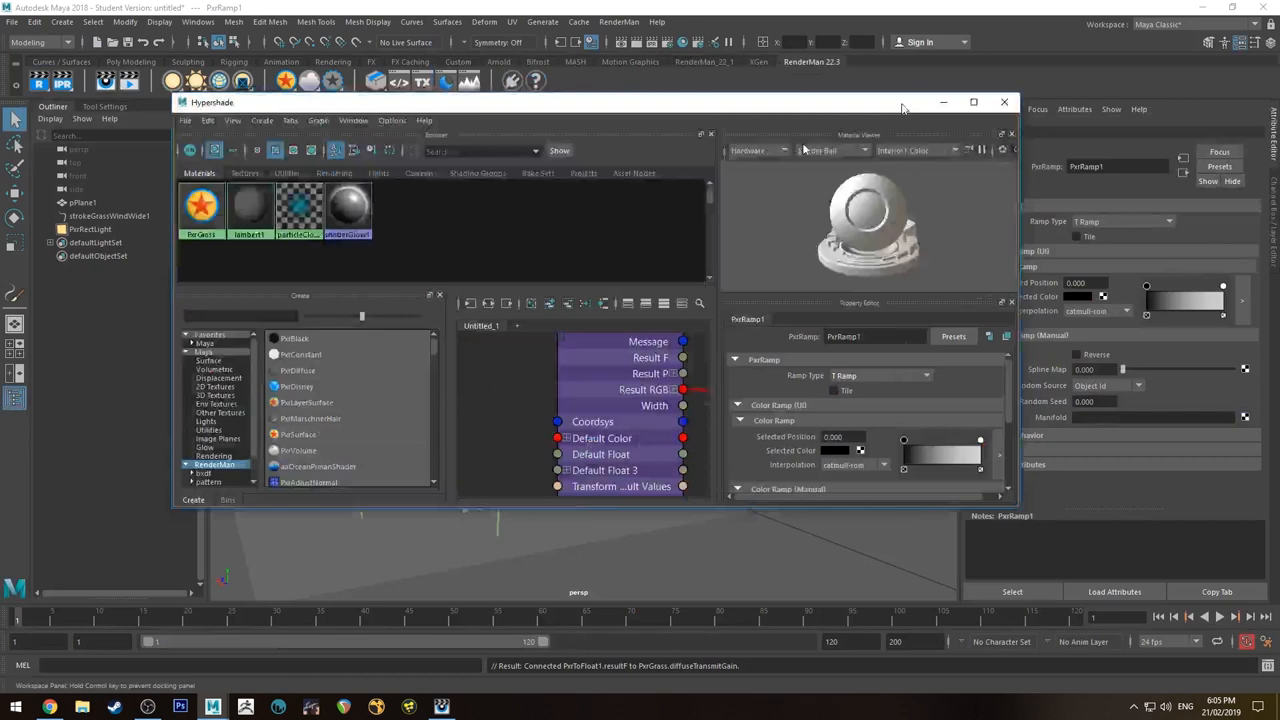
Step: Close Hypershade and compare the new IPR render with an earlier IT catalog image
{"action": "left_click", "coordinate": [1004, 100]}
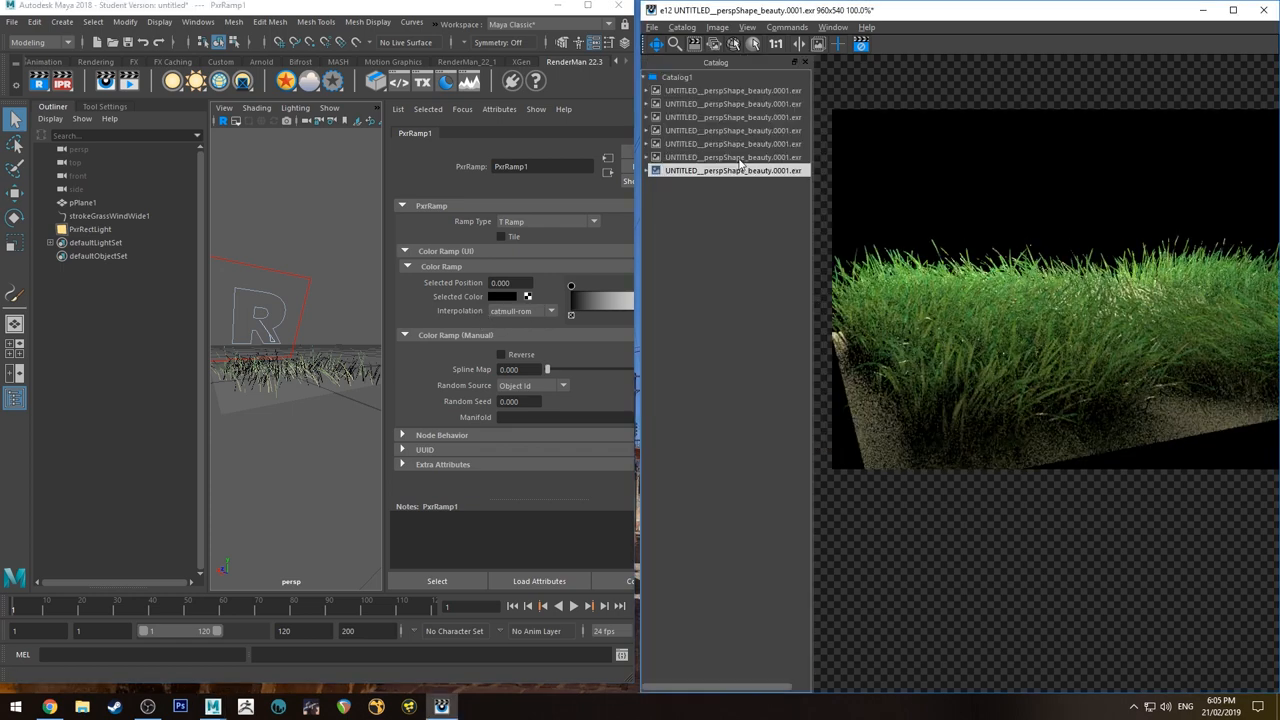
{"action": "left_click", "coordinate": [732, 156]}
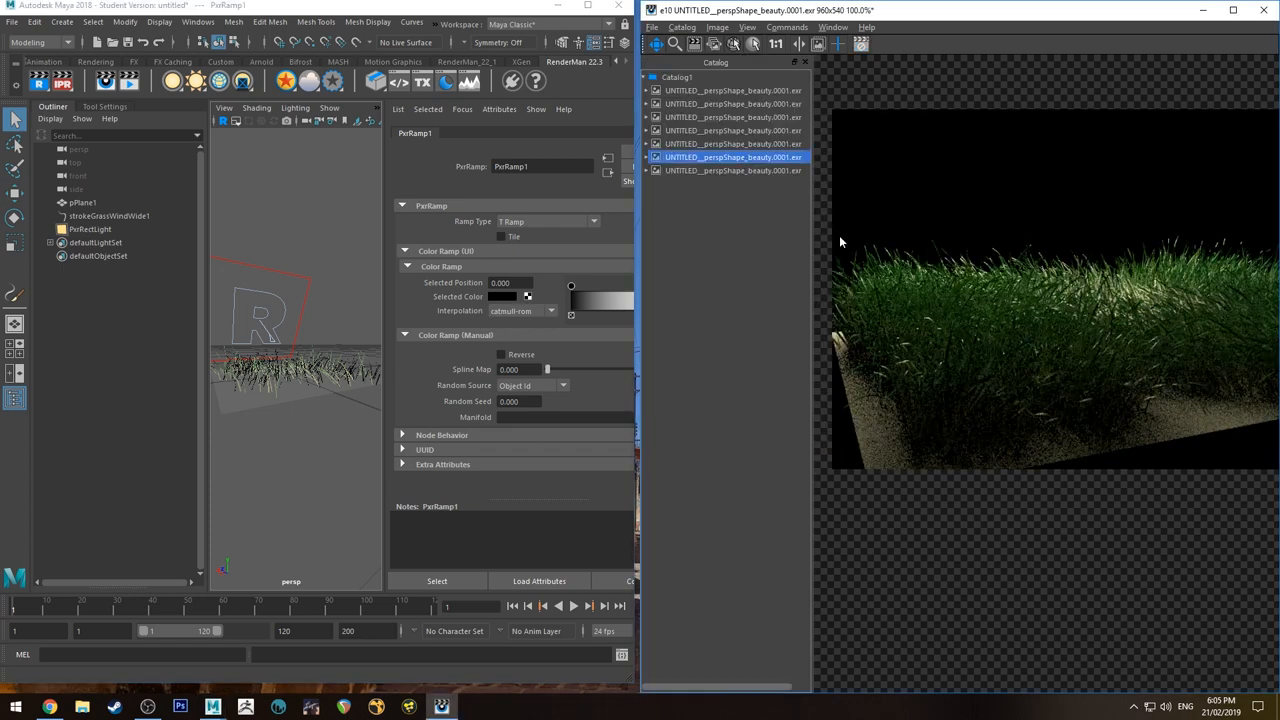
{"action": "mouse_move", "coordinate": [770, 176]}
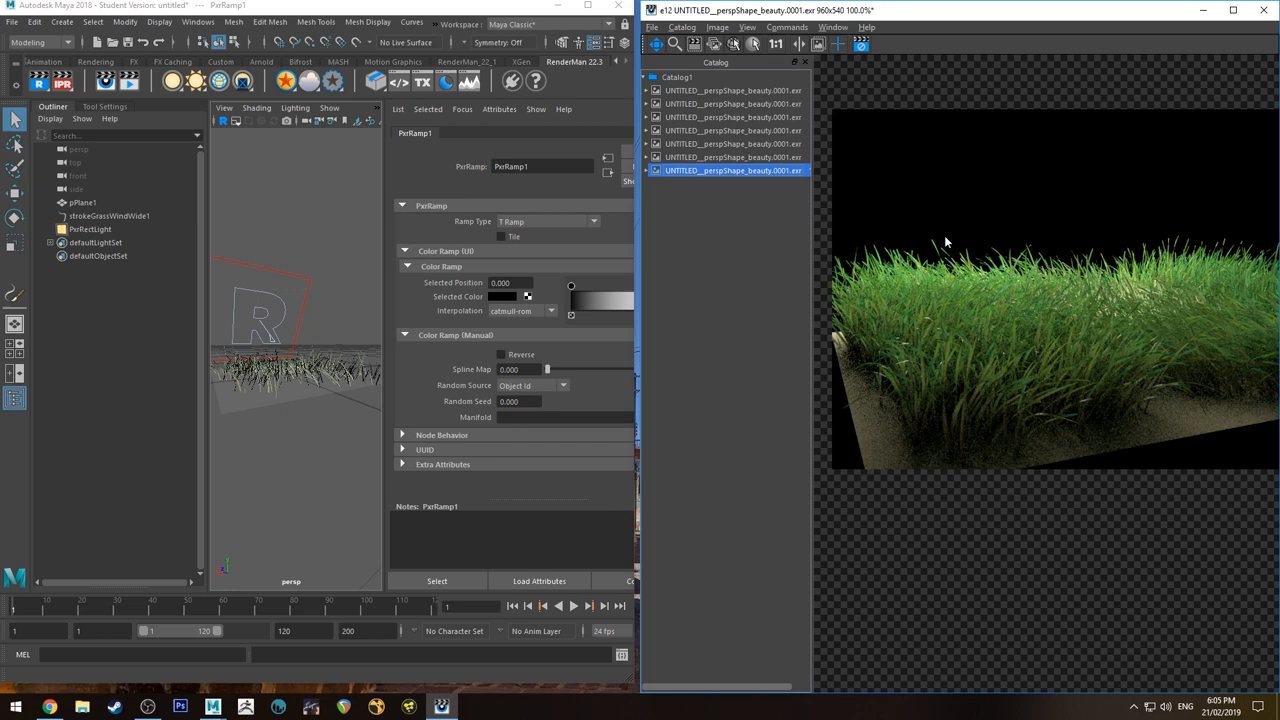
{"action": "mouse_move", "coordinate": [990, 300]}
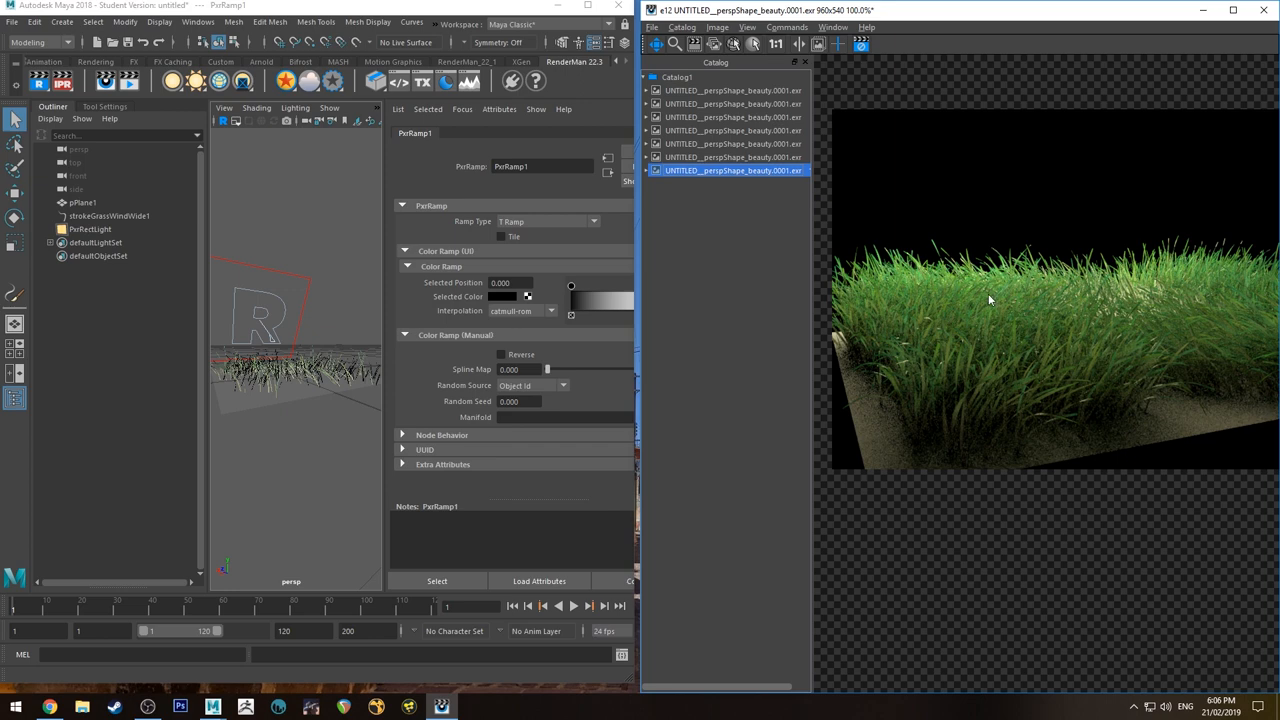
{"action": "mouse_move", "coordinate": [924, 304]}
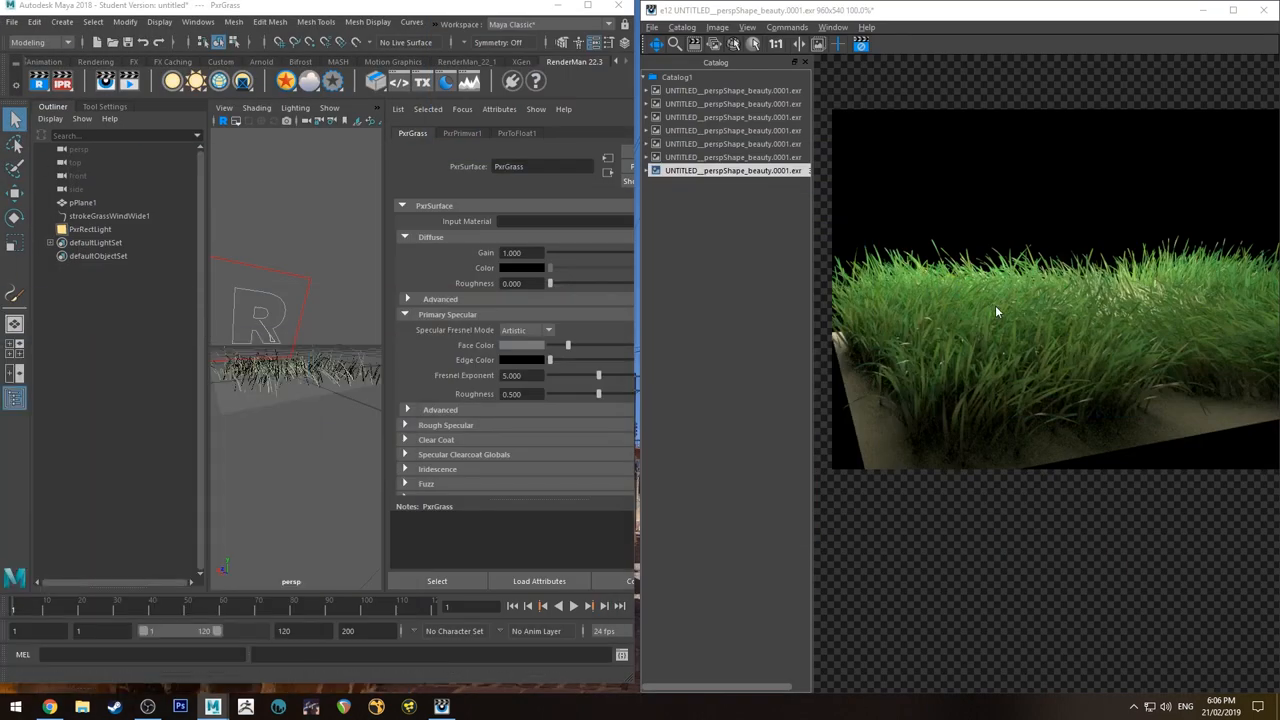
{"action": "mouse_move", "coordinate": [1050, 308]}
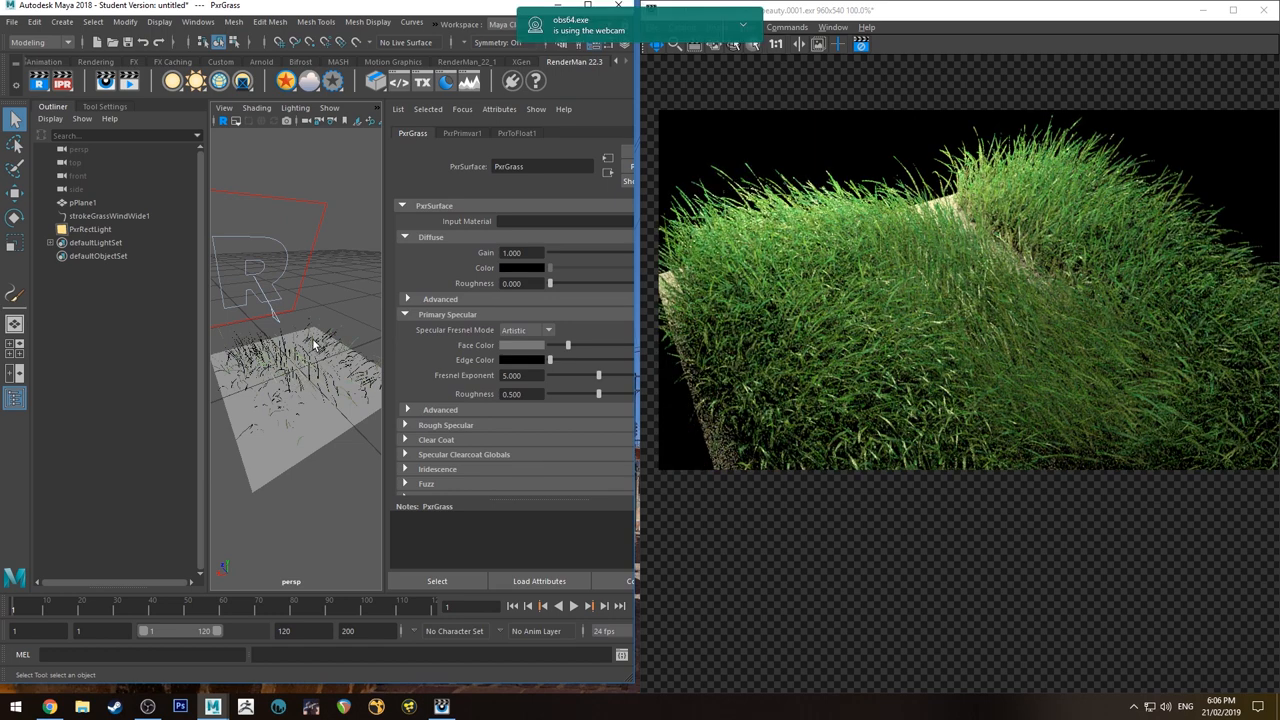
Step: Select strokeGrassWindWide1 and enlarge the perspective view
{"action": "left_click", "coordinate": [742, 24]}
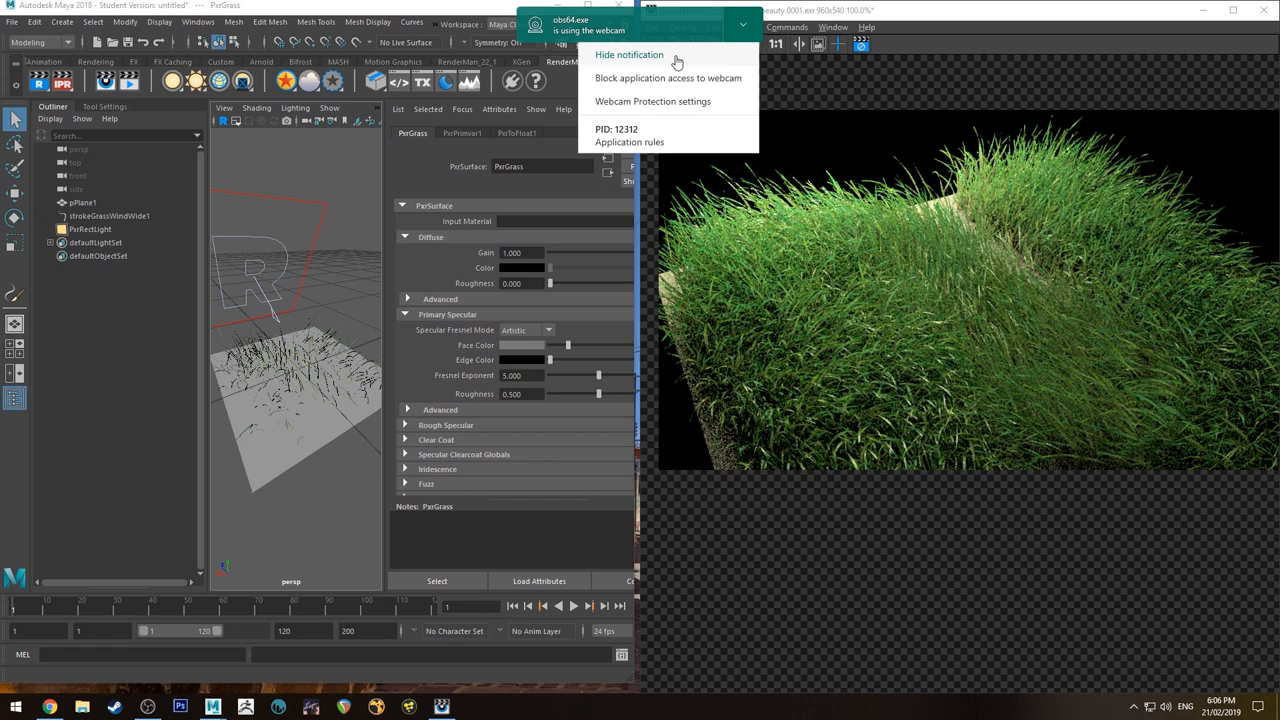
{"action": "left_click", "coordinate": [628, 54]}
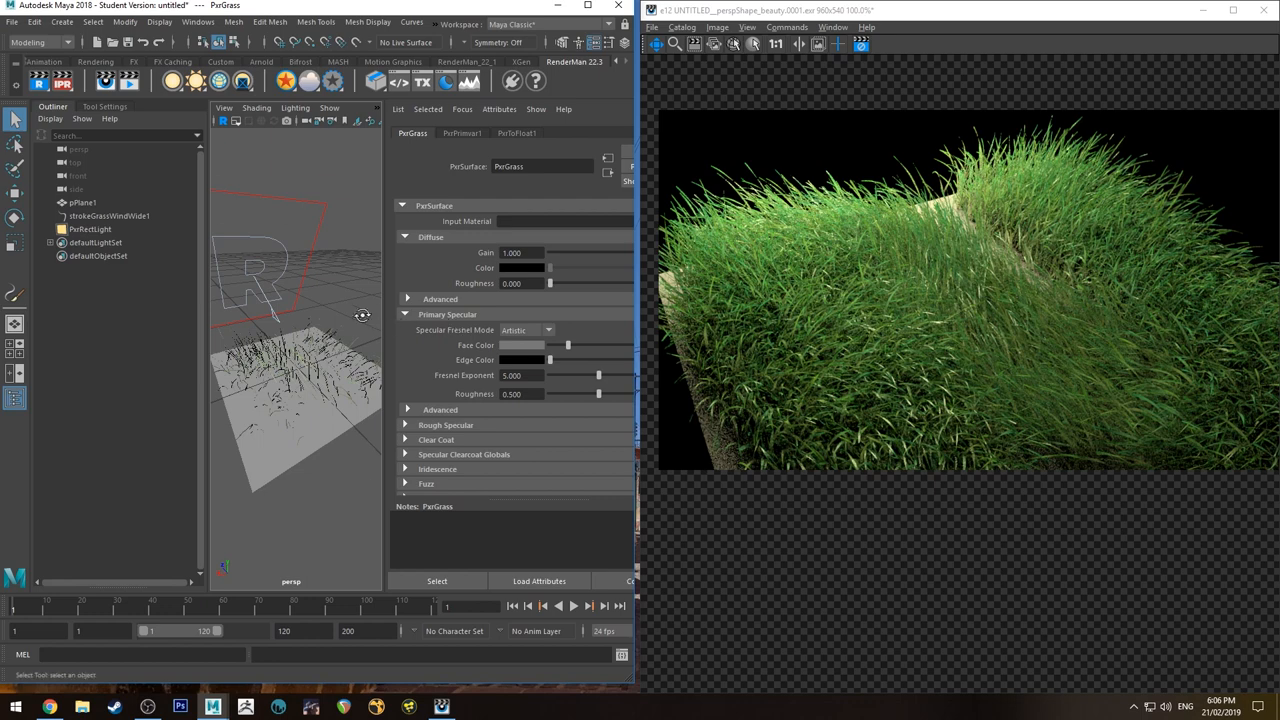
{"action": "left_click", "coordinate": [108, 216]}
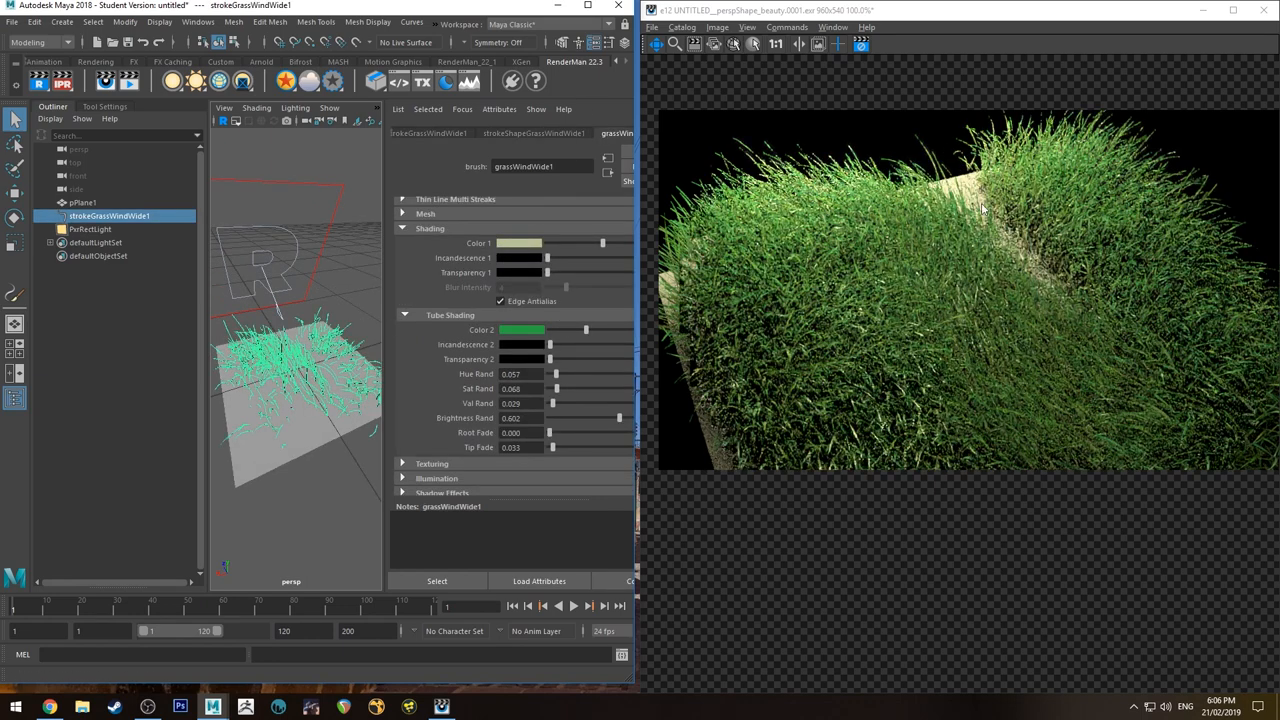
{"action": "left_click", "coordinate": [532, 132]}
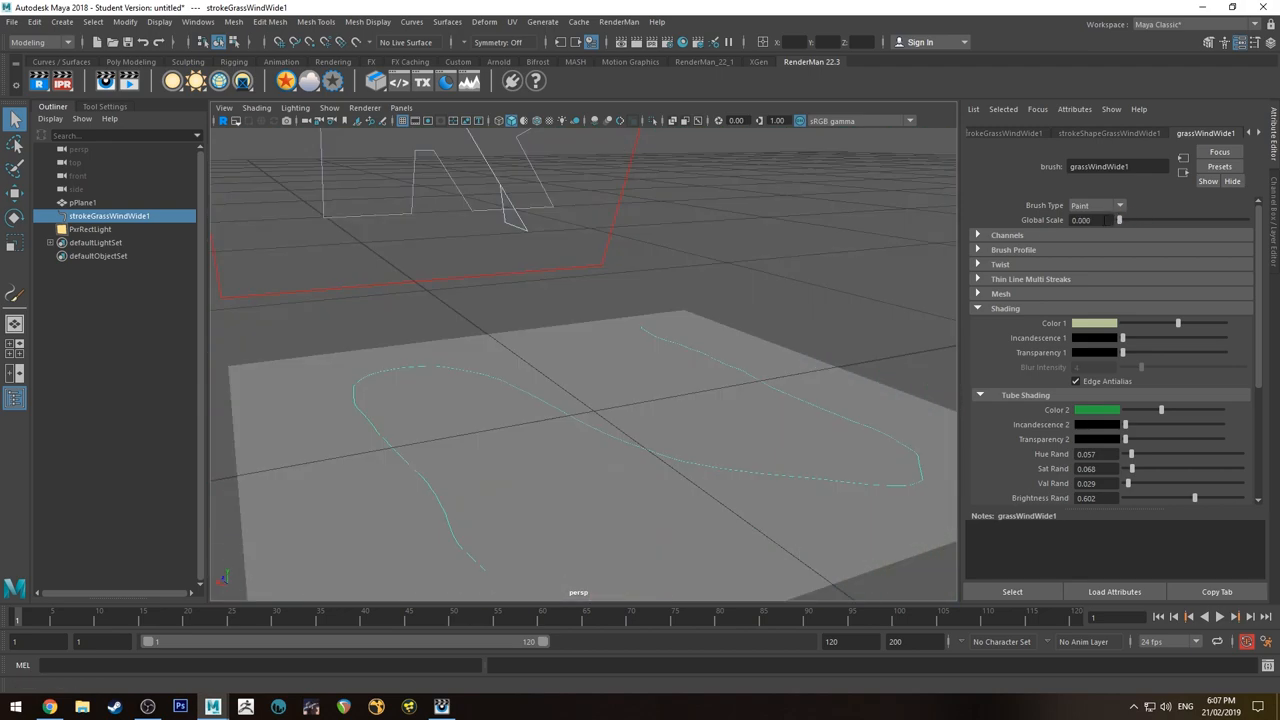
Step: Raise the Brush Profile's Brush Width to about 2.46
{"action": "left_click", "coordinate": [1012, 248]}
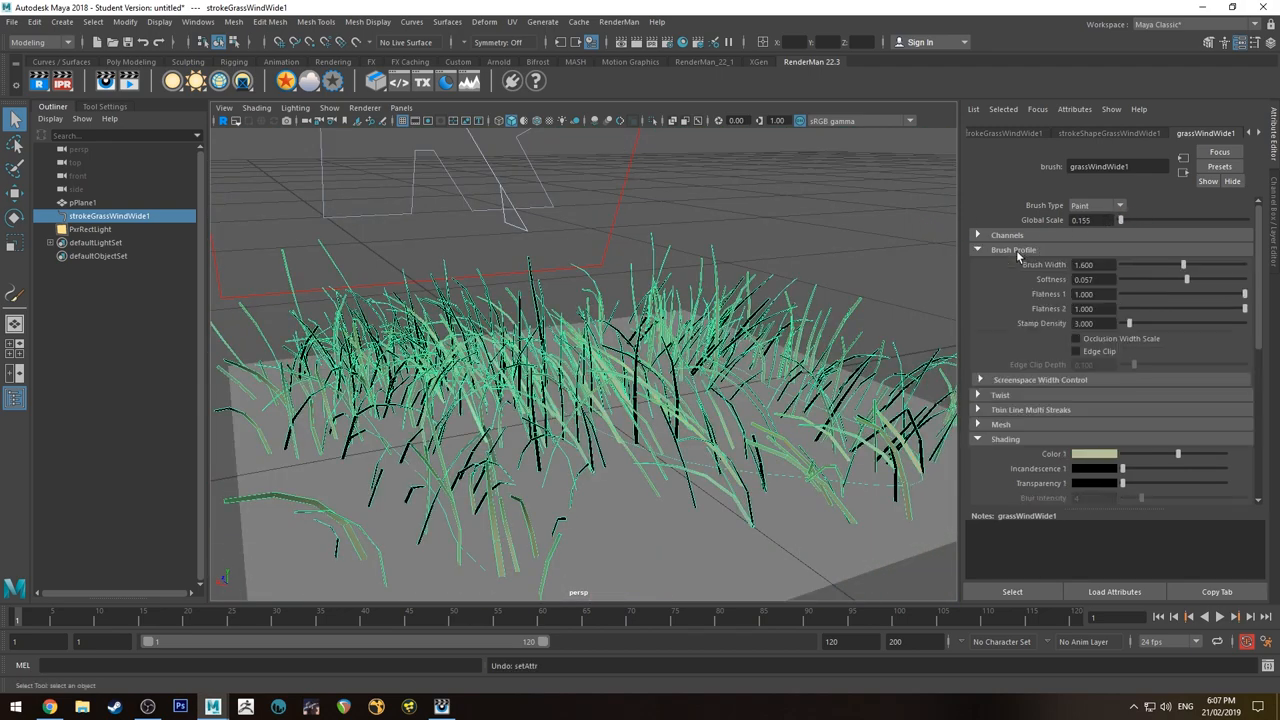
{"action": "left_click_drag", "start_coordinate": [1184, 264], "coordinate": [1188, 264]}
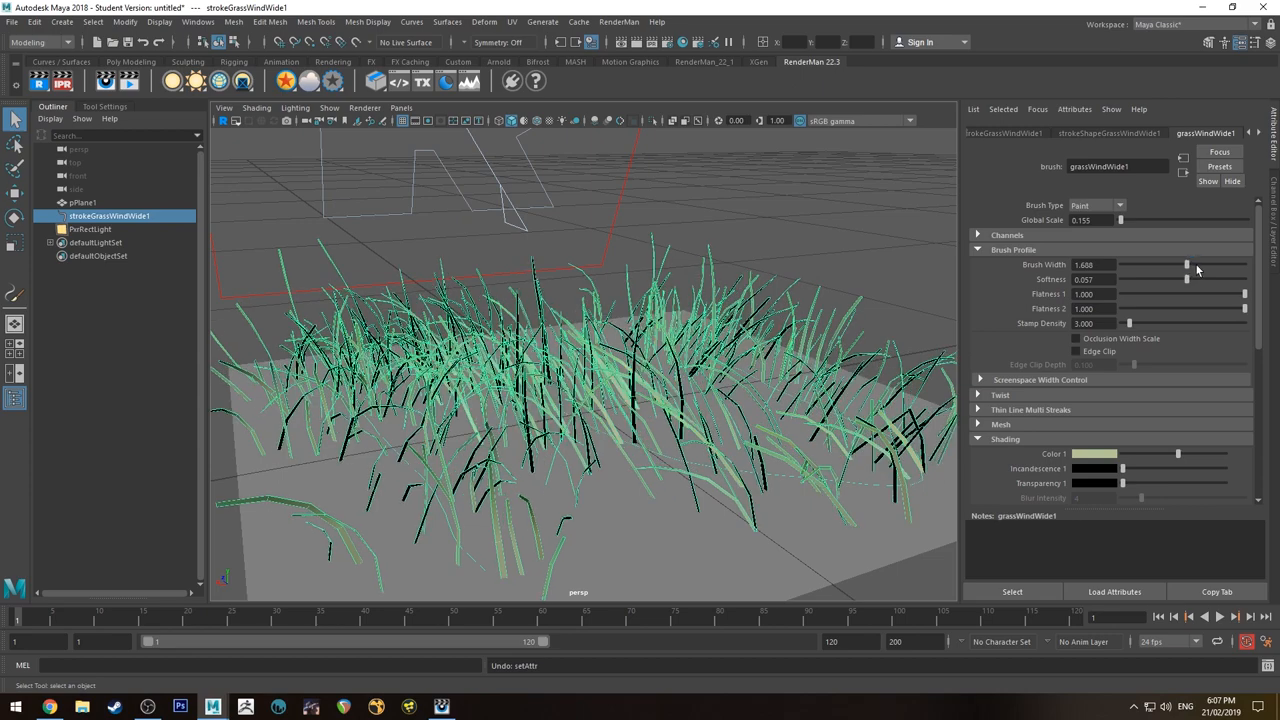
{"action": "left_click_drag", "start_coordinate": [1186, 264], "coordinate": [1132, 264]}
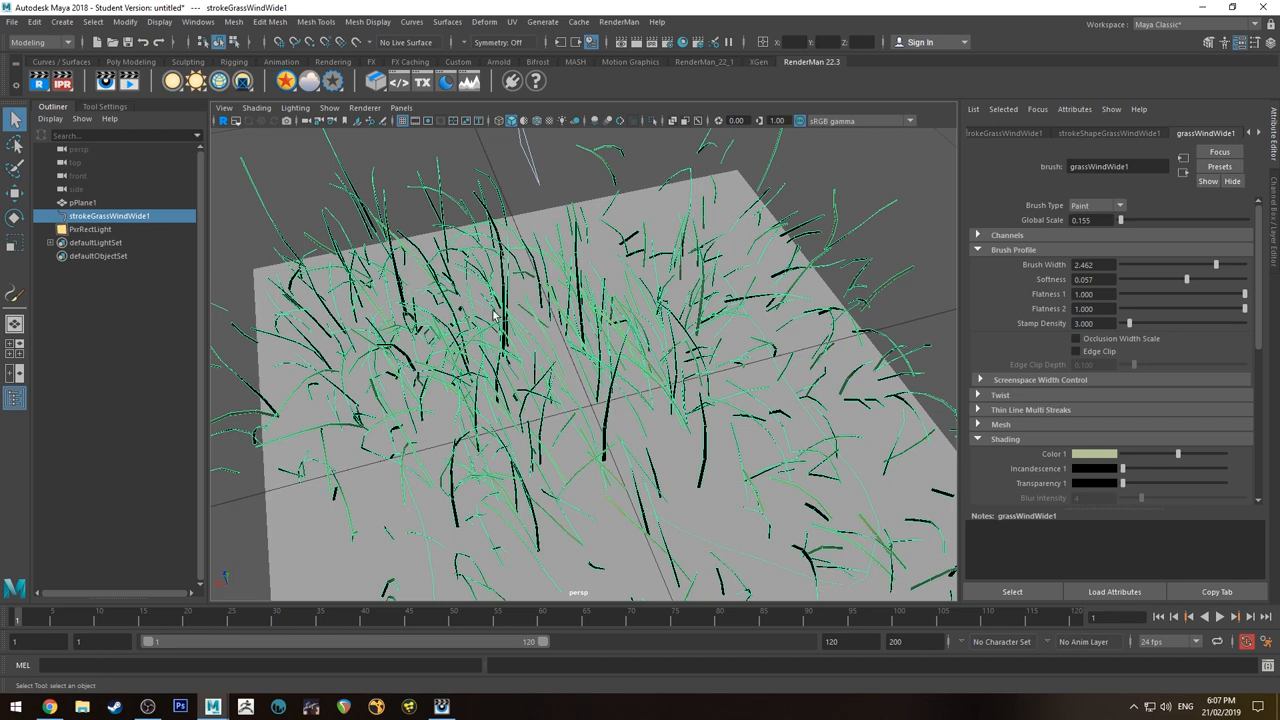
{"action": "mouse_move", "coordinate": [1220, 264]}
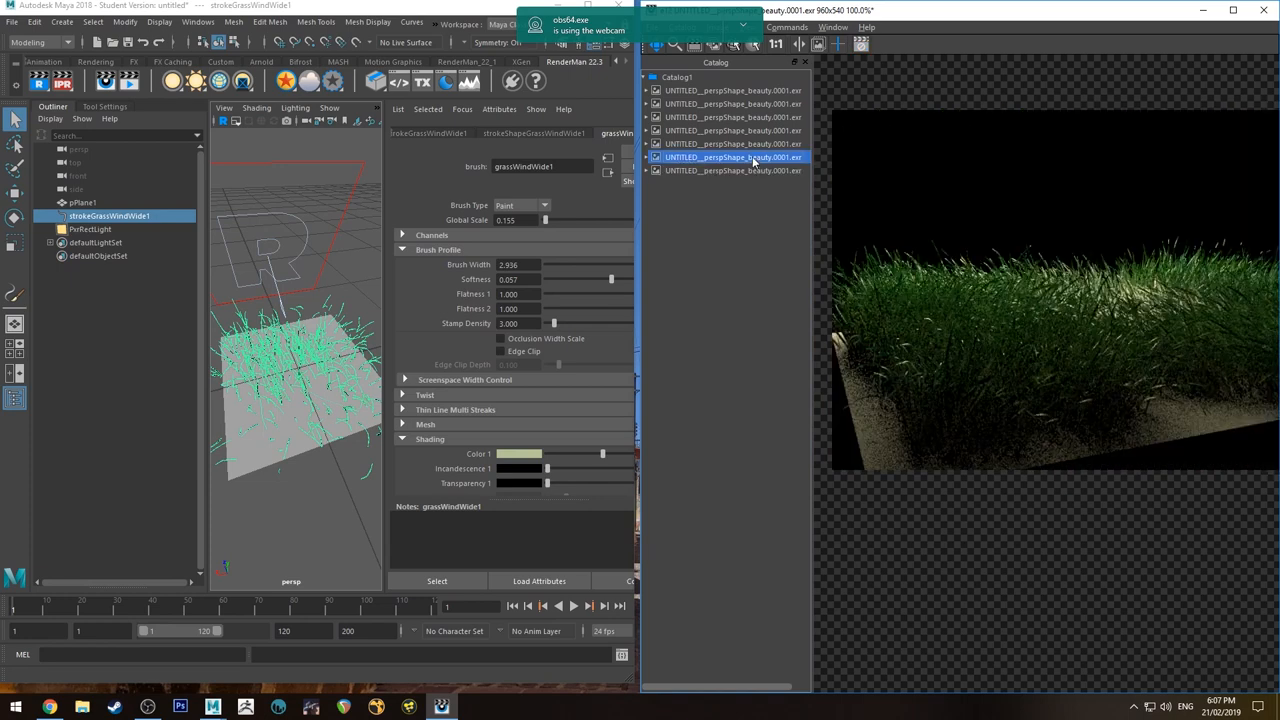
Step: View the latest IT render and dolly the camera close to the widened grass
{"action": "left_click", "coordinate": [732, 170]}
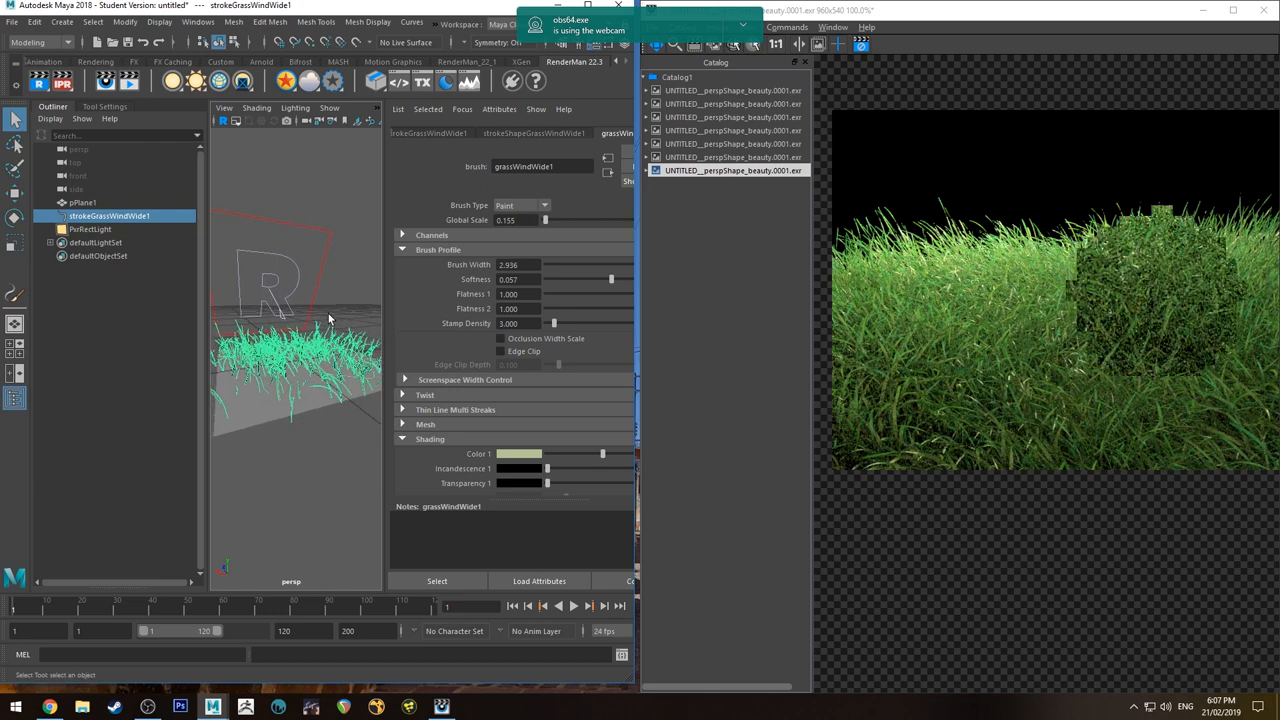
{"action": "left_click_drag", "start_coordinate": [330, 320], "coordinate": [330, 376]}
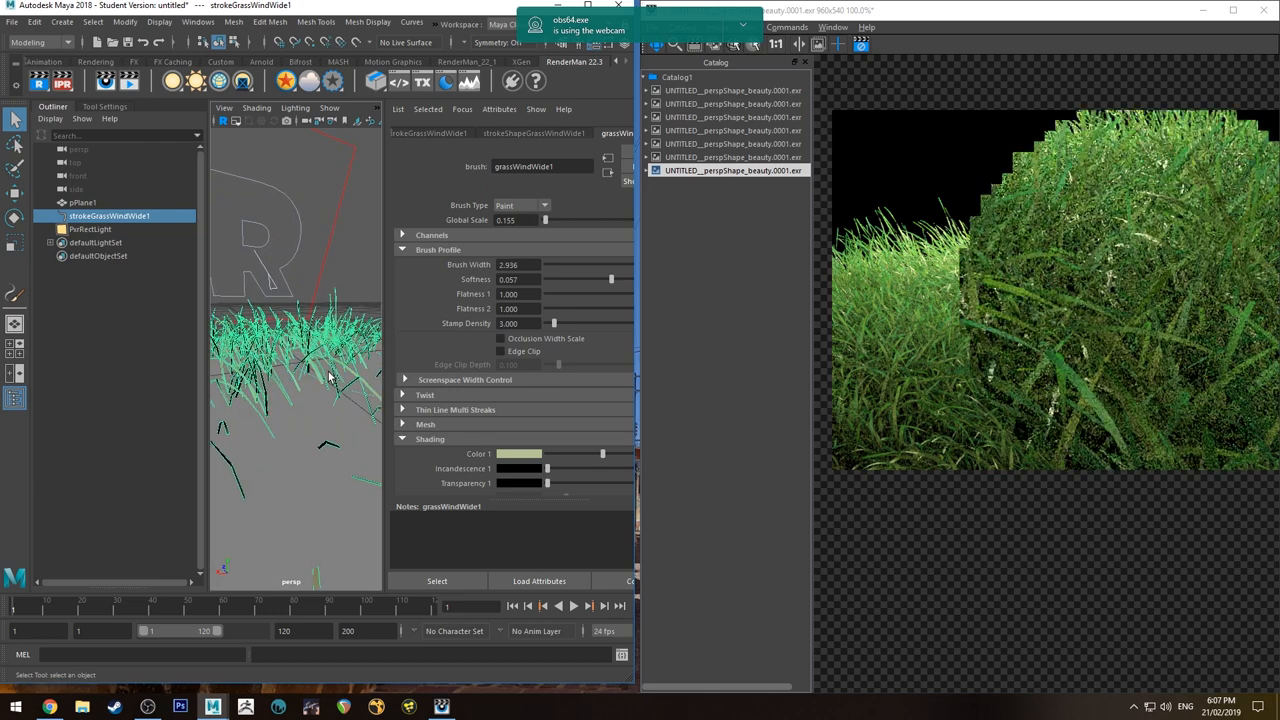